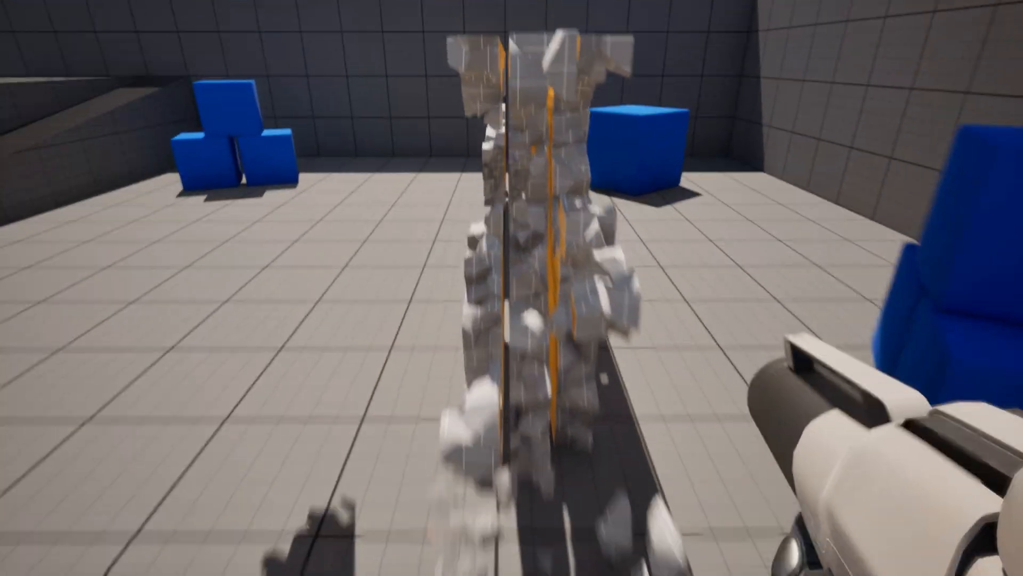
# Fire the weapon at the destructible wall so it shatters into falling debris.
pyautogui.click(821, 410)
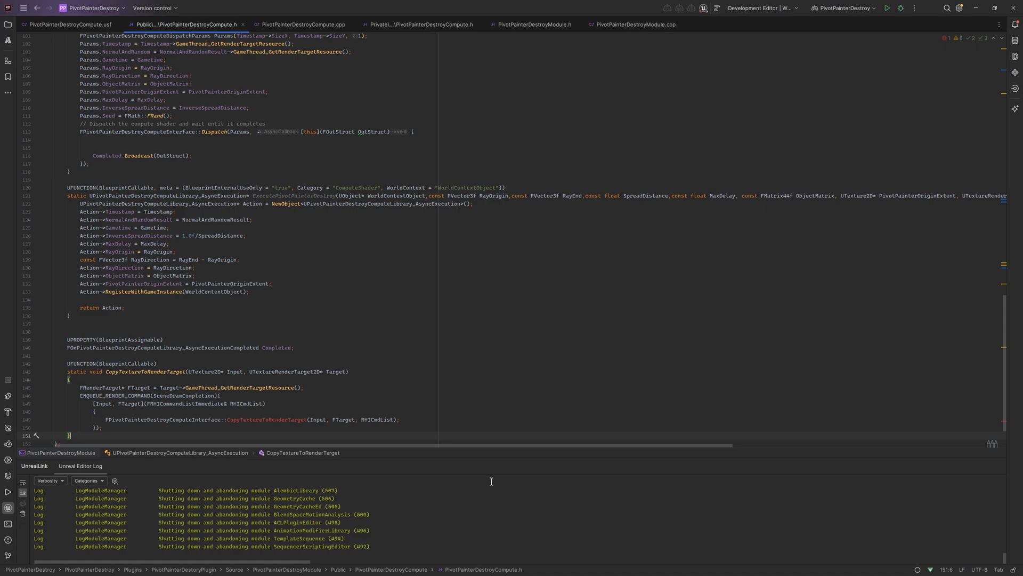
# Review PivotPainterDestroyCompute.h, then its .cpp shader parameter classes.
pyautogui.click(187, 23)
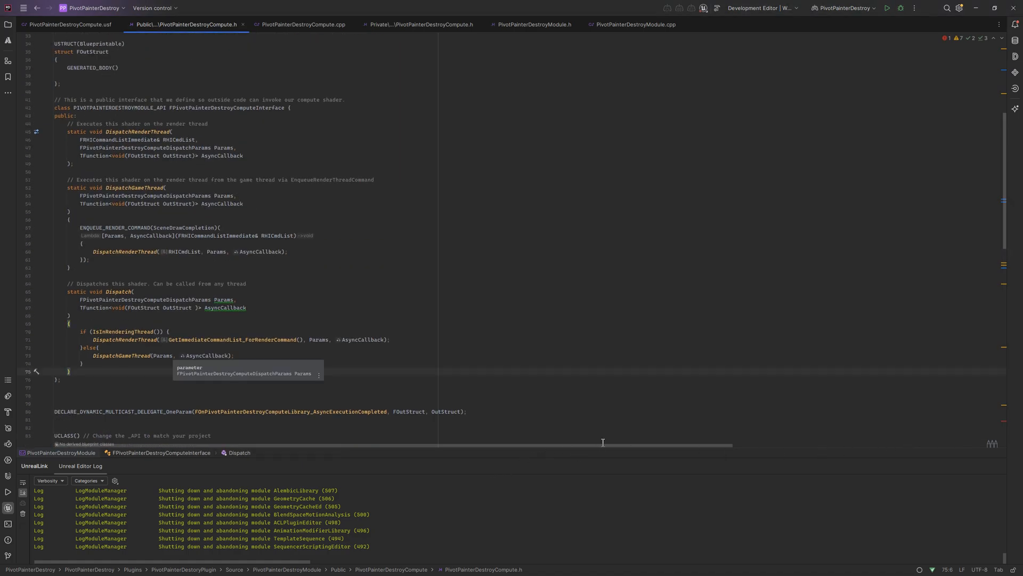
pyautogui.scroll(-3)
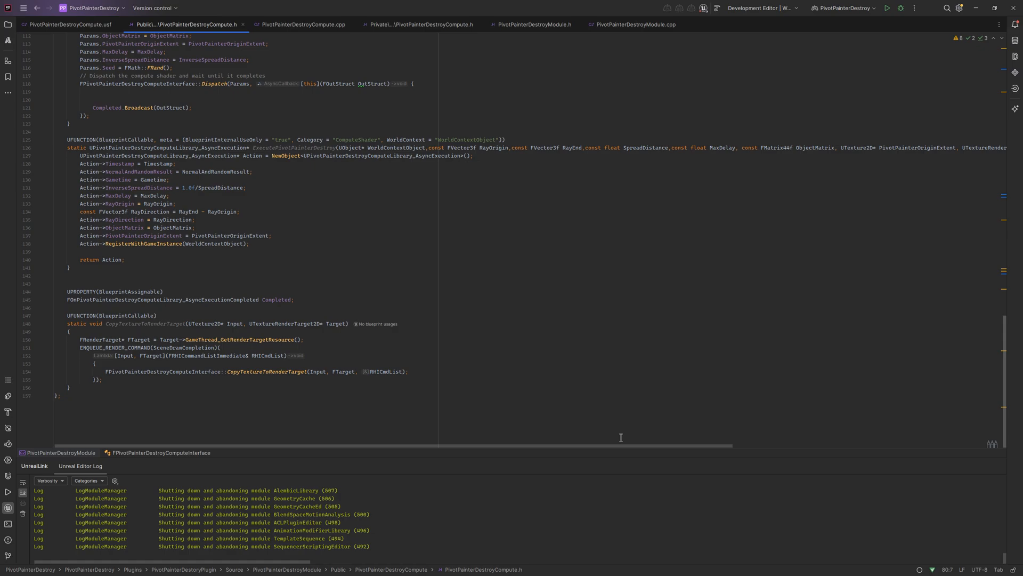
pyautogui.click(306, 24)
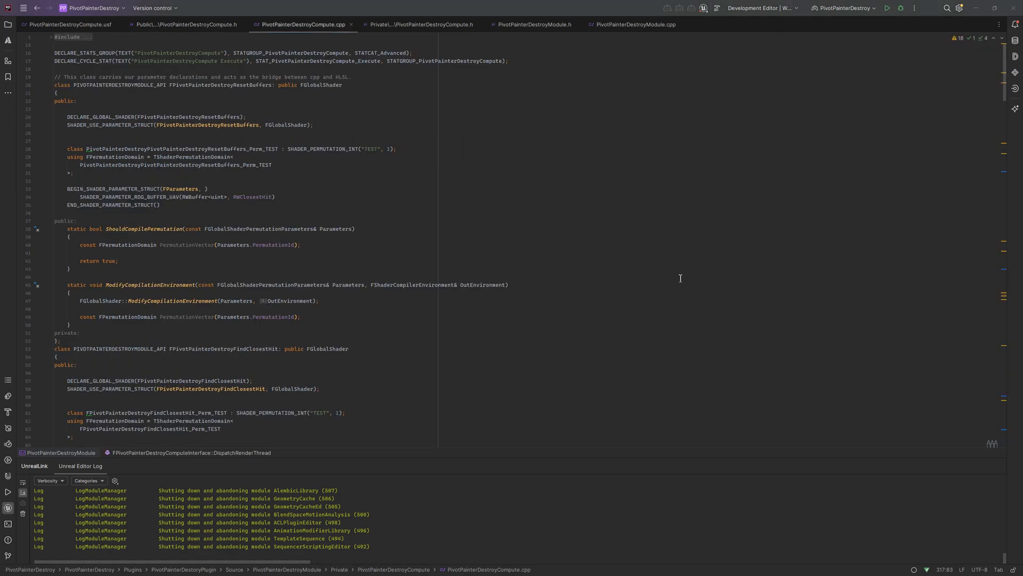
pyautogui.scroll(-3)
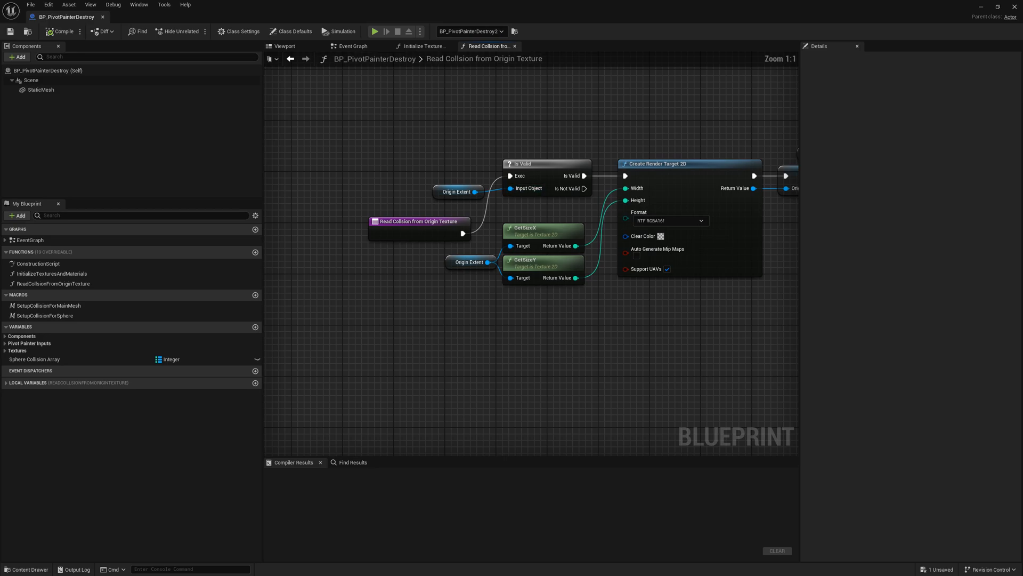
pyautogui.moveTo(942, 327)
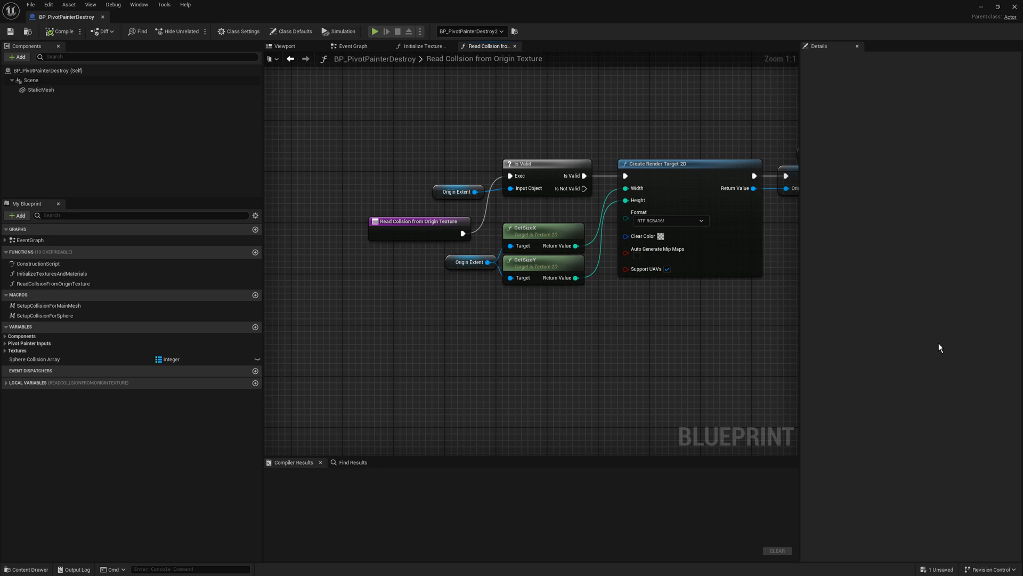
pyautogui.moveTo(957, 335)
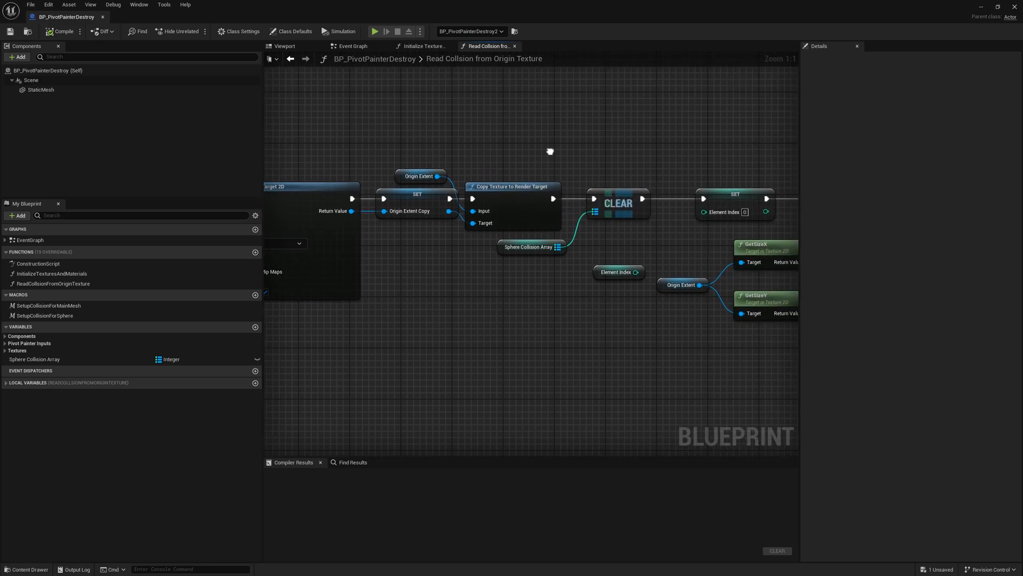
# Select the Sphere Collision Array node to inspect its variable details.
pyautogui.click(530, 247)
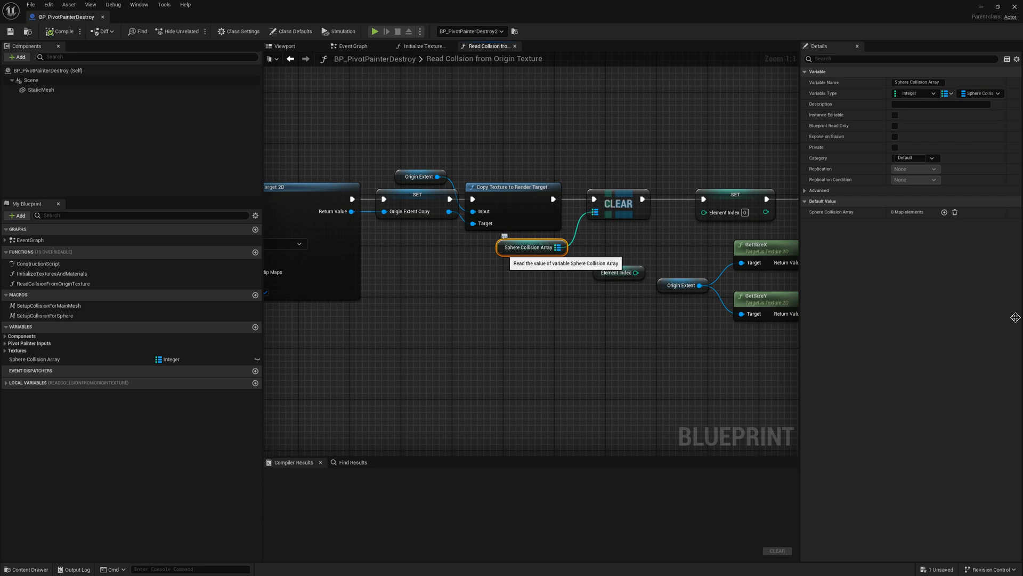
pyautogui.moveTo(1019, 320)
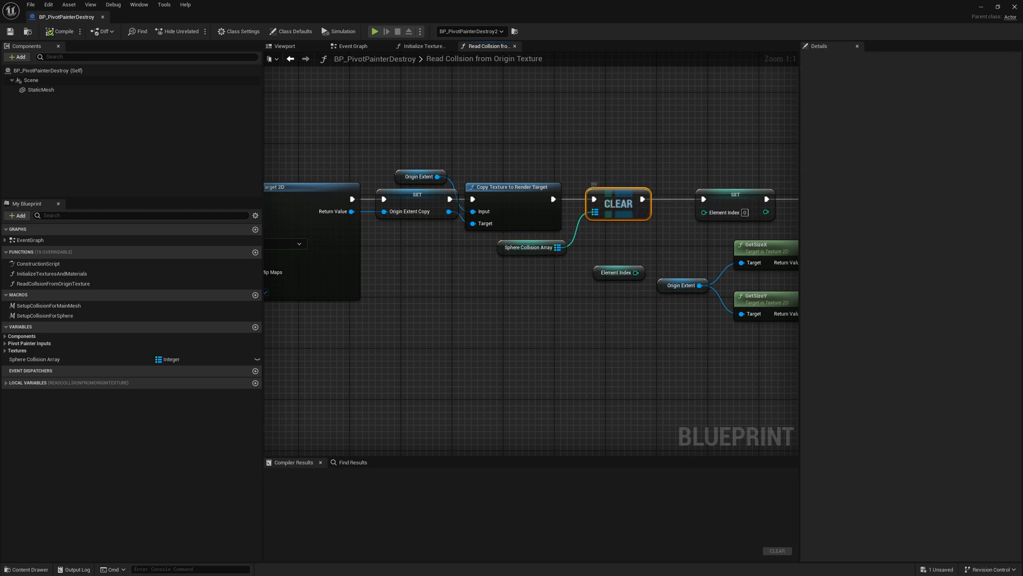
pyautogui.moveTo(618, 202)
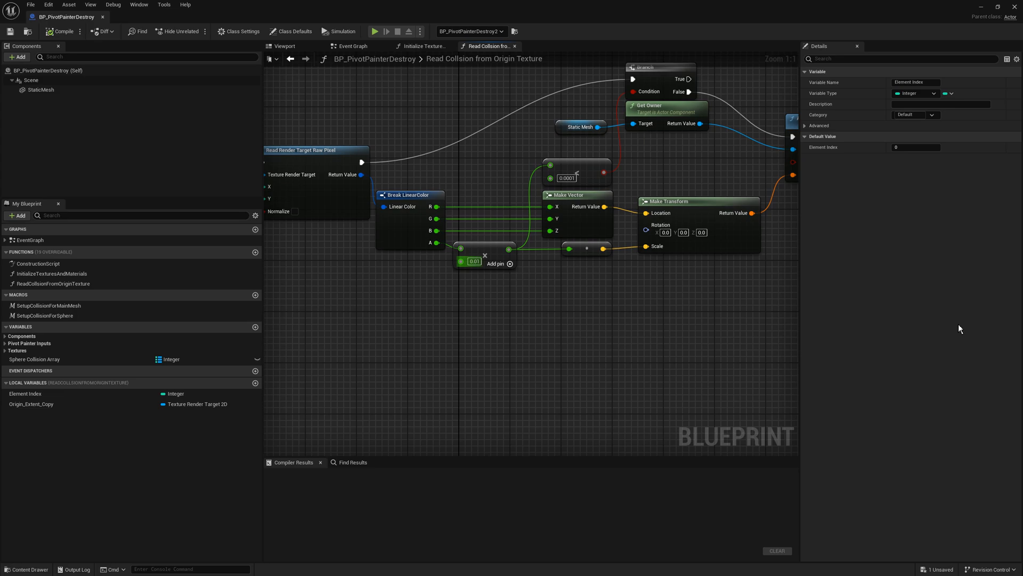
pyautogui.moveTo(410, 194)
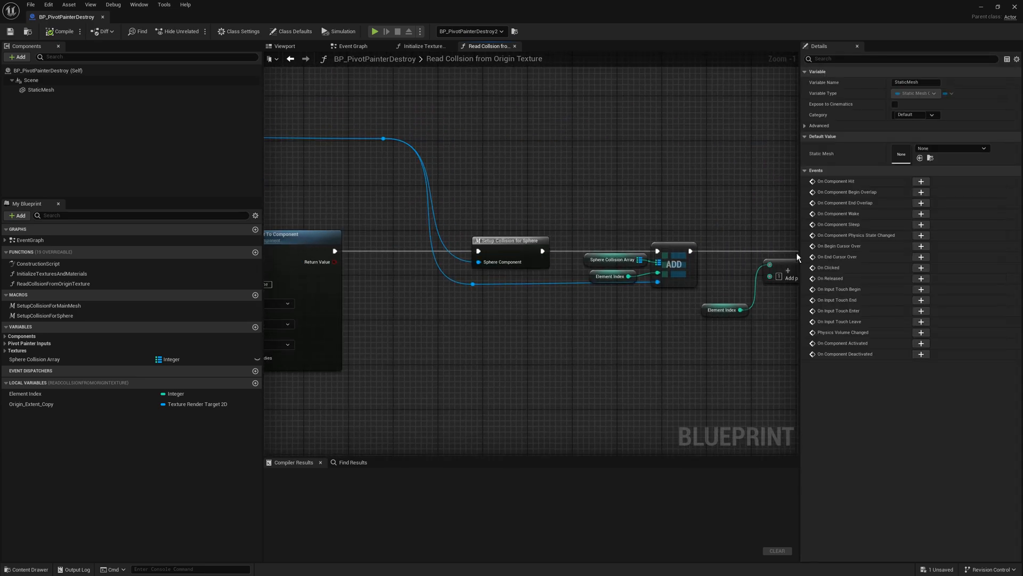
pyautogui.moveTo(510, 241)
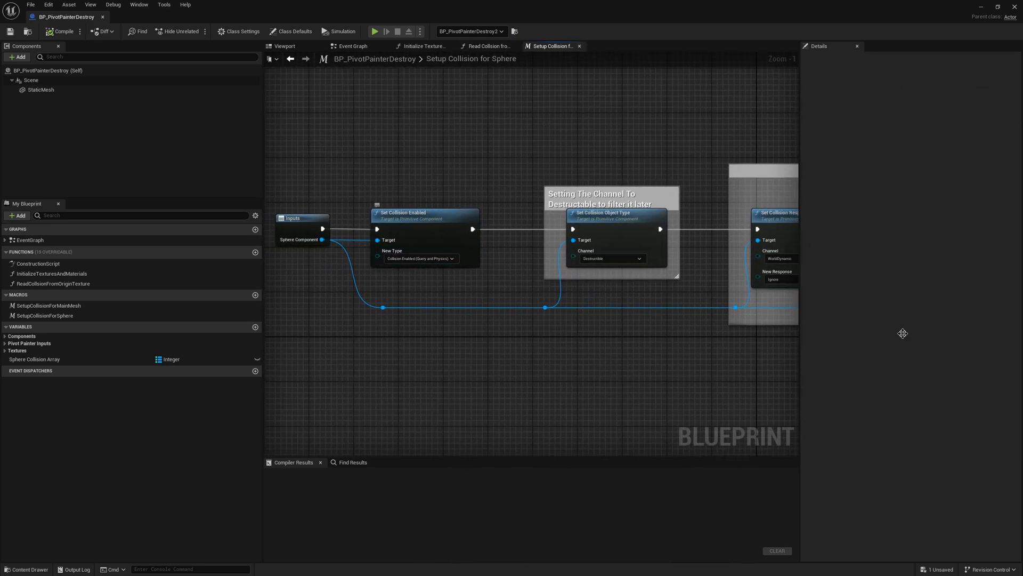
pyautogui.moveTo(610, 258)
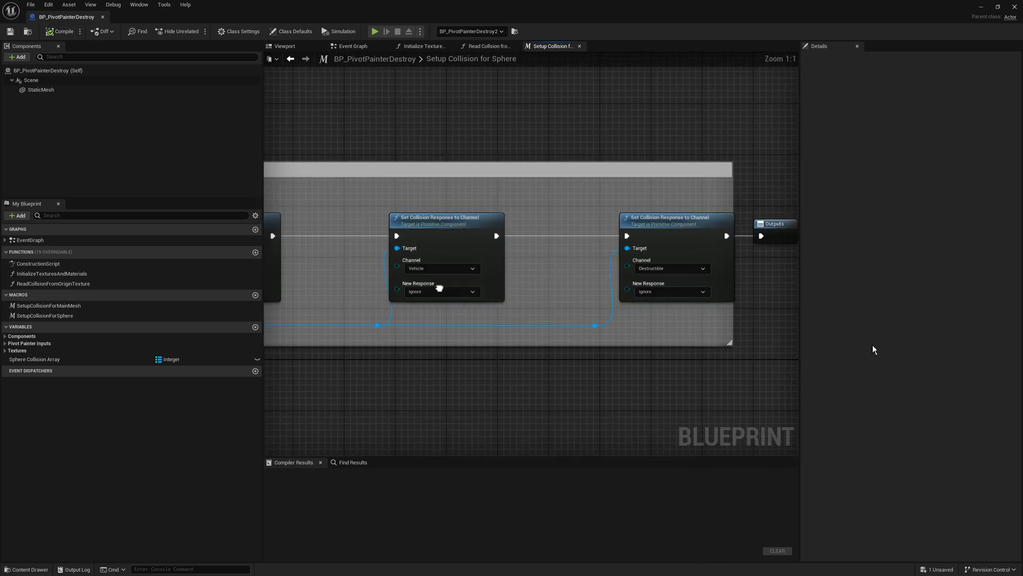
# Return to Read Collision from Origin Texture, then view the Setup Collision for Sphere and Main Mesh macros.
pyautogui.click(488, 46)
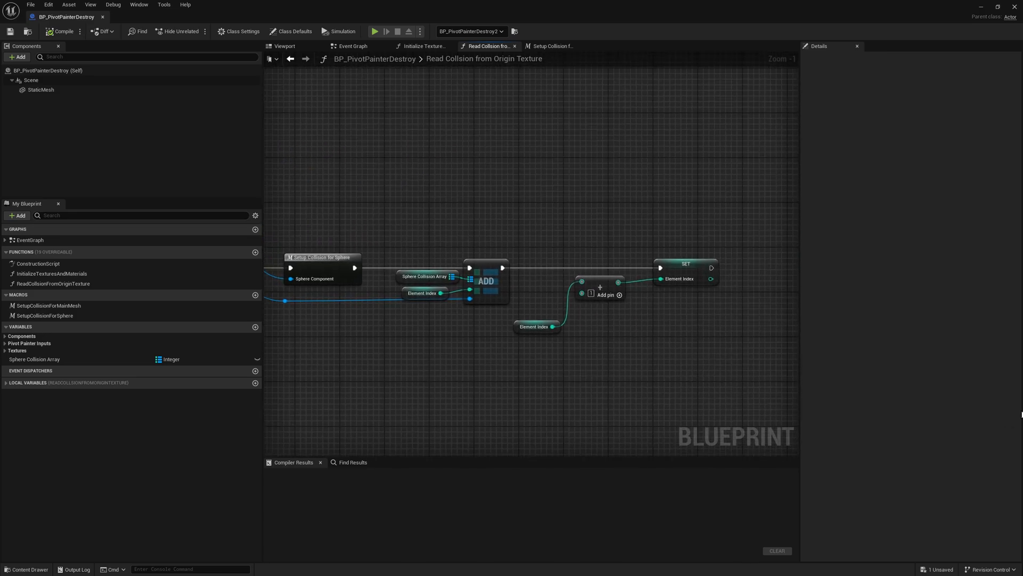
pyautogui.click(535, 326)
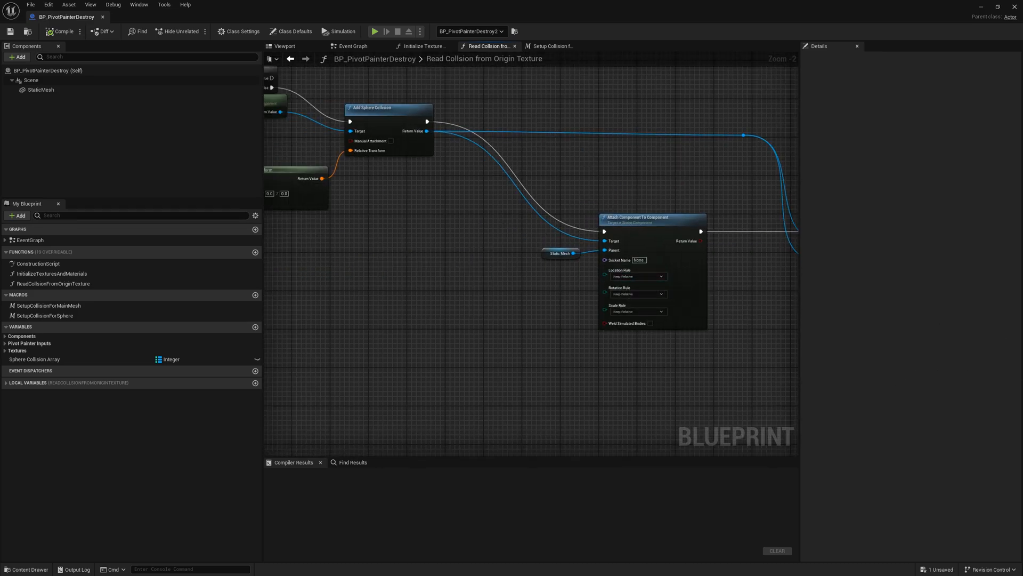
pyautogui.click(614, 46)
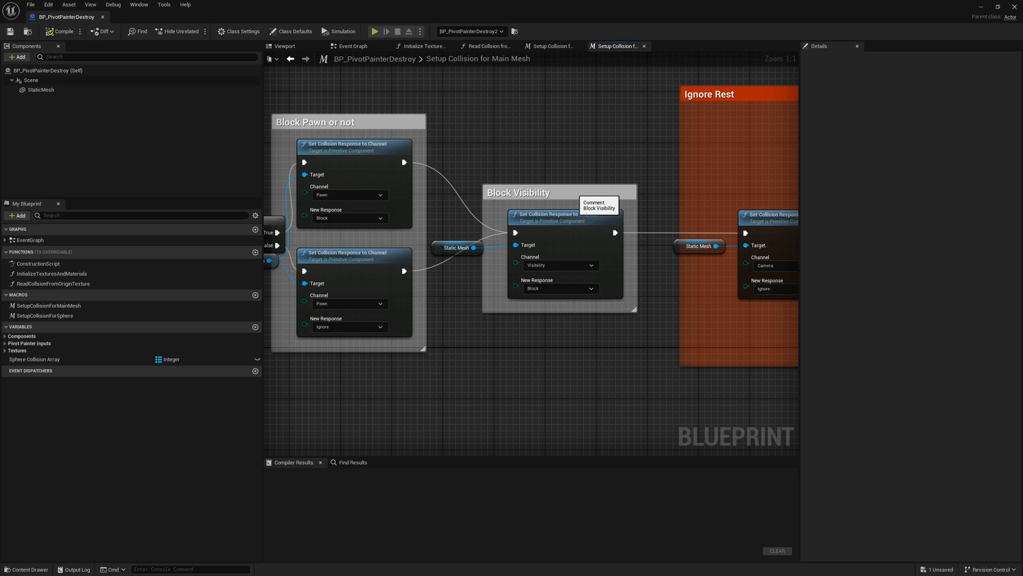
# Review the Main Mesh collision response nodes and switch to the Construction Script.
pyautogui.scroll(-3)
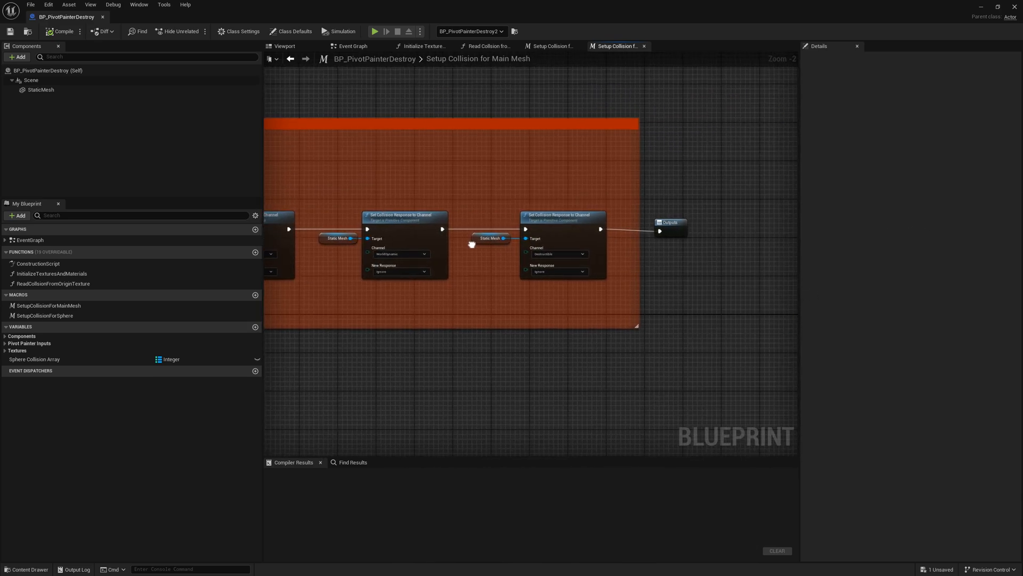
pyautogui.click(352, 46)
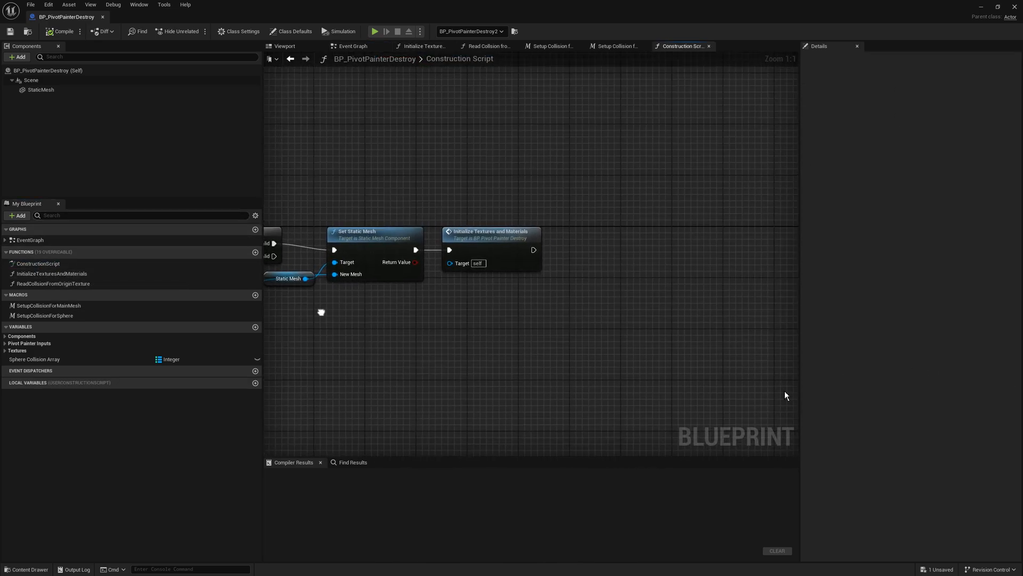
# Compile BP_PivotPainterDestroy and view BeginPlay calling Read Collision from Origin Texture in the Event Graph.
pyautogui.click(54, 284)
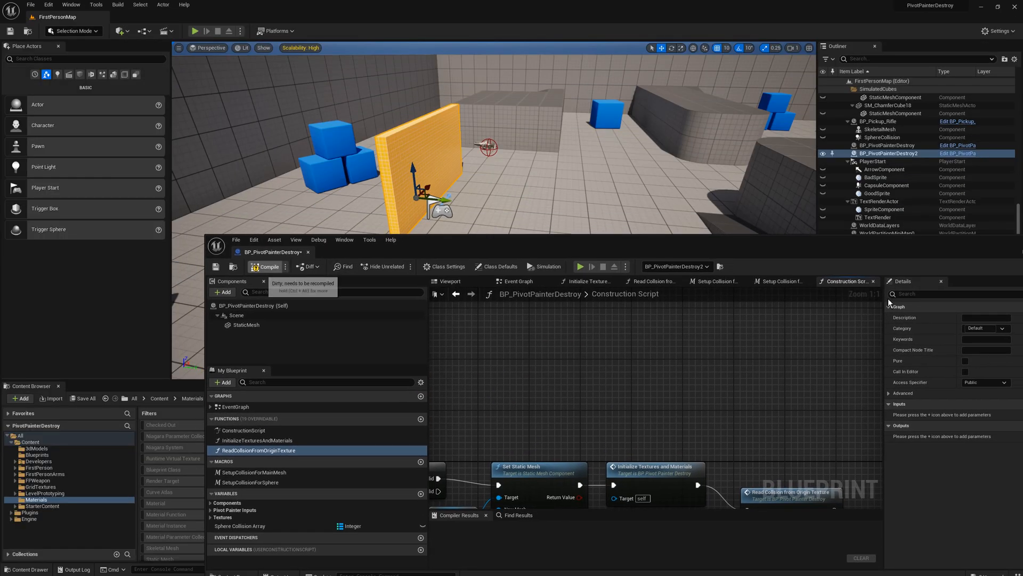
pyautogui.click(266, 267)
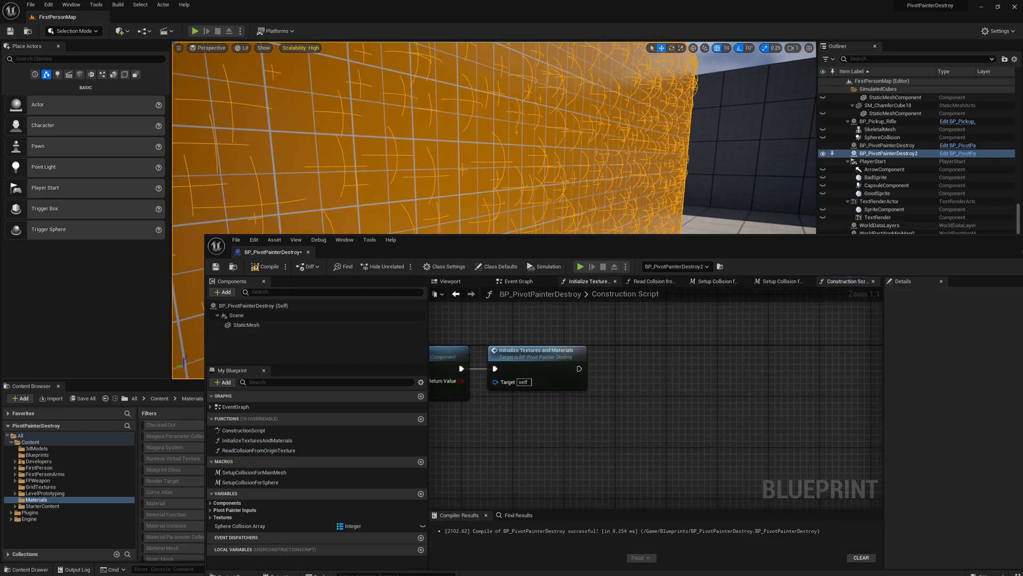
pyautogui.click(518, 281)
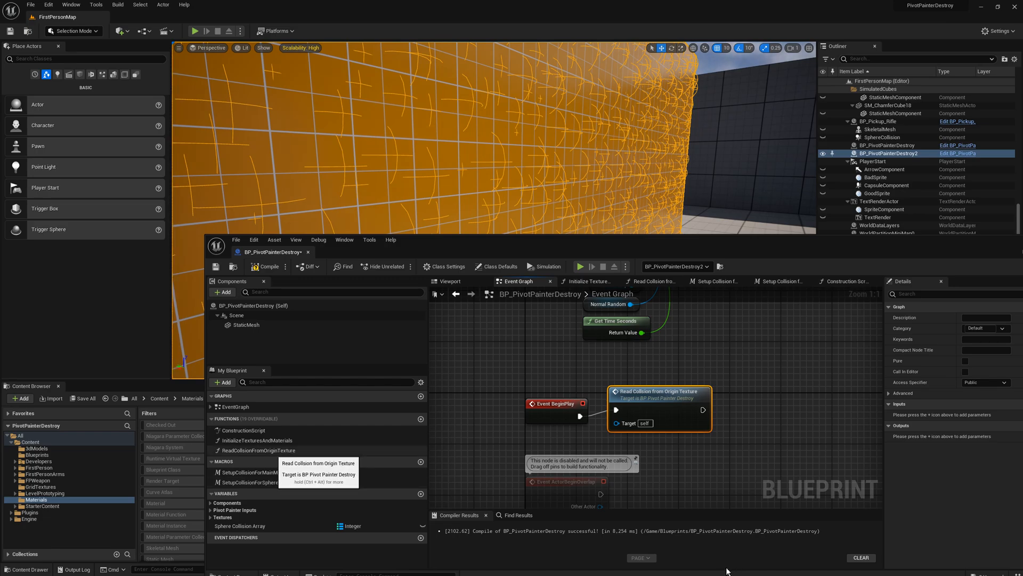
pyautogui.moveTo(259, 481)
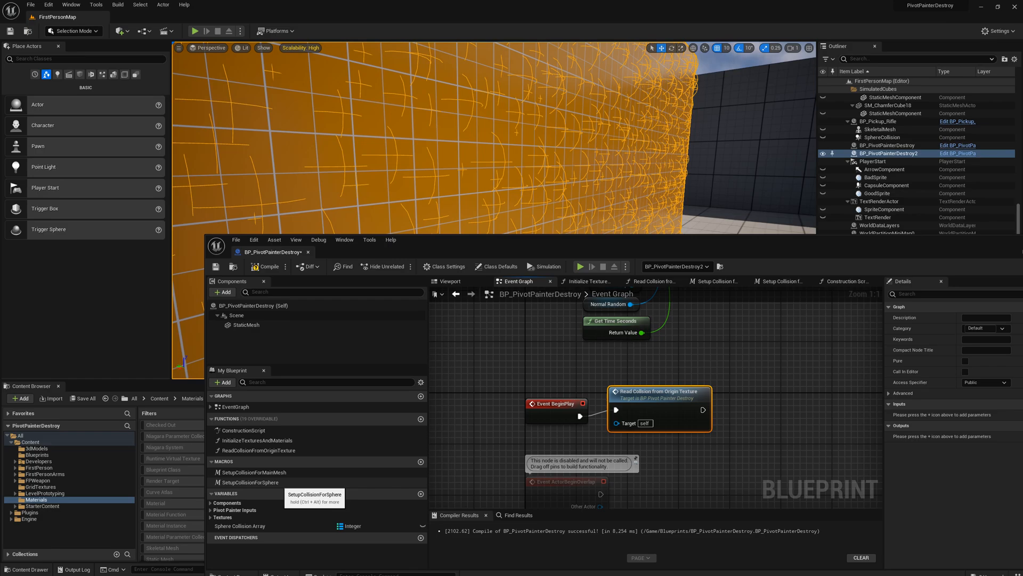
pyautogui.click(252, 473)
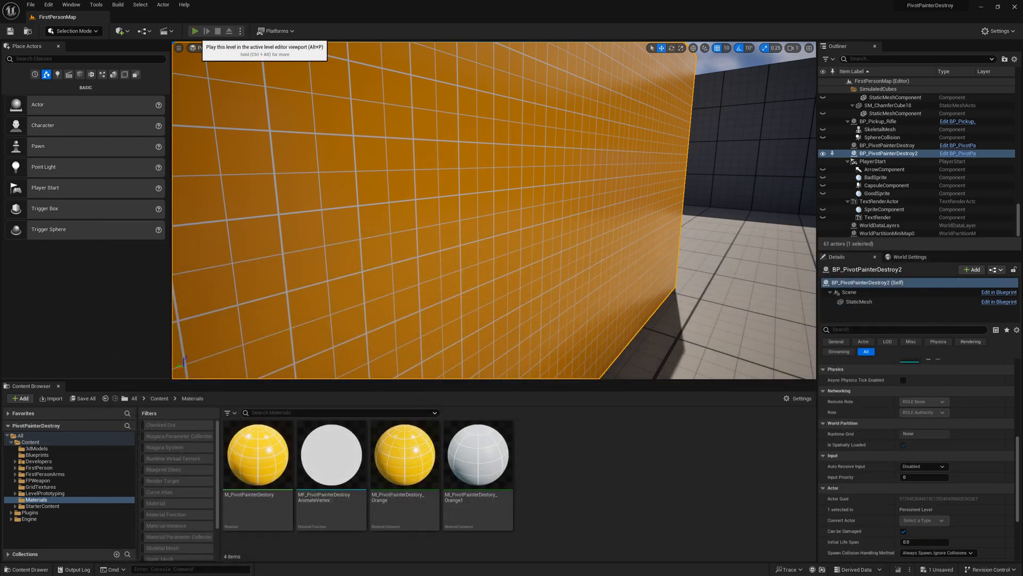
# Start playing the level with the orange wall in view.
pyautogui.click(199, 30)
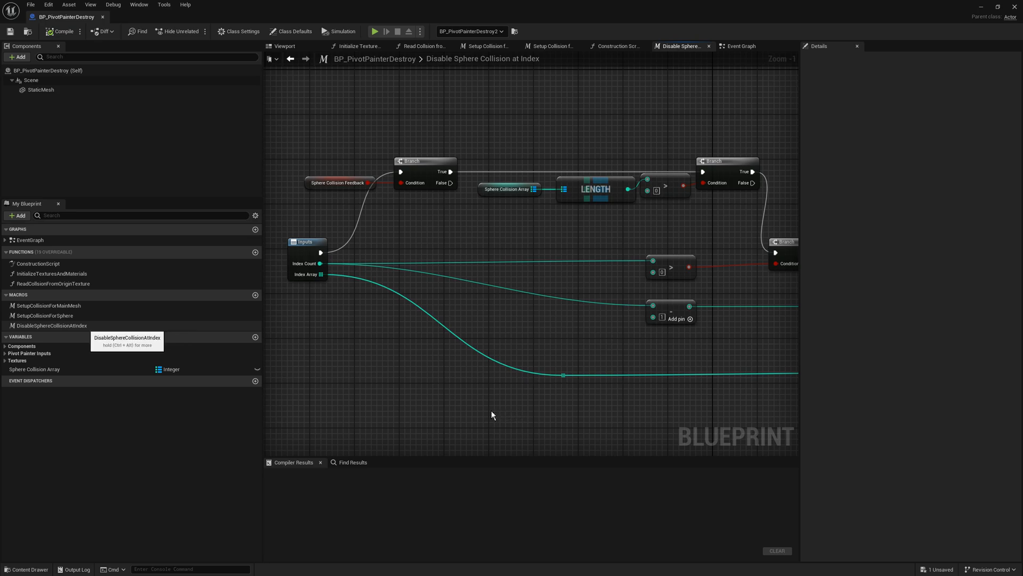
pyautogui.moveTo(511, 407)
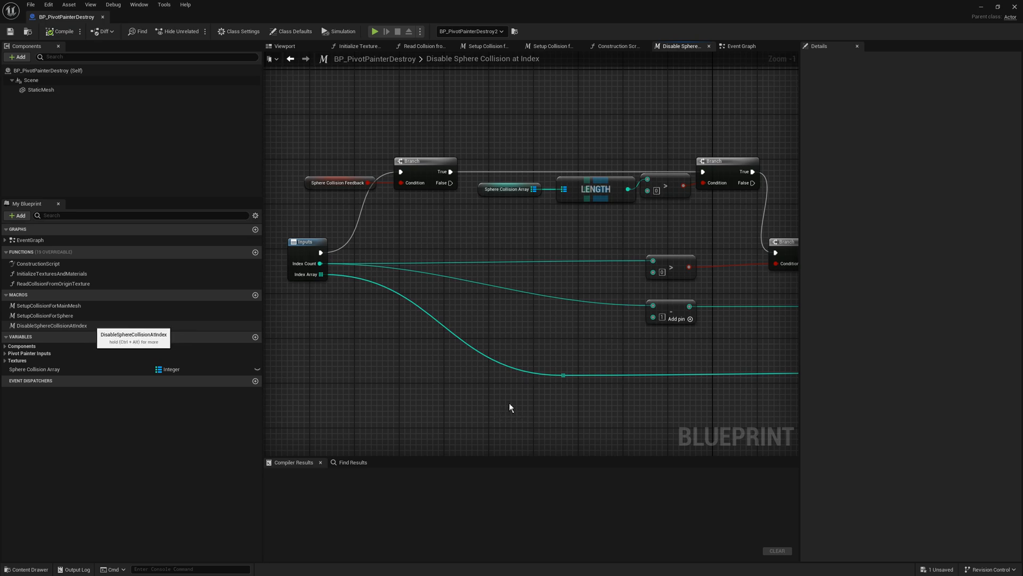
pyautogui.moveTo(761, 248)
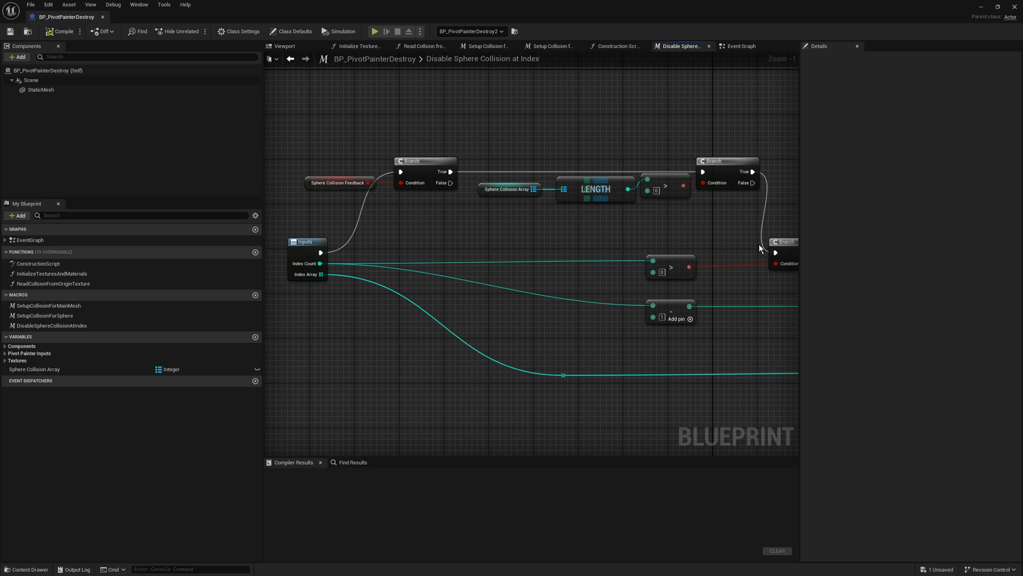
# Inspect the IsValid and Destroy Component nodes in Disable Sphere Collision at Index.
pyautogui.click(339, 182)
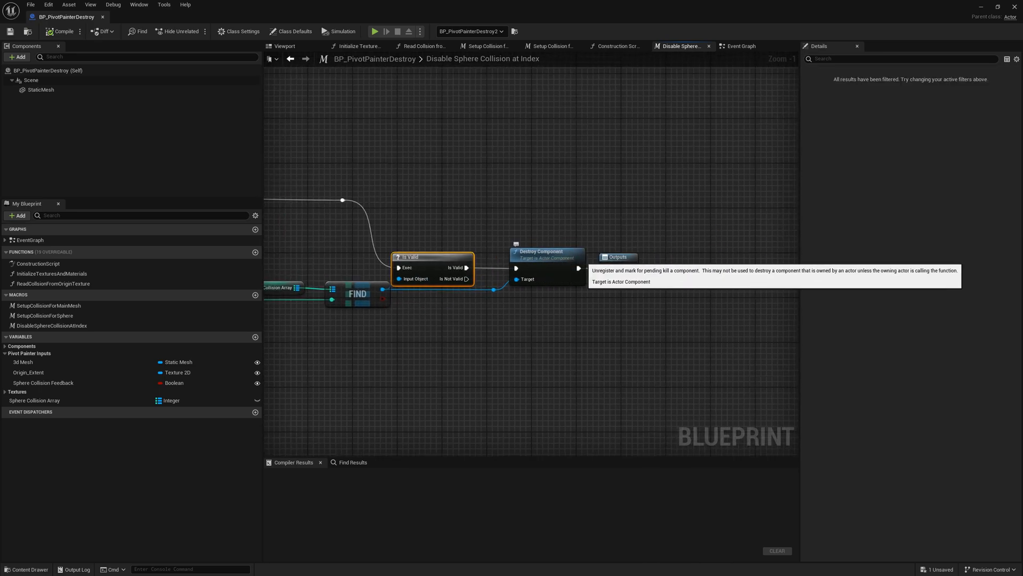
# Show the Sphere Collision Feedback variable's details, default value enabled, in the Event Graph.
pyautogui.click(742, 46)
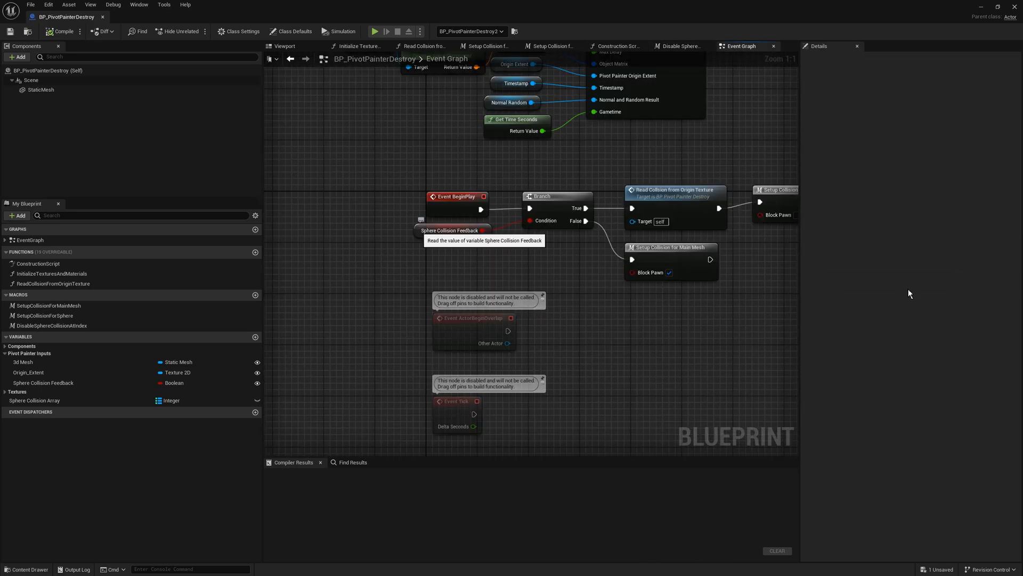
pyautogui.click(450, 230)
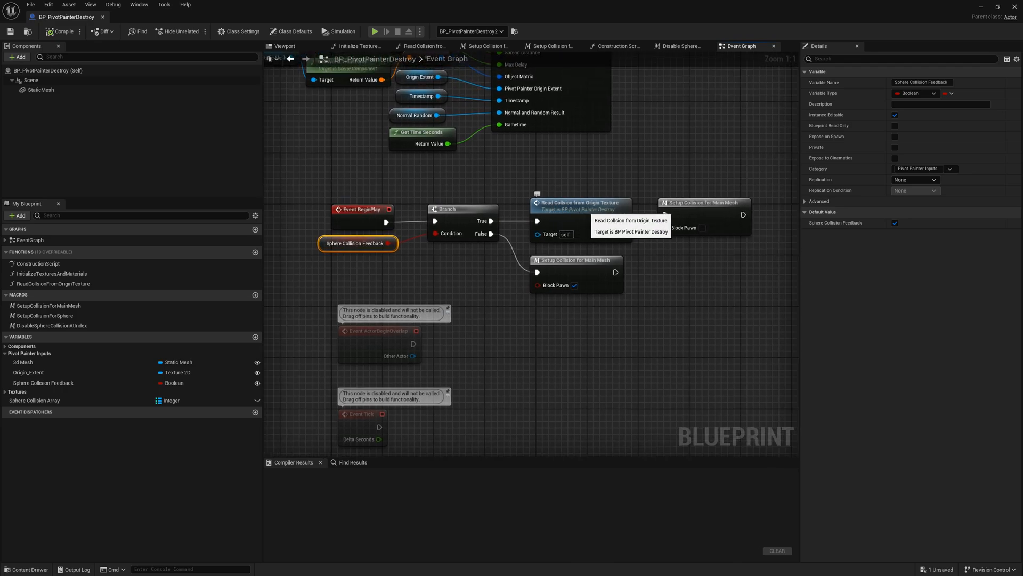
pyautogui.moveTo(704, 203)
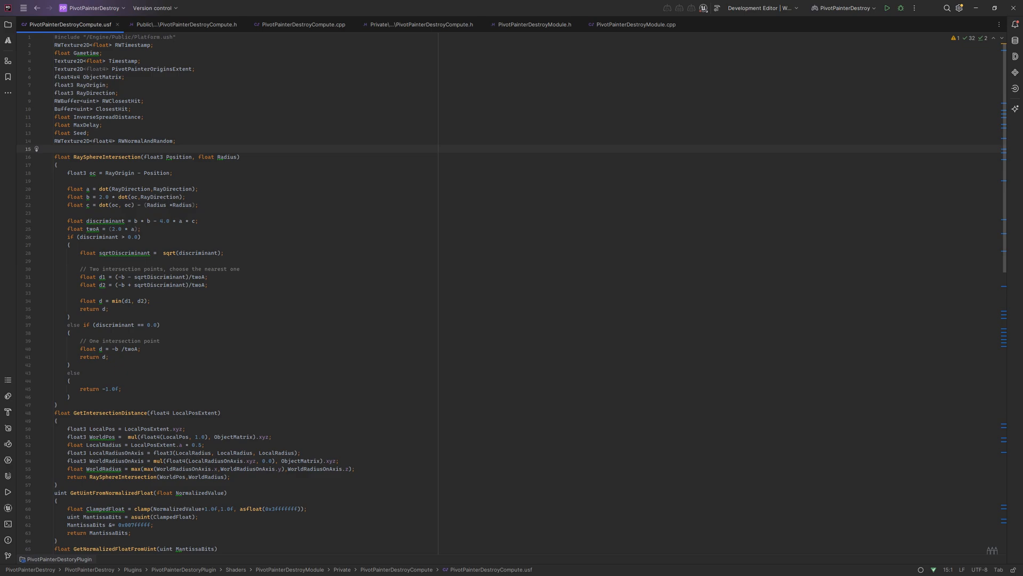
pyautogui.moveTo(746, 7)
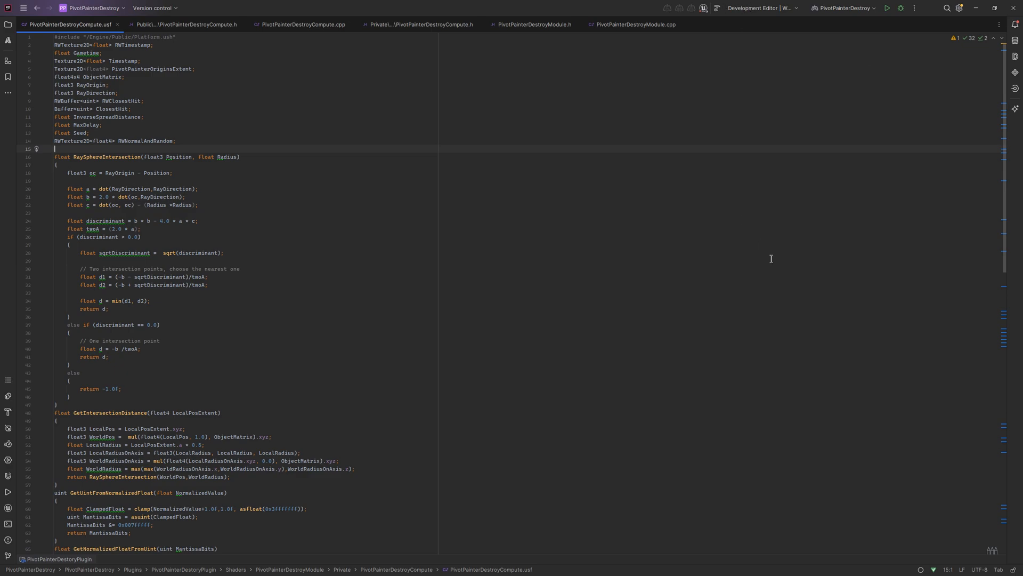
pyautogui.moveTo(794, 240)
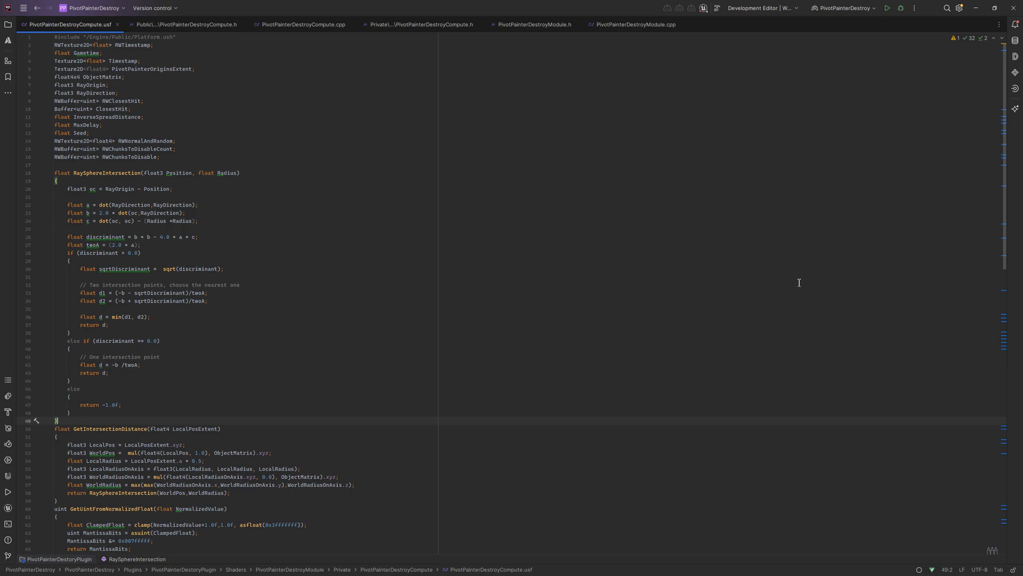
# Add the Index2dTo1d(uint2 coords, uint Width) helper and InterlockedAdd on RWChunksToDisableCount with uint IndexBefore.
pyautogui.scroll(-3)
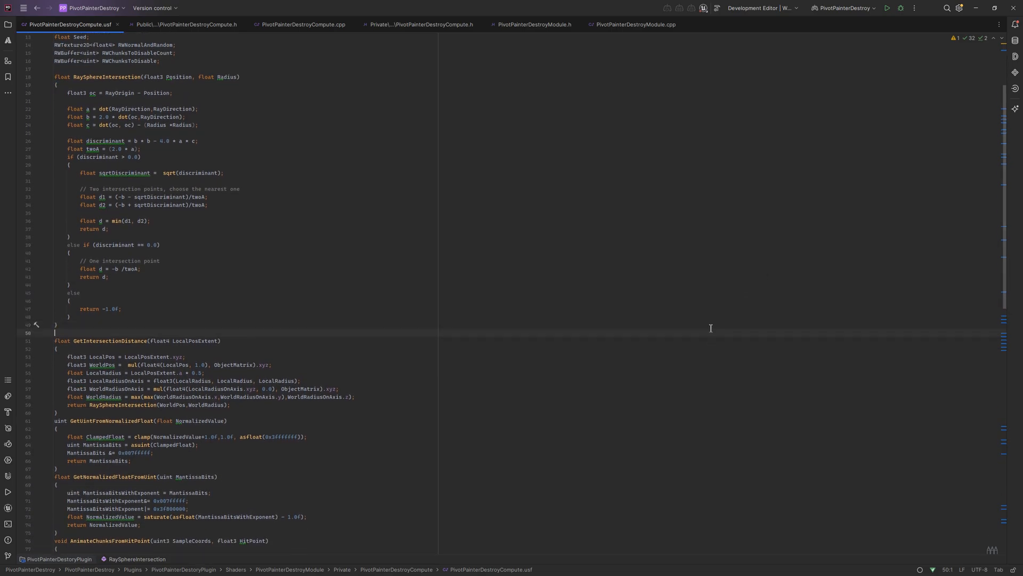
pyautogui.write('uint Index2dTo1d(uint2 coords, uint Width)')
pyautogui.write('return Width * coords.y + coords.x;')
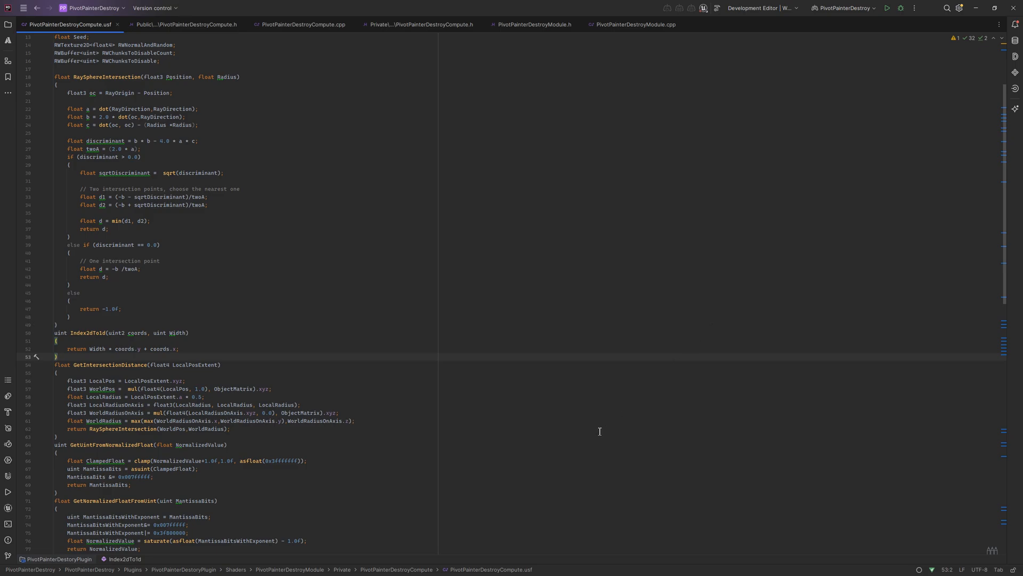
pyautogui.scroll(-3)
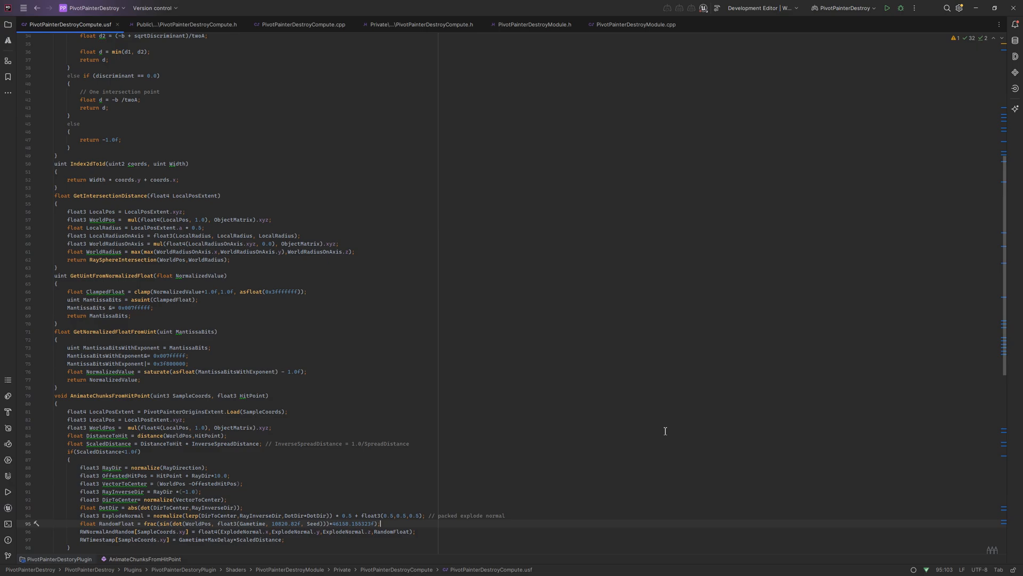
pyautogui.scroll(-3)
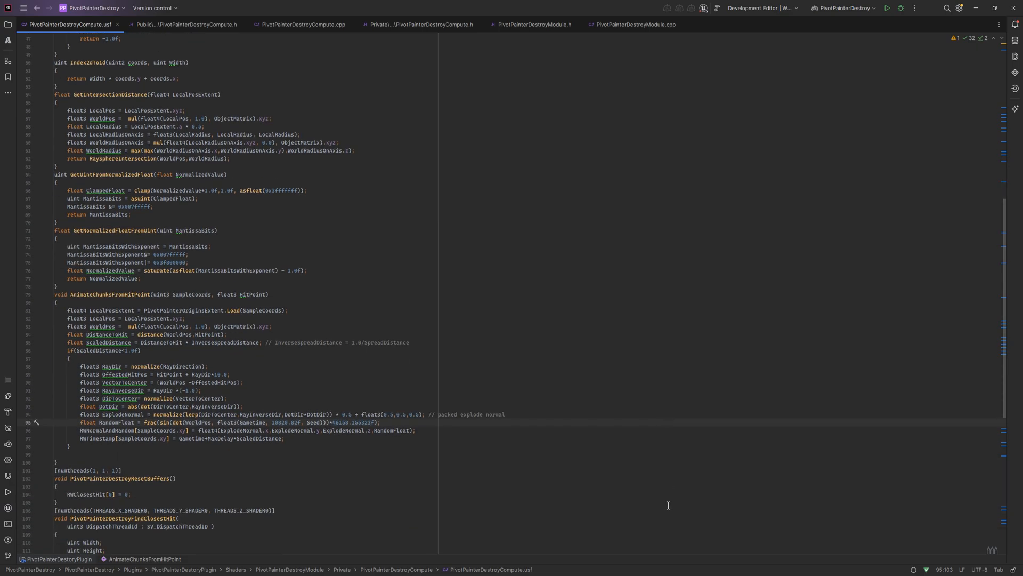
pyautogui.write('InterlockedAdd(RWChunksToDisableCount[0],1);')
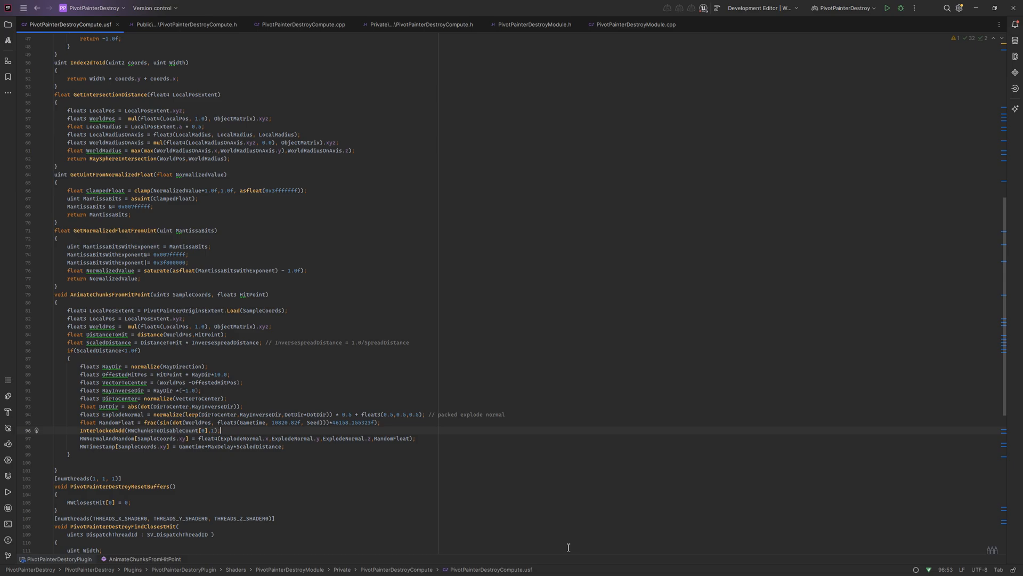
pyautogui.moveTo(160, 430)
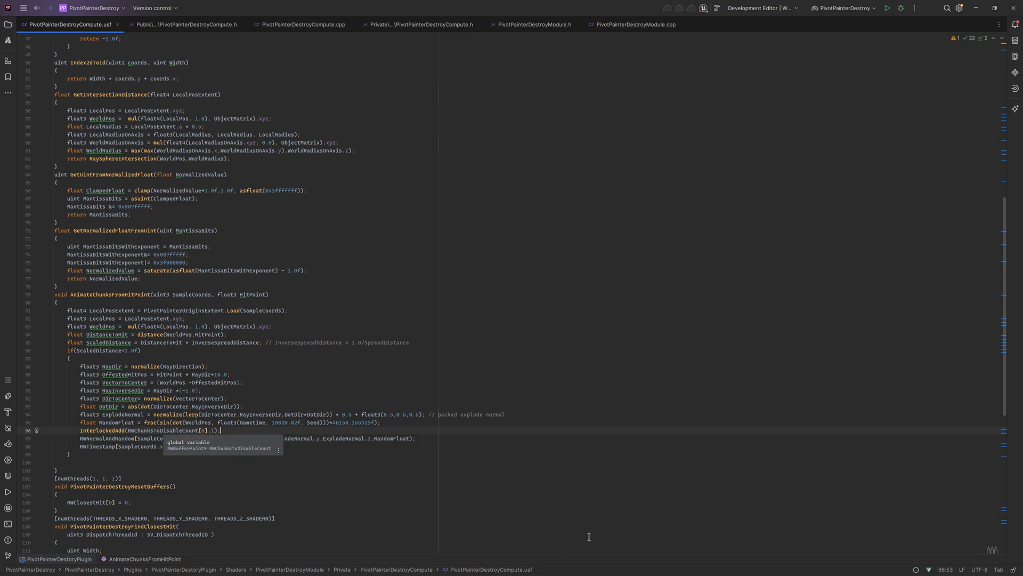
pyautogui.moveTo(587, 537)
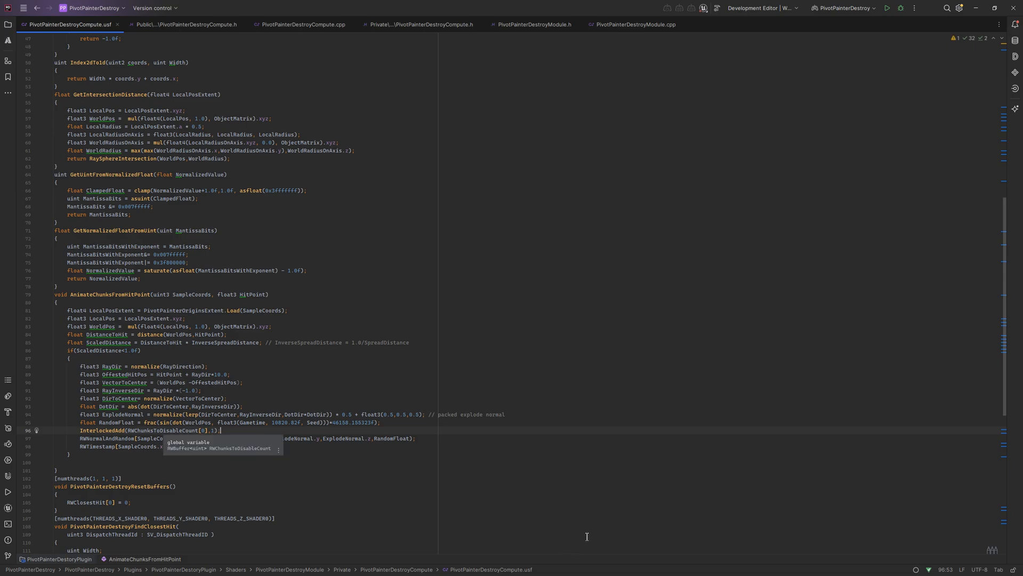
pyautogui.write('uint IndexBefore;')
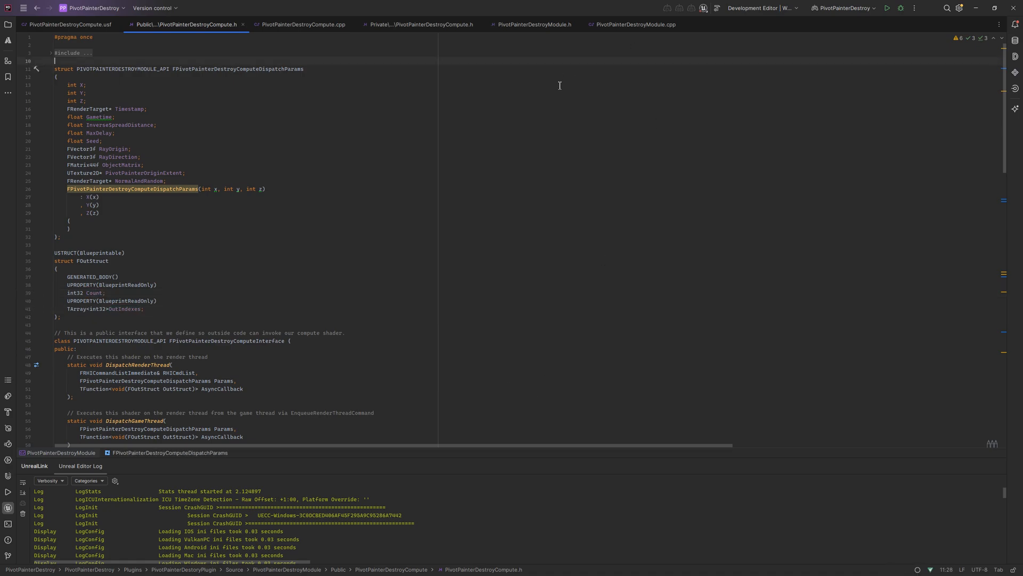
# Declare constexpr int32 MaxChunksToDisable = 256 in the public header, then move to the .cpp.
pyautogui.write('constexpr int32 MaxChunksToDisable = 256;')
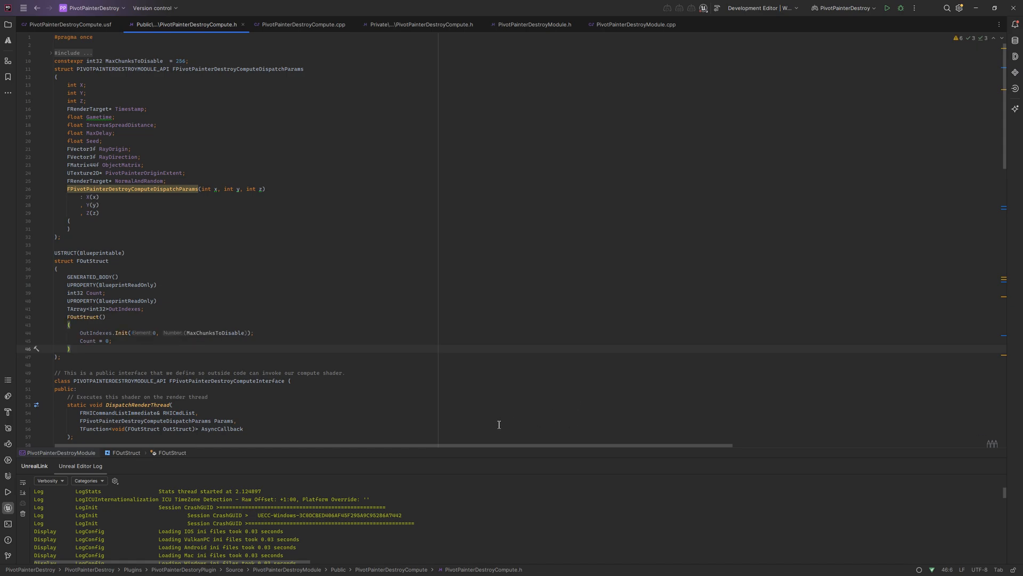
pyautogui.click(301, 24)
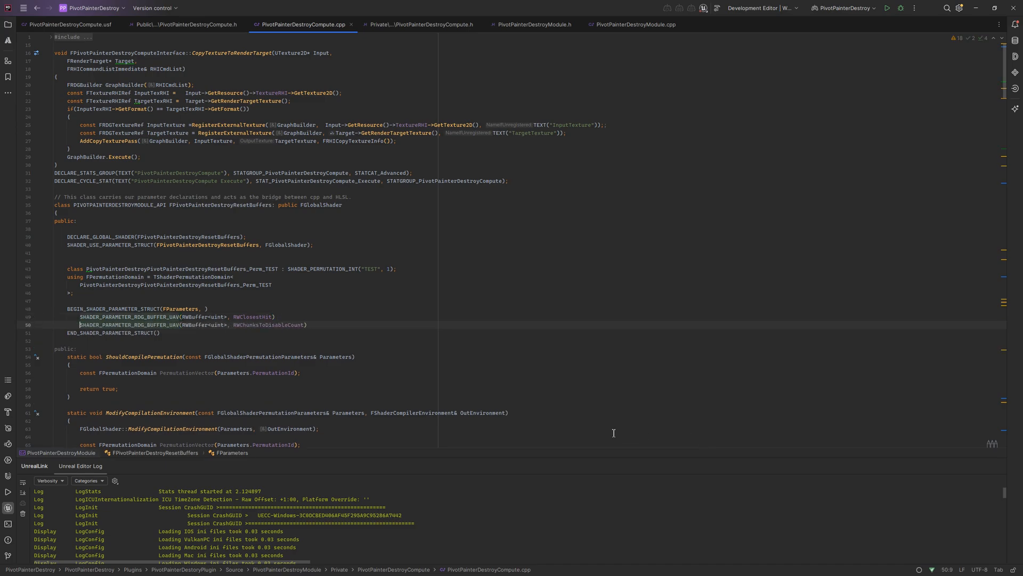
# Create RWChunksToDisableCount and RWChunksToDisable buffers with UAVs sized by MaxChunksToDisable.
pyautogui.scroll(-3)
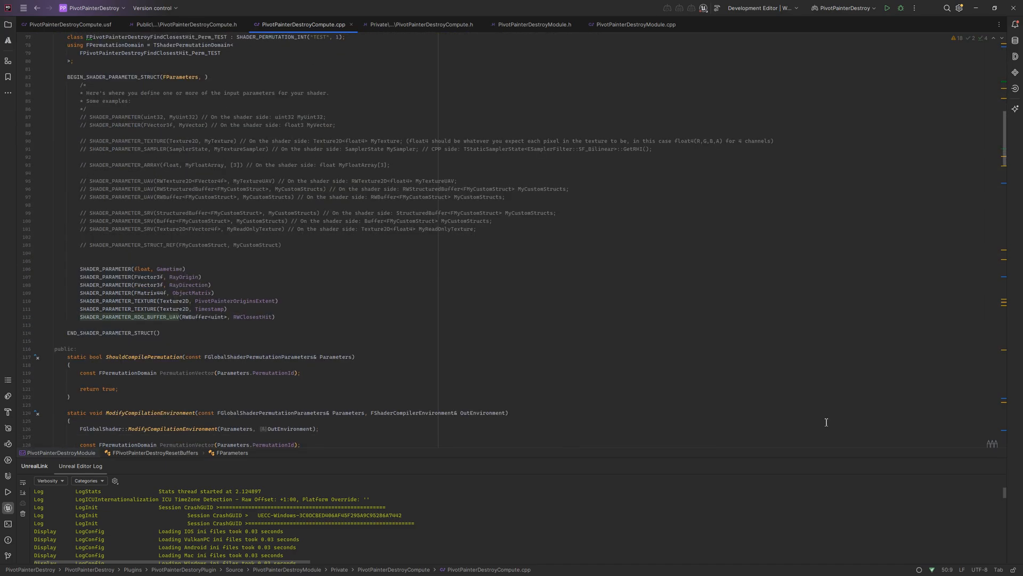
pyautogui.scroll(-3)
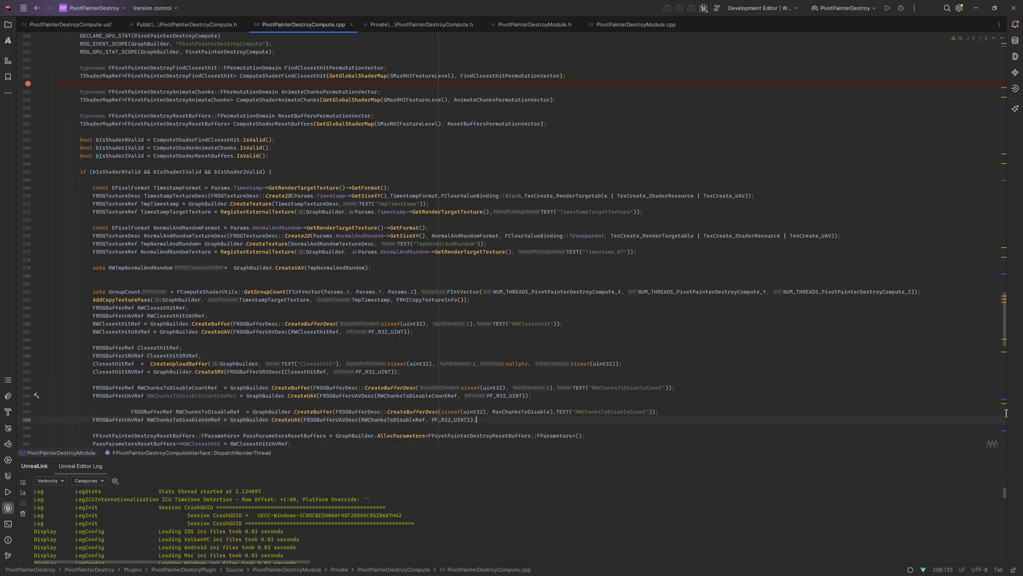
pyautogui.scroll(-3)
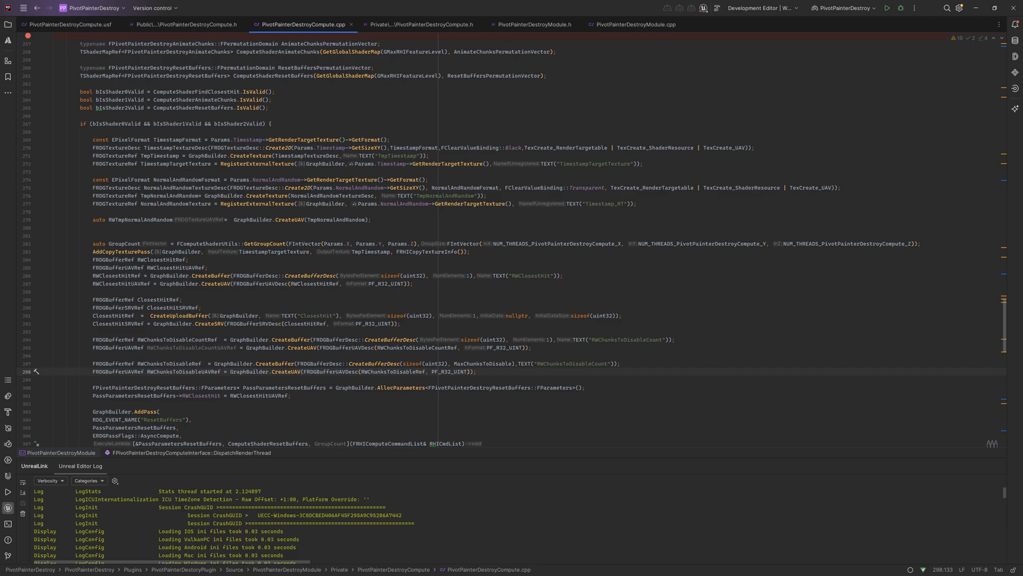
pyautogui.doubleClick(554, 363)
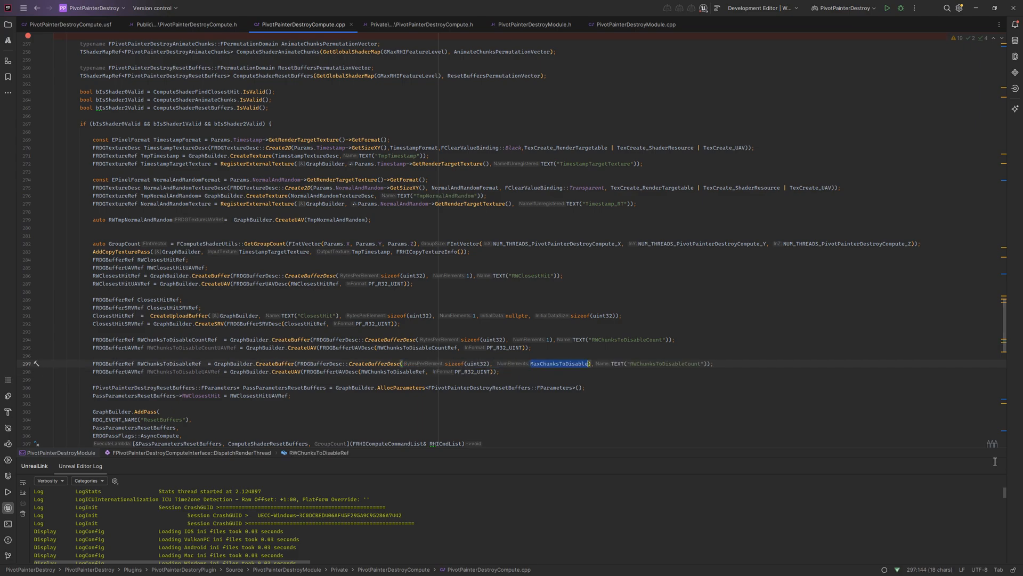
pyautogui.scroll(-3)
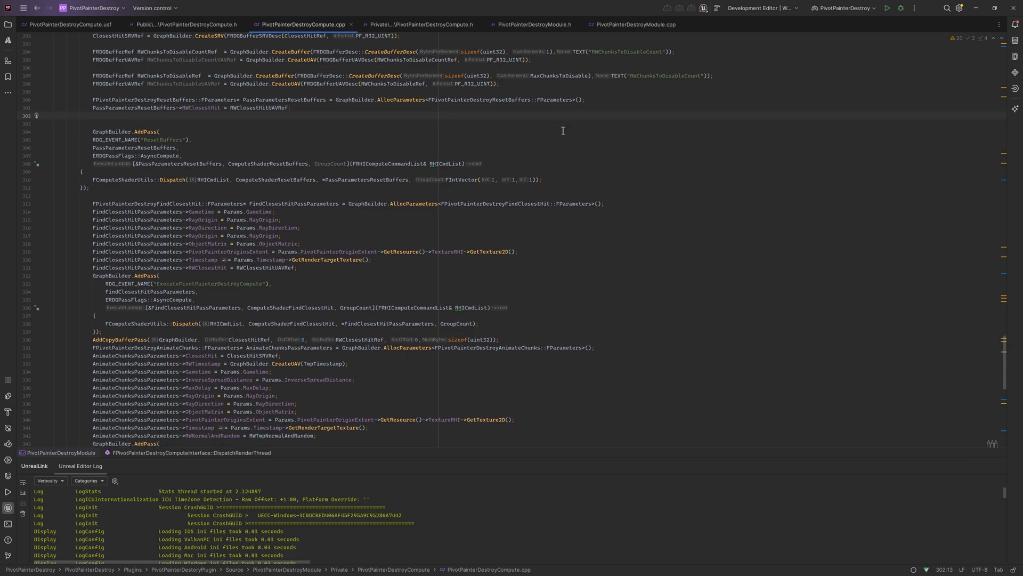
# Bind PassParametersResetBuffers->RWChunksToDisableCount to its UAV and add GPU readback copy passes.
pyautogui.write('PassParametersResetBuffers->RWChunksToDisableCount = RW')
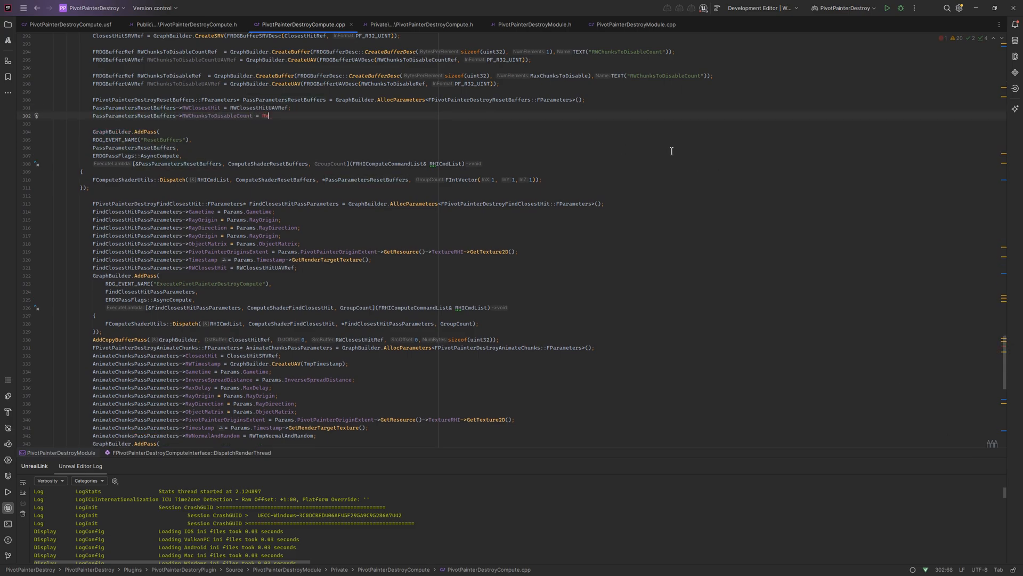
pyautogui.write('WChunksToDisableCountUAVRef;')
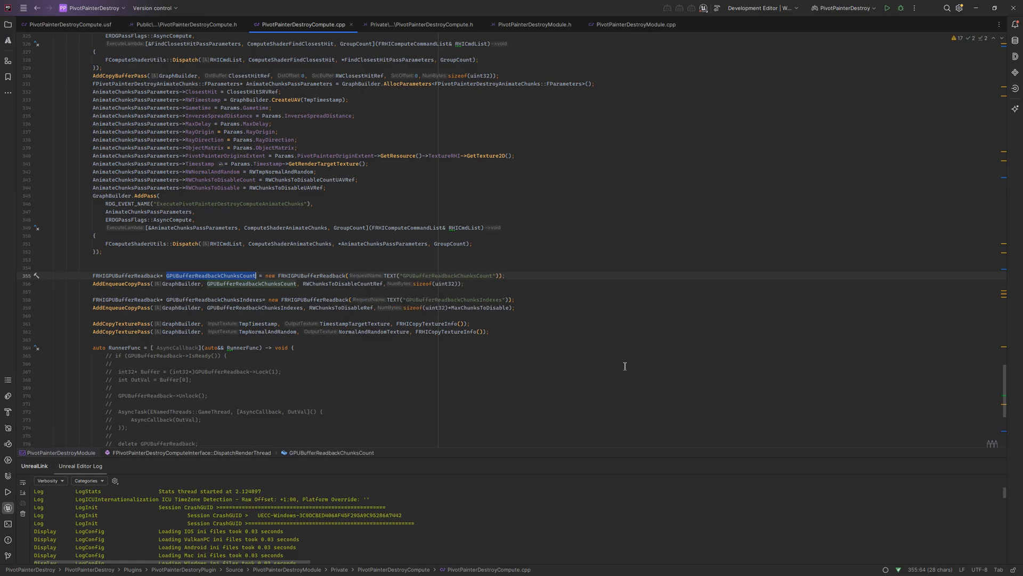
pyautogui.moveTo(966, 394)
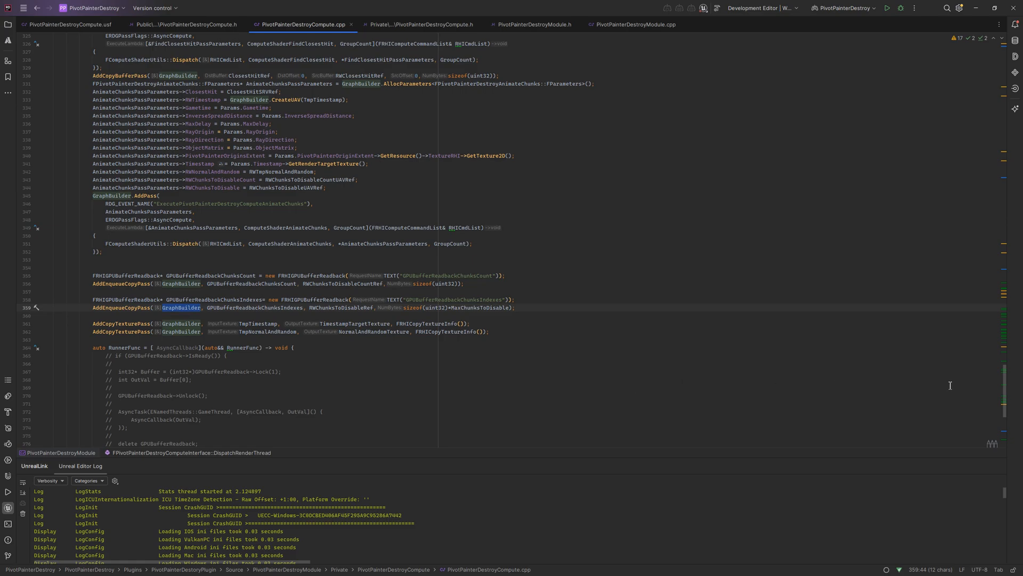
pyautogui.doubleClick(479, 308)
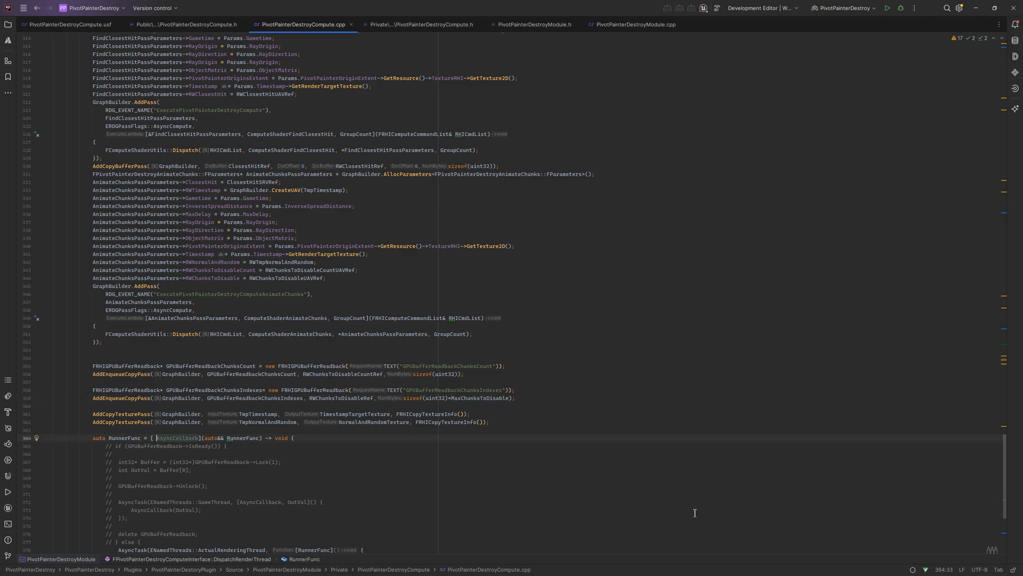
# Pass GPUBufferReadbackChunksCount and ChunksIndexes into RunnerFunc and unlock both readback buffers.
pyautogui.write('GPUBufferReadbackChunksCount,GPUBufferReadbackChunksIndexes,')
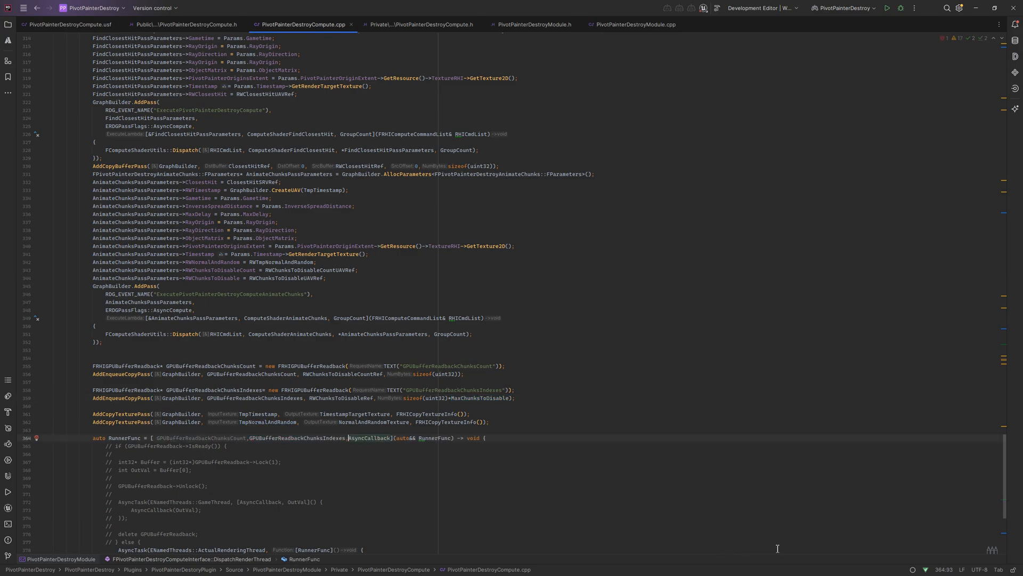
pyautogui.doubleClick(297, 437)
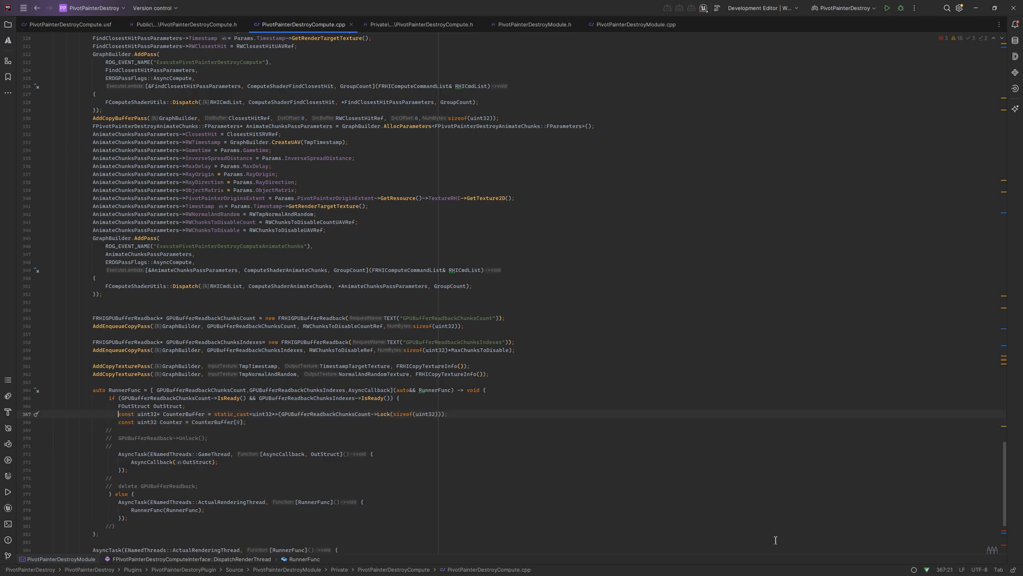
pyautogui.moveTo(851, 522)
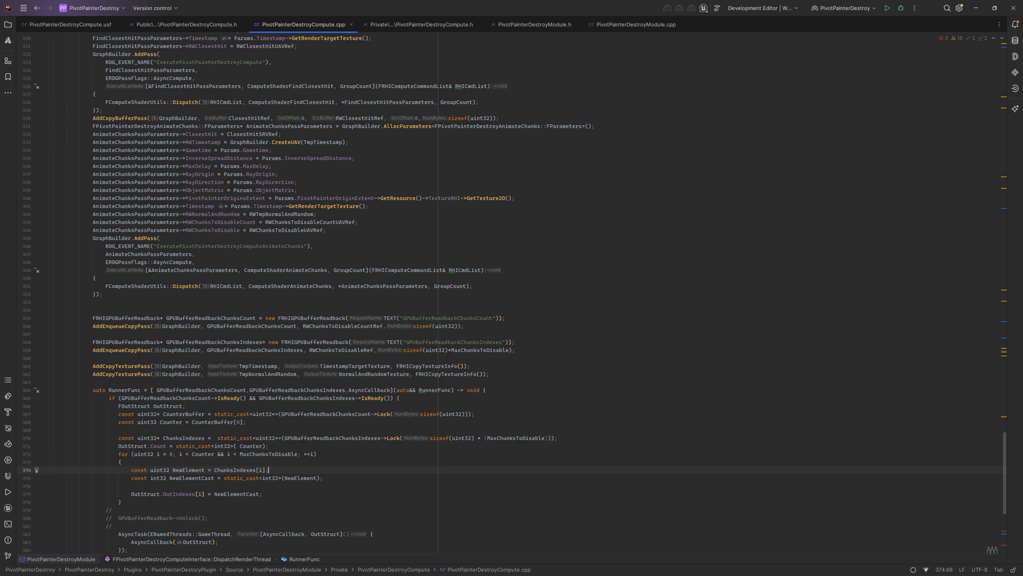
pyautogui.doubleClick(515, 437)
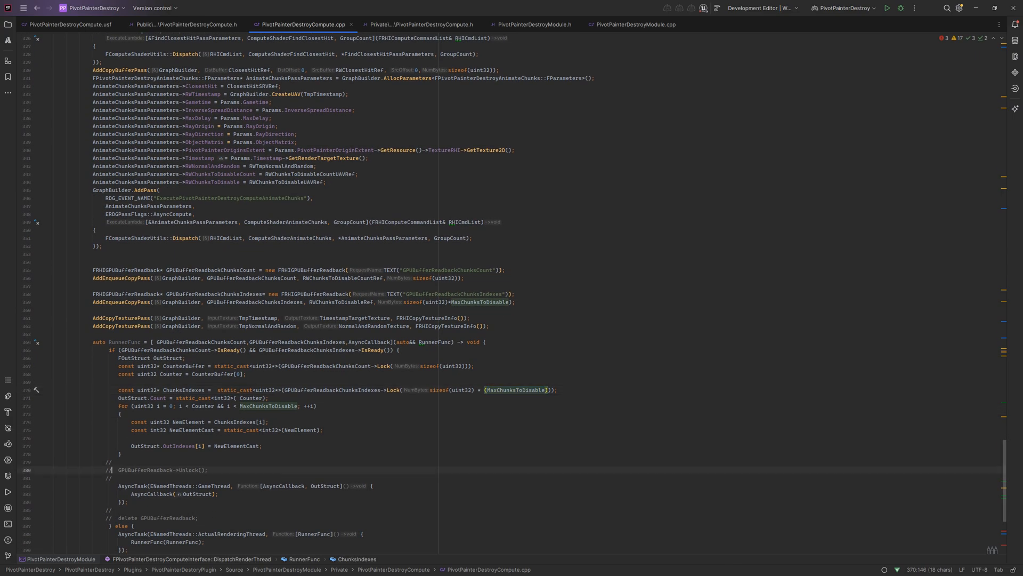
pyautogui.doubleClick(144, 469)
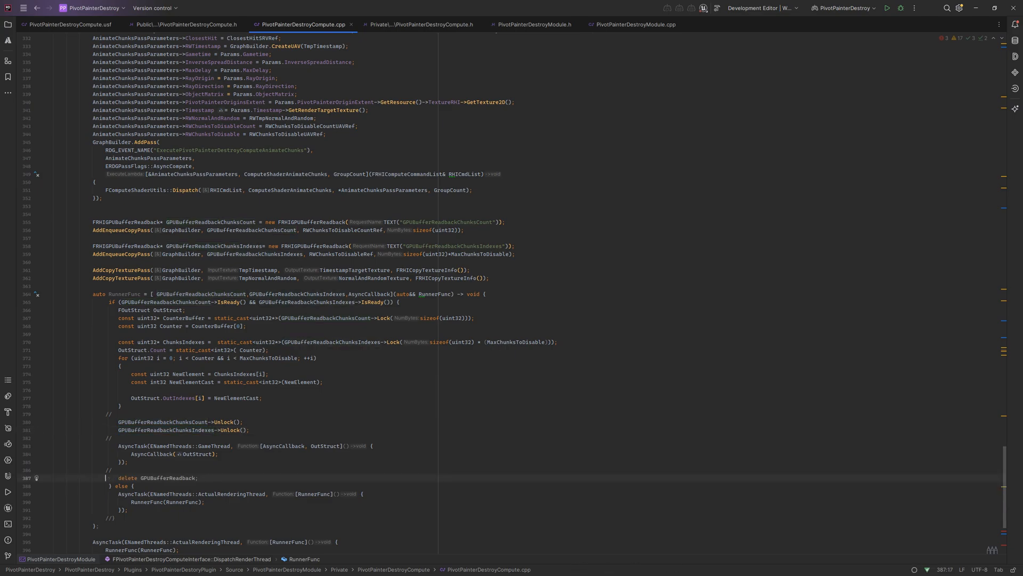
pyautogui.write('ChunksCount')
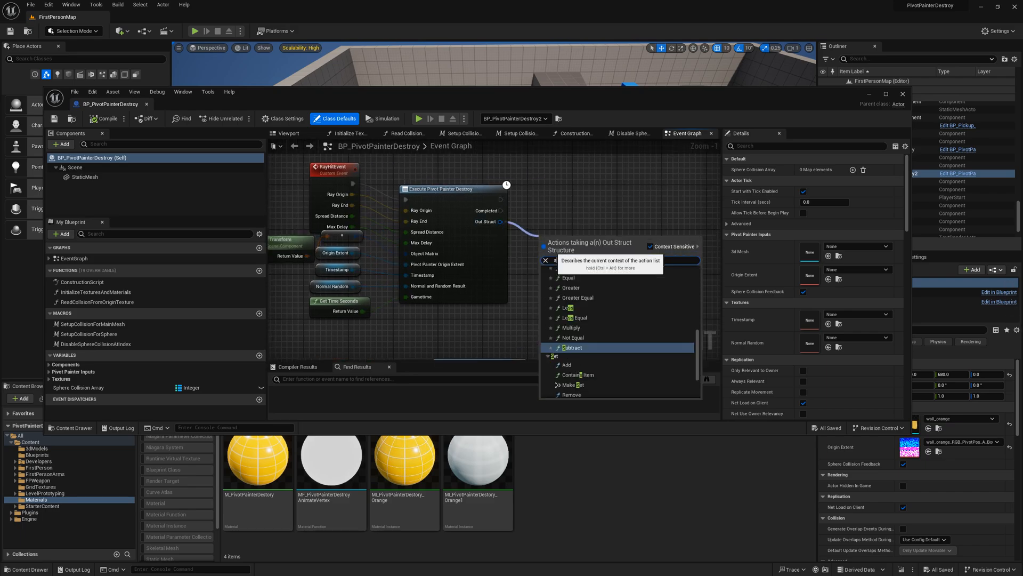
# Add a Break OutStruct node feeding Count and Out Indexes into DisableSphereCollisionAtIndex, save and close.
pyautogui.write('spli')
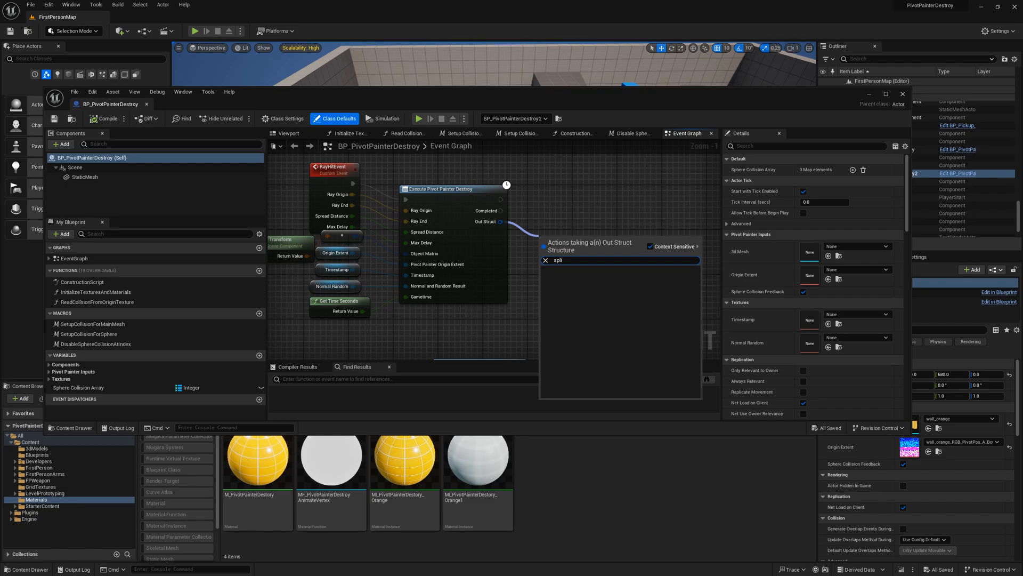
pyautogui.write('bre')
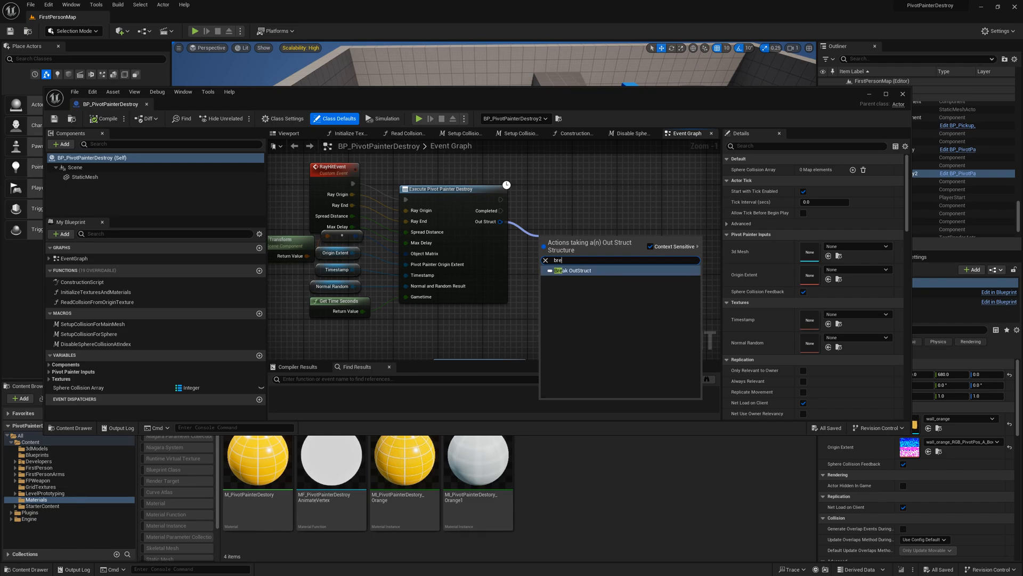
pyautogui.click(572, 271)
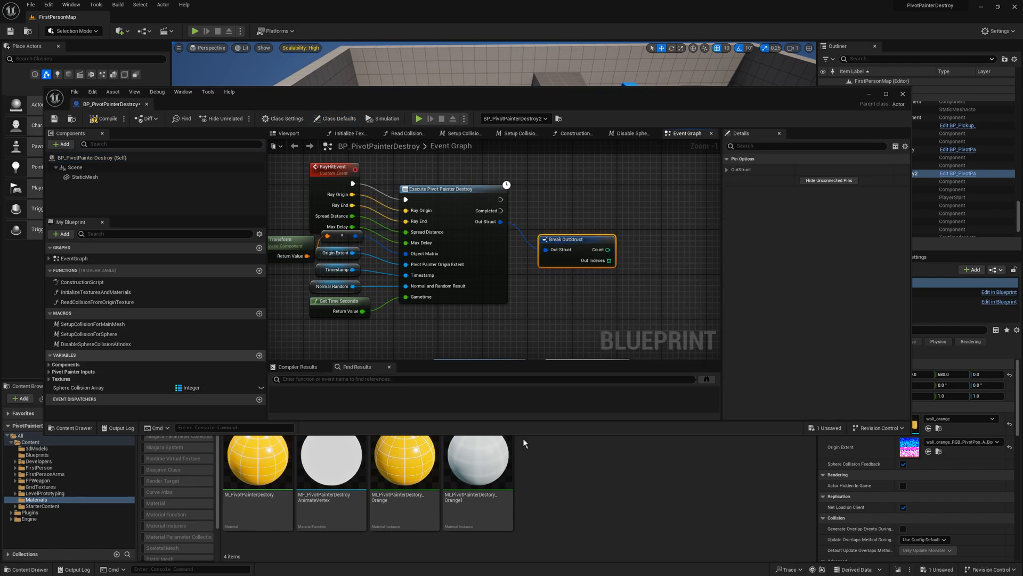
pyautogui.moveTo(96, 344)
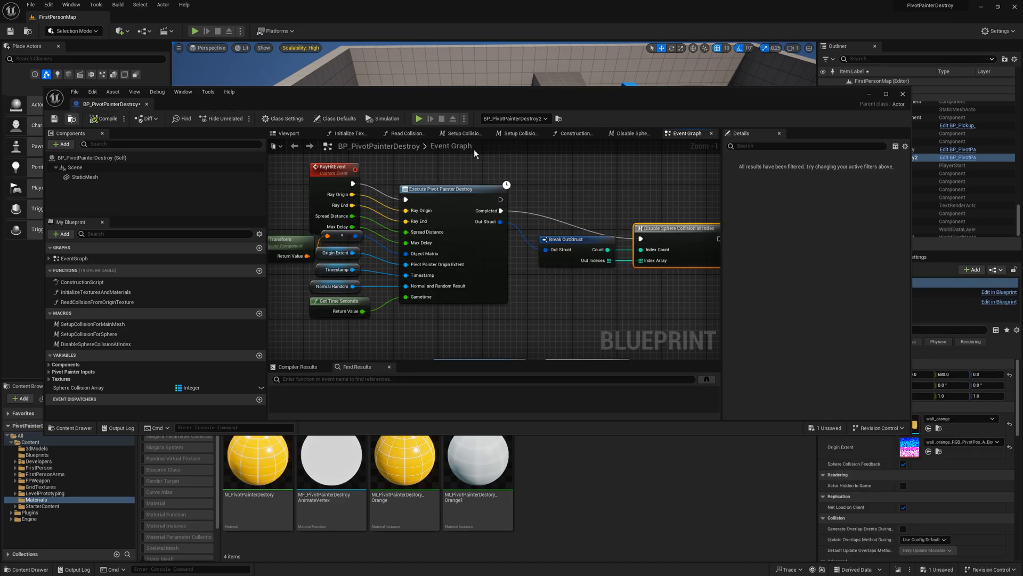
pyautogui.click(104, 118)
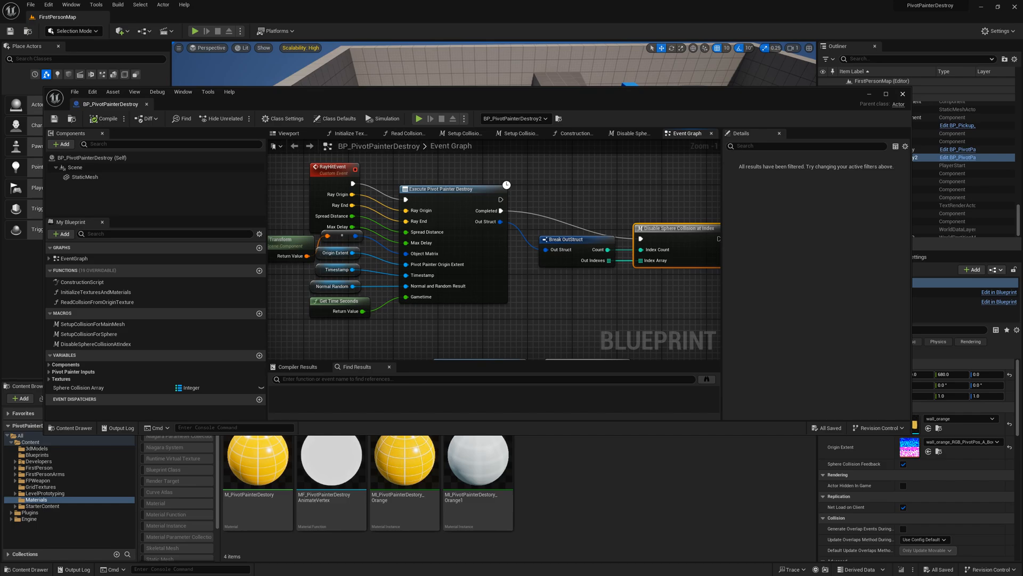
pyautogui.click(902, 94)
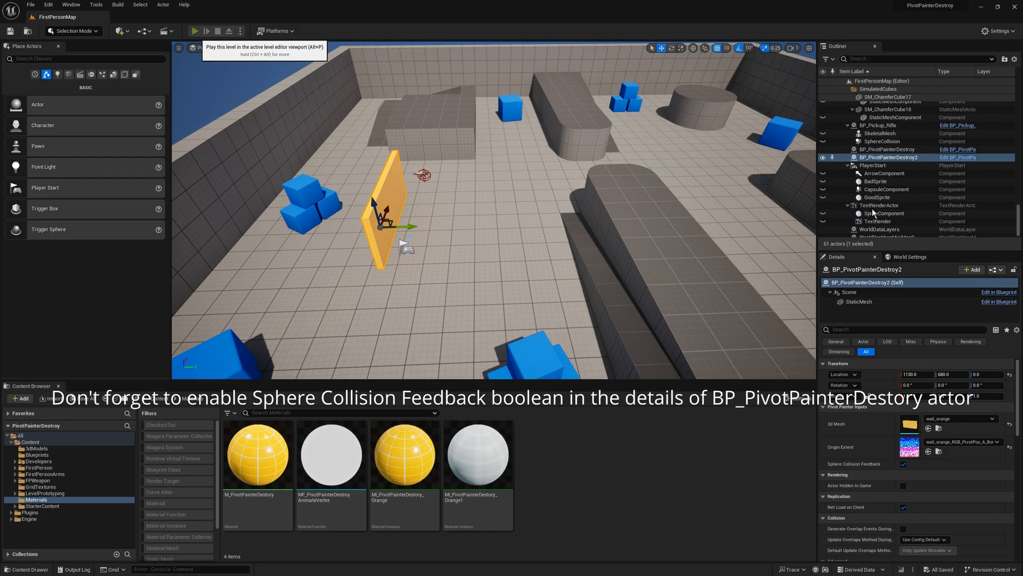
pyautogui.click(197, 30)
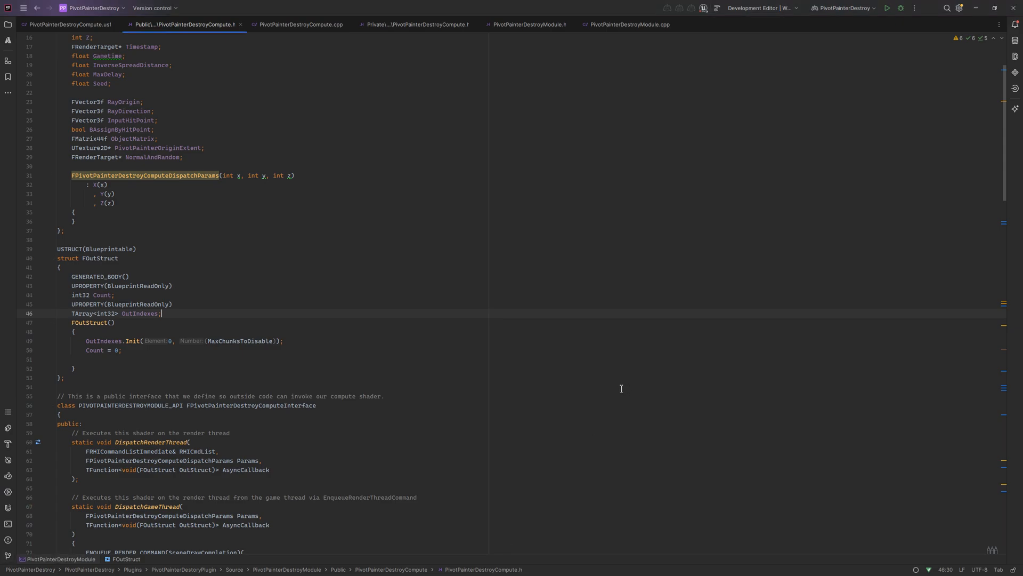
# Add UPROPERTY(BlueprintReadOnly) float HitDistance = -1.0f to FOutStruct.
pyautogui.write('UPROPERTY(BlueprintReadOnly)')
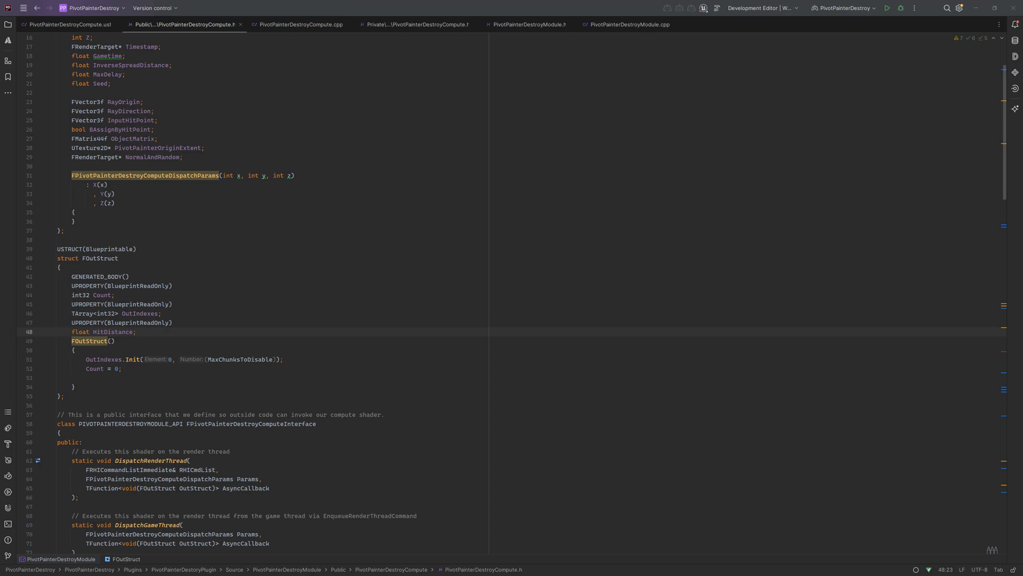
pyautogui.write('HitDistance = -1.0f;')
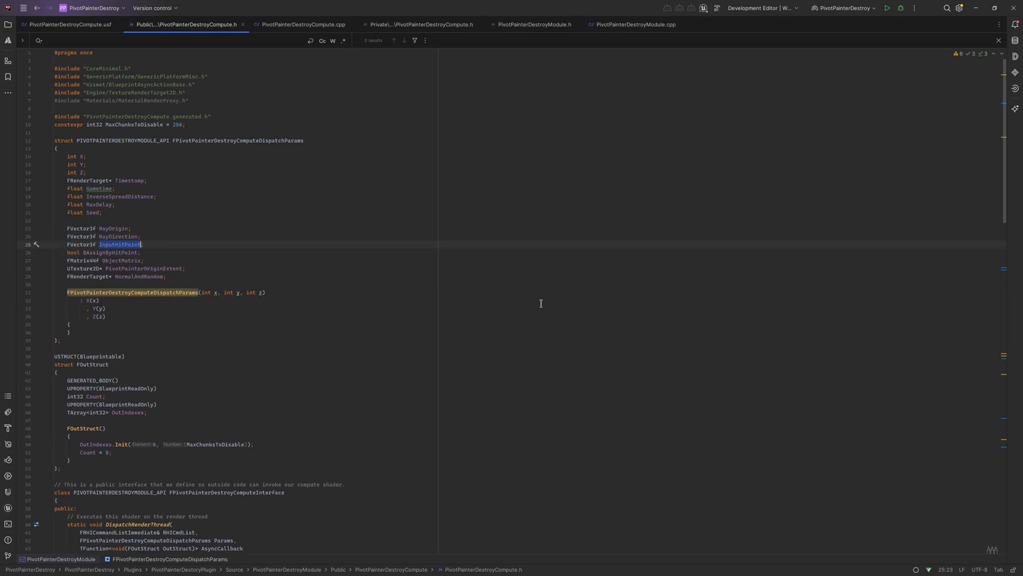
pyautogui.scroll(-3)
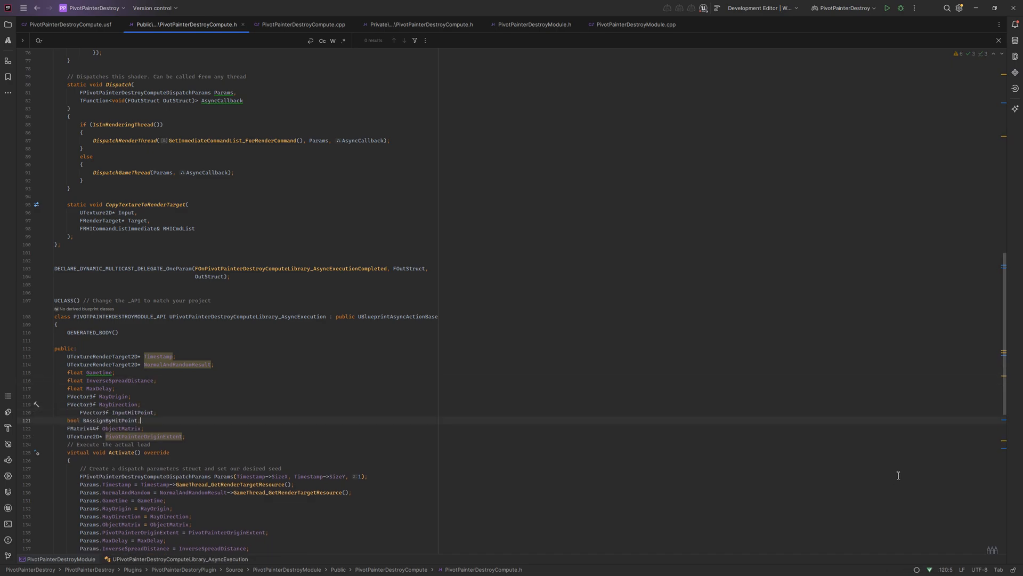
pyautogui.scroll(-3)
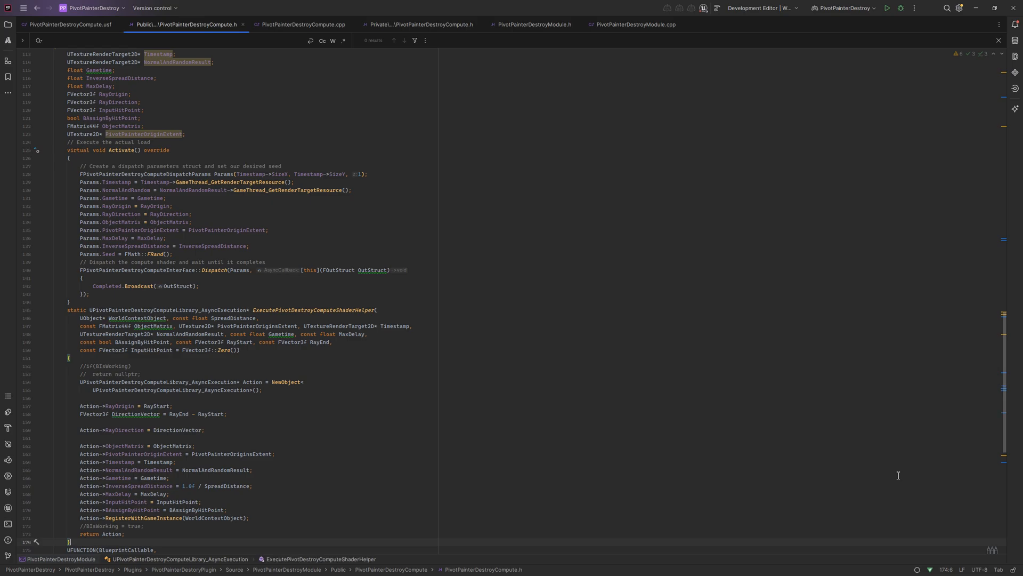
pyautogui.scroll(-3)
pyautogui.write('ExecutePivotDestroyComputeShaderHelper')
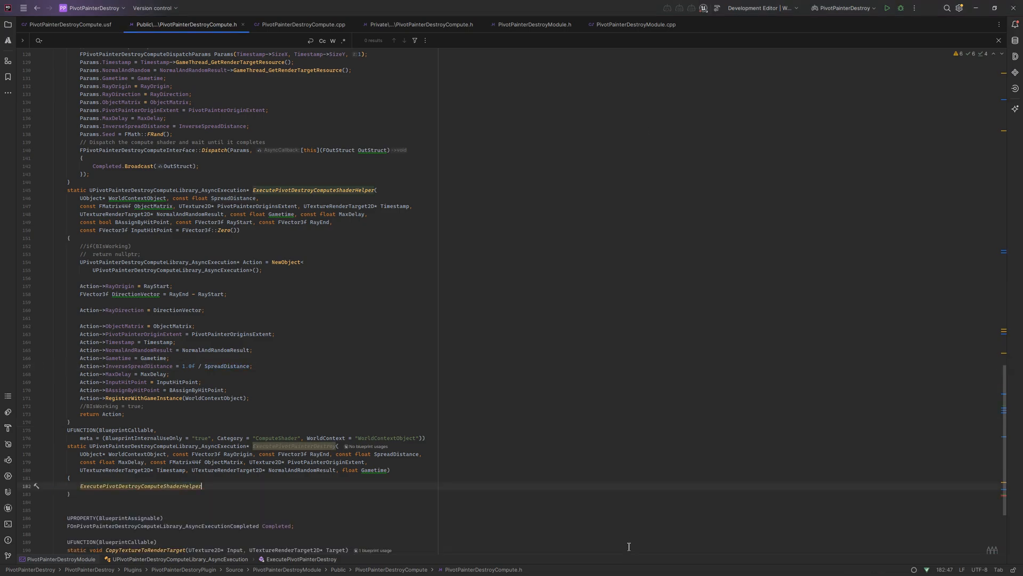
# Make ExecutePivotPainterDestroy and the new ByHit variant return the shared helper with its full argument list.
pyautogui.write('(WorldContextObject,SpreadDistance,ObjectMatrix)')
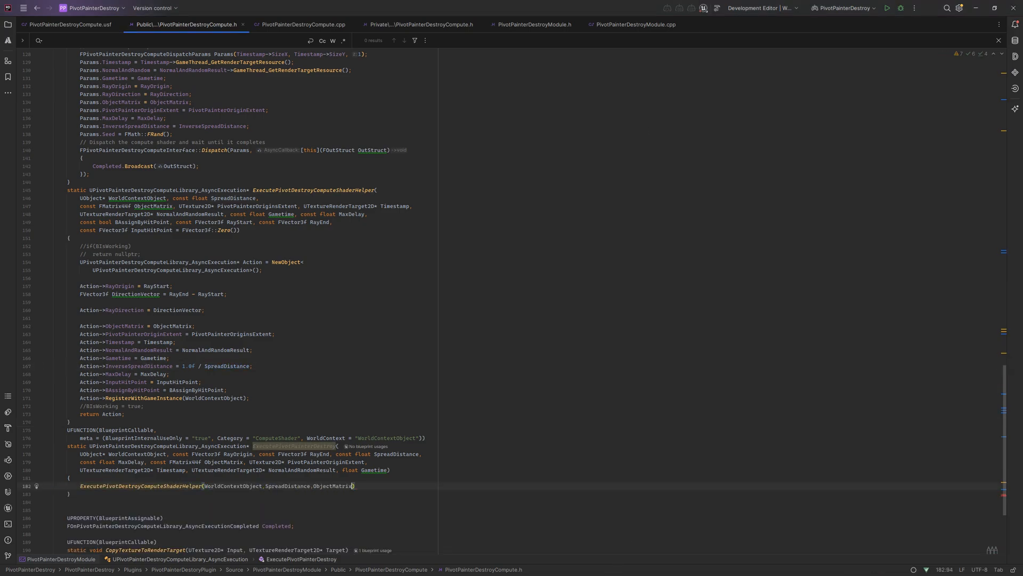
pyautogui.write(',PivotPainterOriginExtent,Timestamp,NormalAndRandomResult,Gametime,MaxDelay, false,RayOrigin,RayEnd')
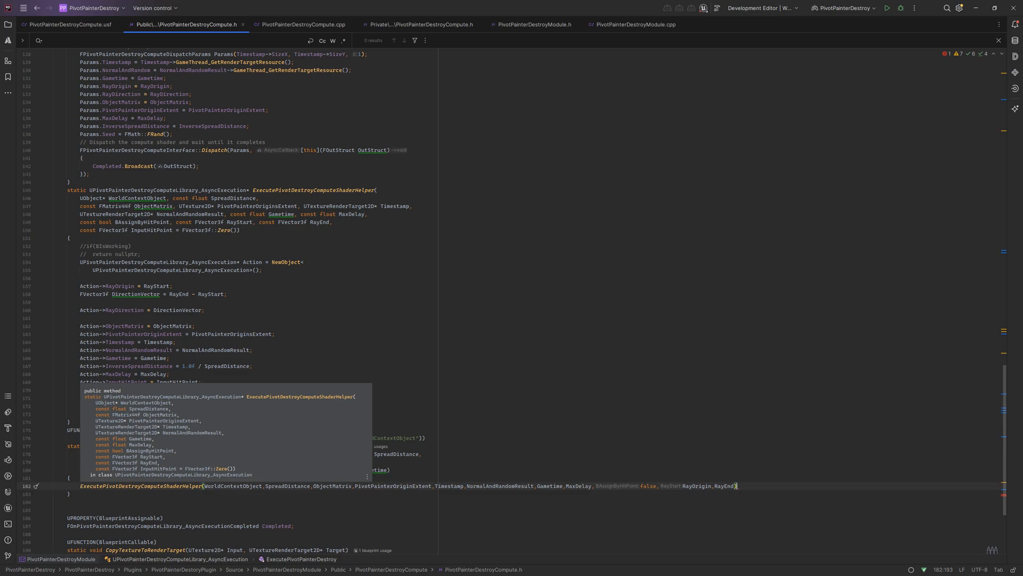
pyautogui.write('return')
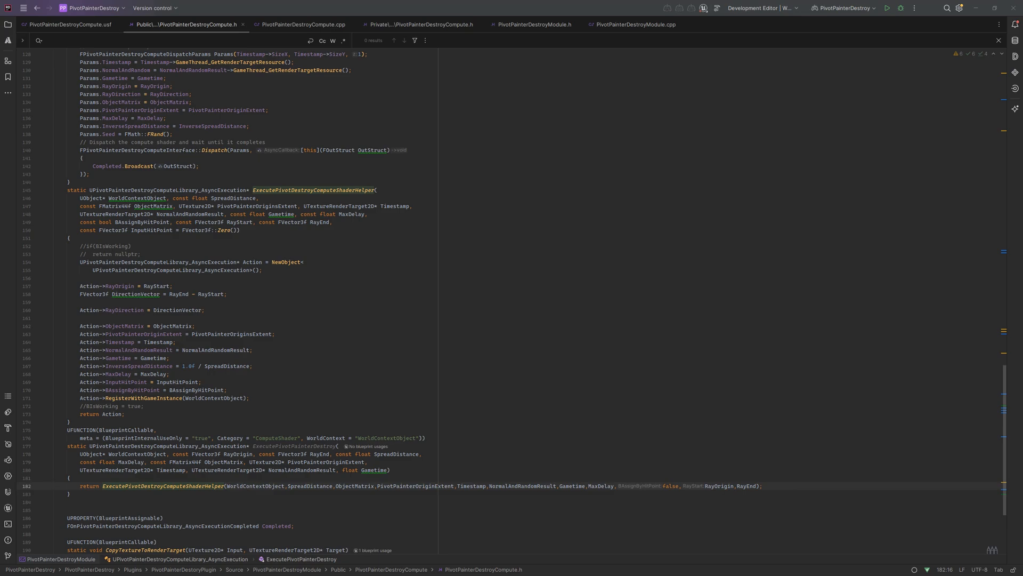
pyautogui.scroll(-3)
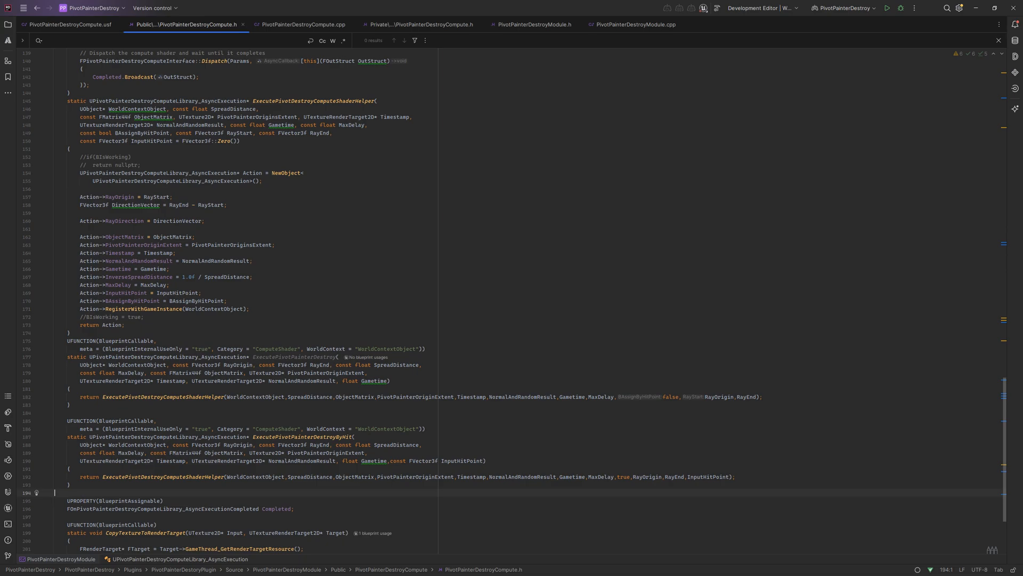
pyautogui.scroll(-3)
pyautogui.write('Params')
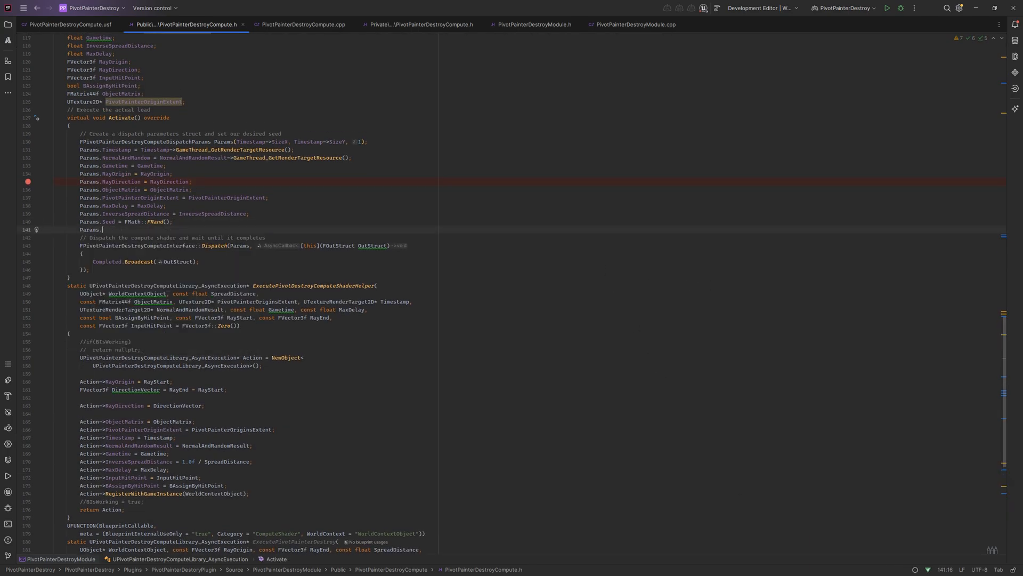
# Assign Params.bAssignByHitPoint = bAssignByHitPoint in Activate() via autocompletion.
pyautogui.write('.')
pyautogui.write('Params')
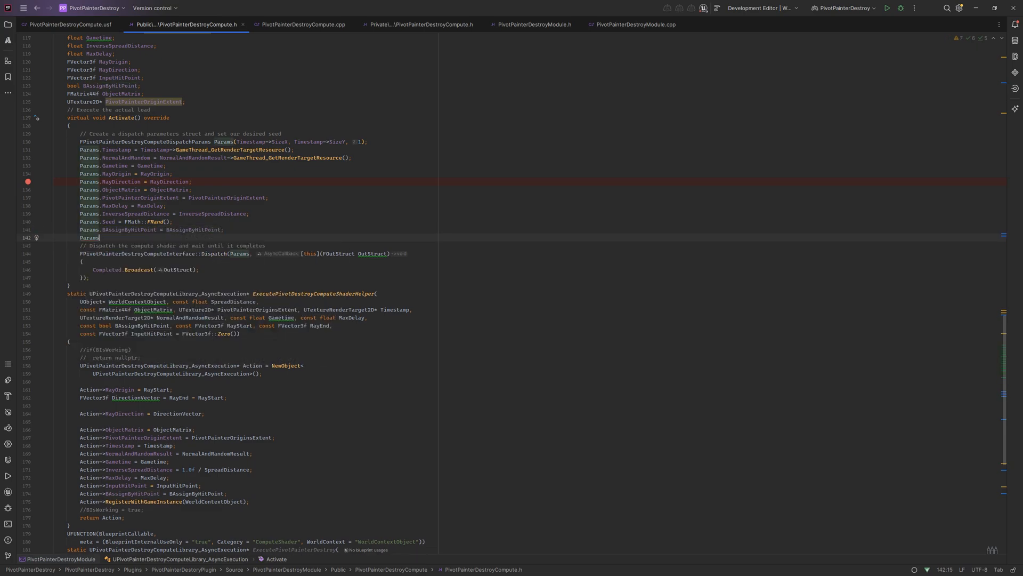
pyautogui.write('R')
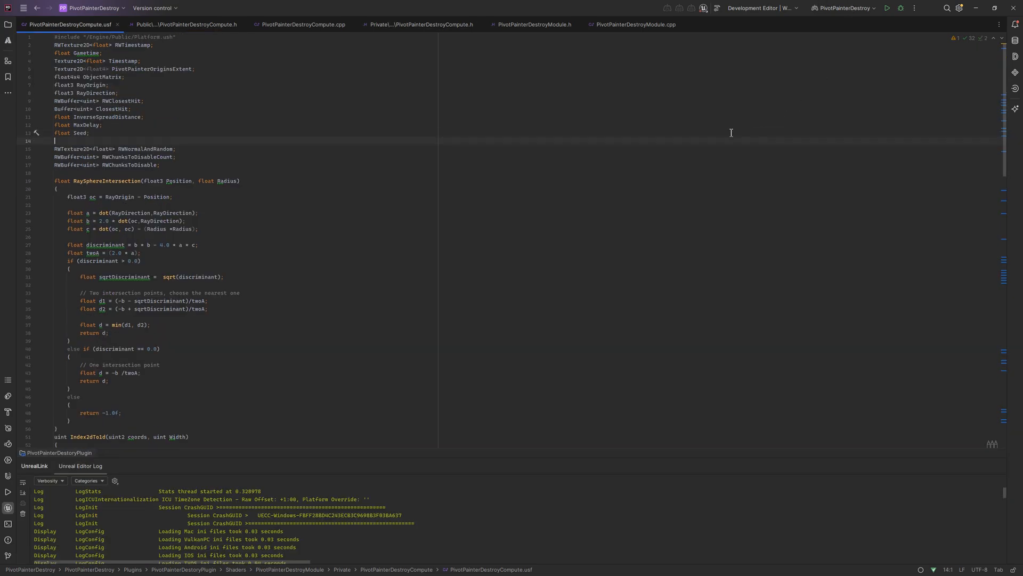
# Declare float3 InputHitPoint in the .usf shader for the AnimateChunksByHitPoint kernel.
pyautogui.write('float3 InputHitPoint;')
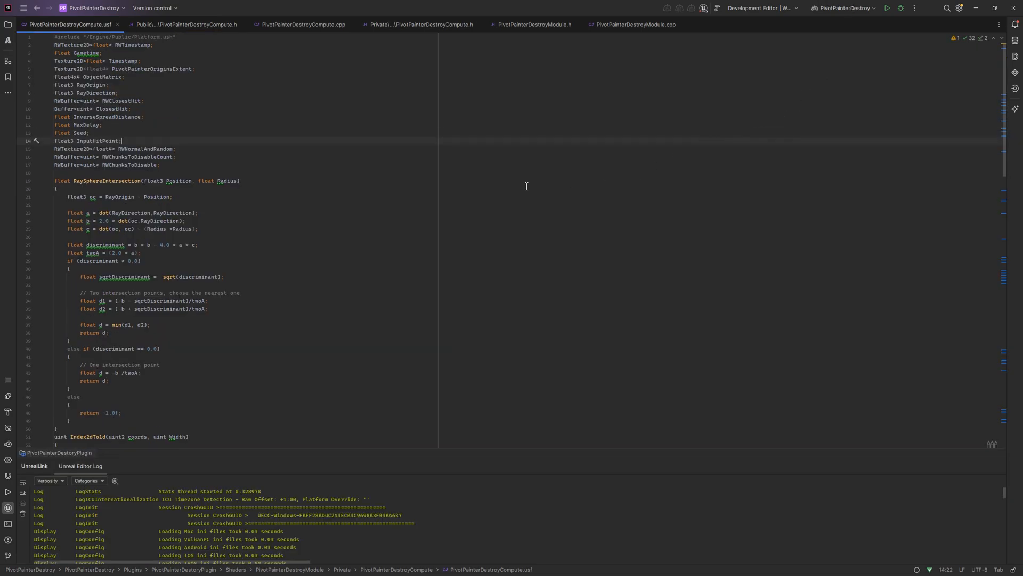
pyautogui.scroll(-3)
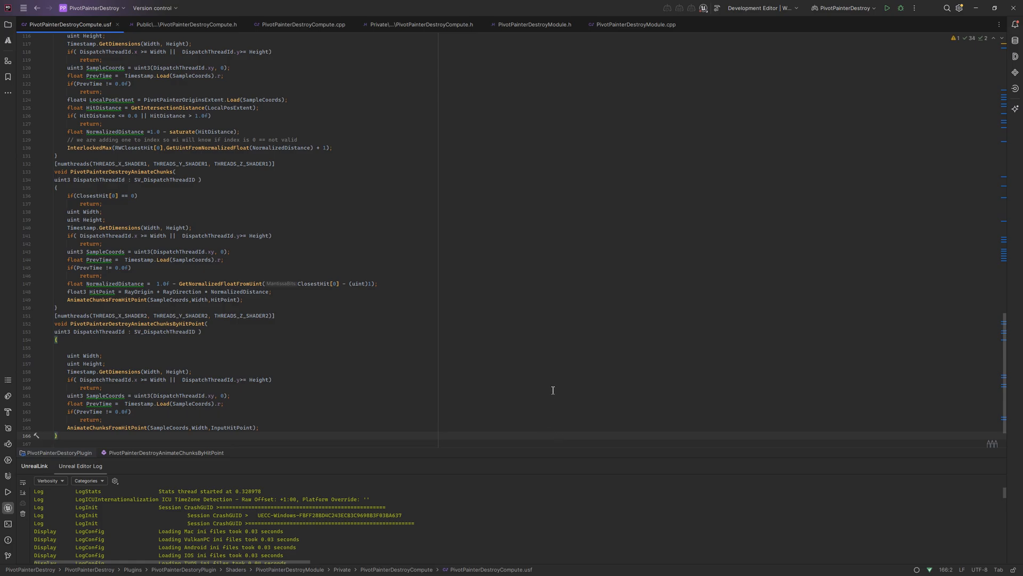
pyautogui.moveTo(675, 403)
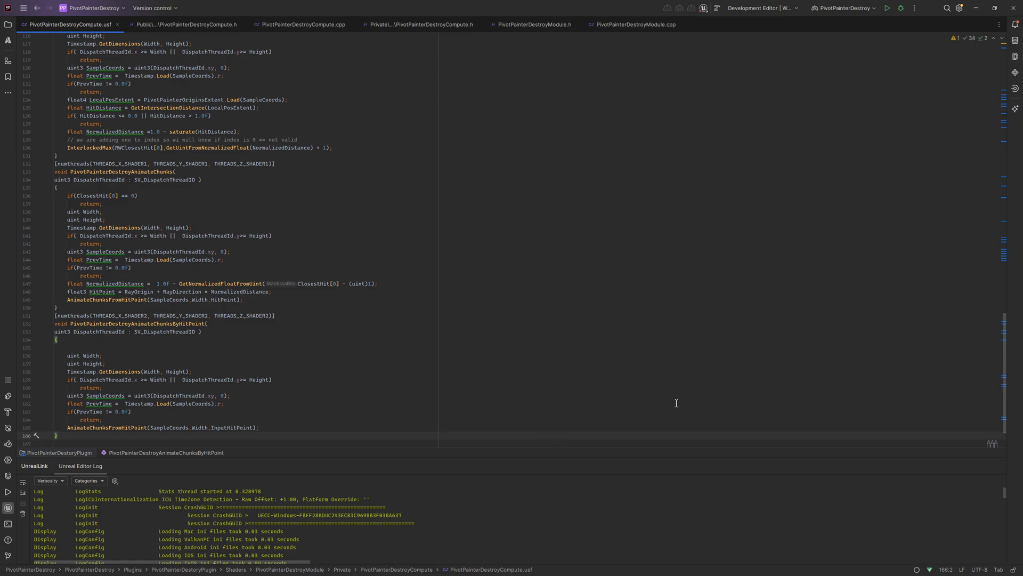
pyautogui.moveTo(605, 483)
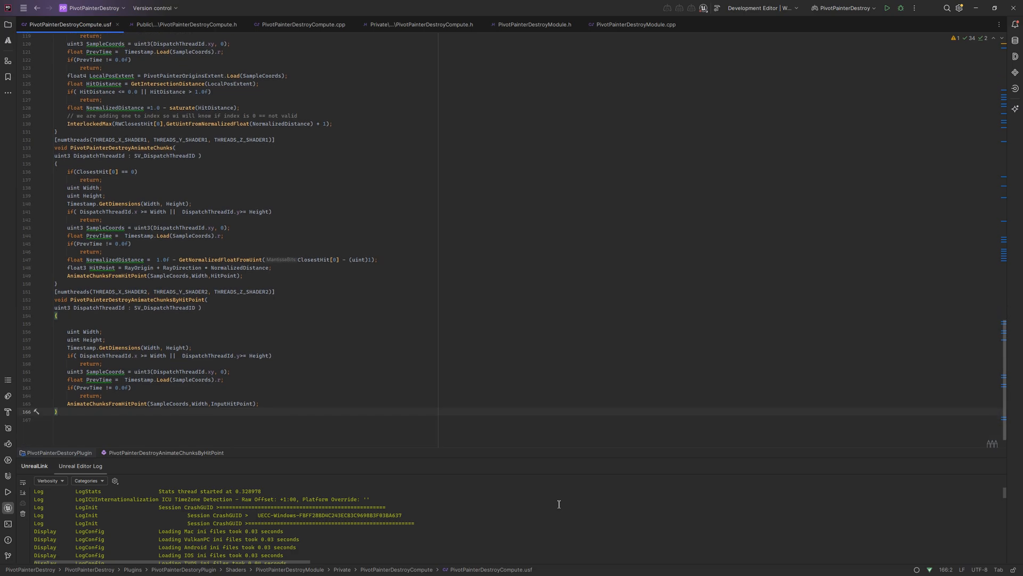
pyautogui.moveTo(580, 494)
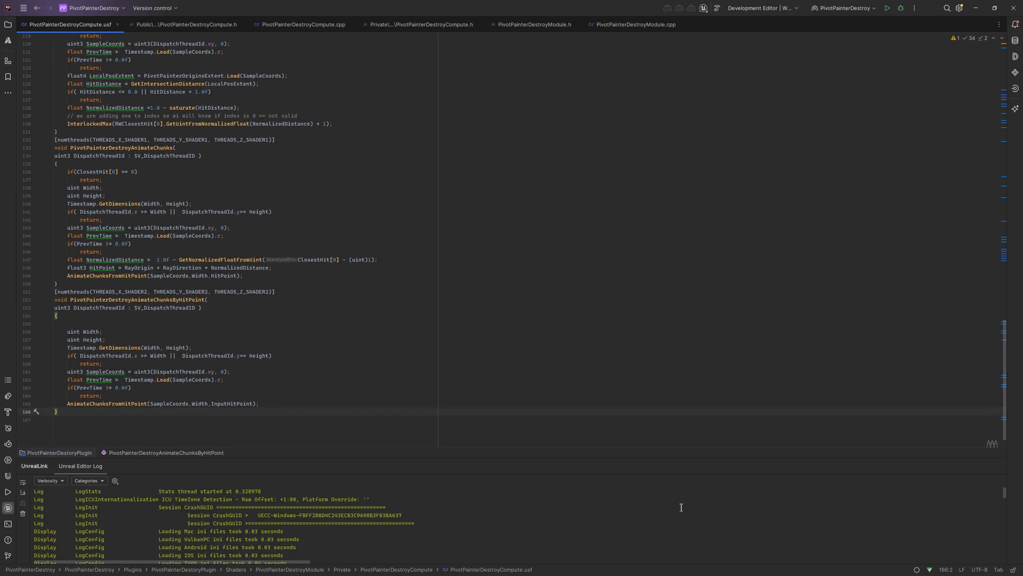
pyautogui.moveTo(661, 499)
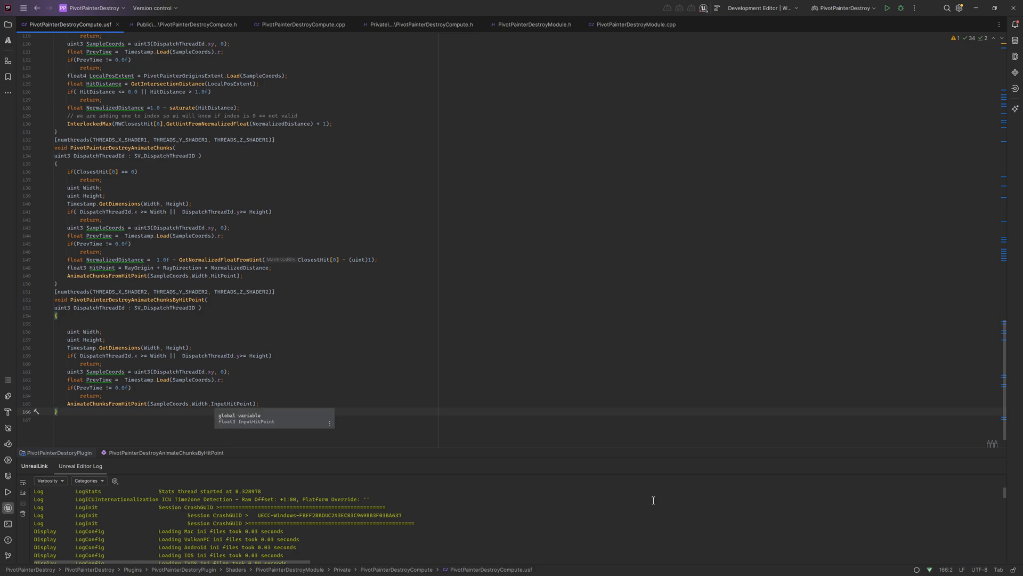
# Locate the AnimateChunks shader class in PivotPainterDestroyCompute.cpp to duplicate it.
pyautogui.click(301, 25)
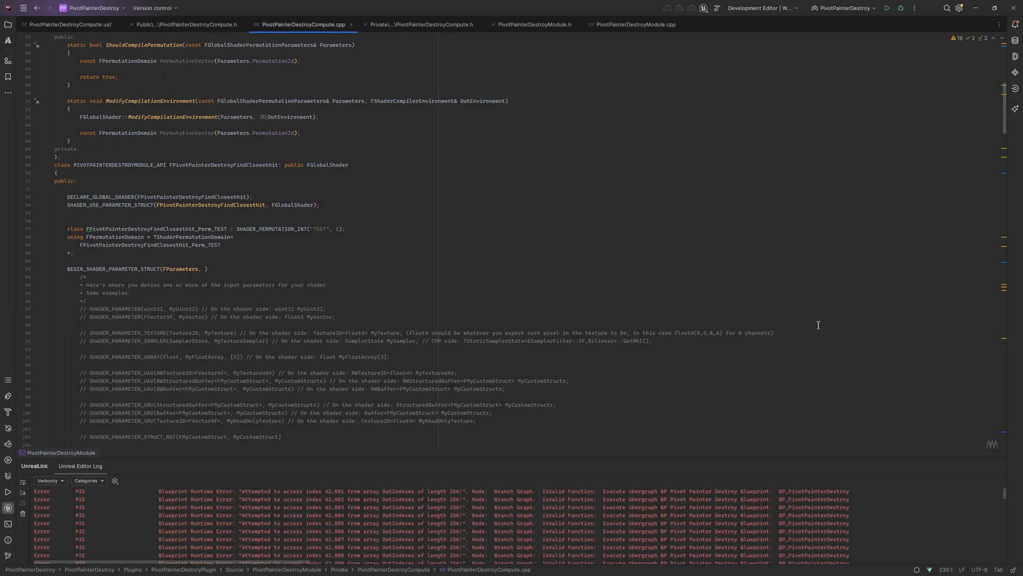
pyautogui.scroll(-3)
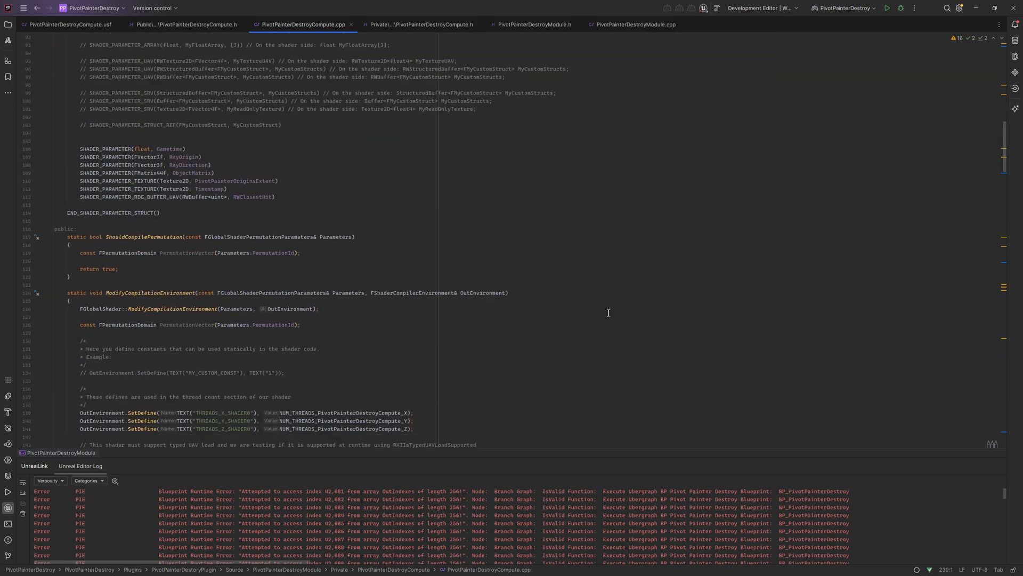
pyautogui.scroll(-3)
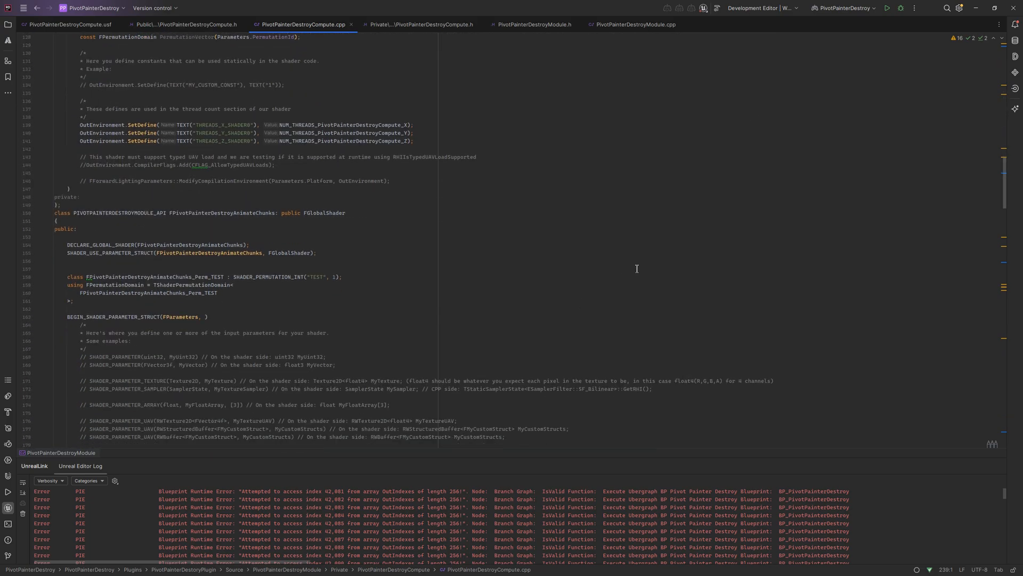
pyautogui.scroll(-3)
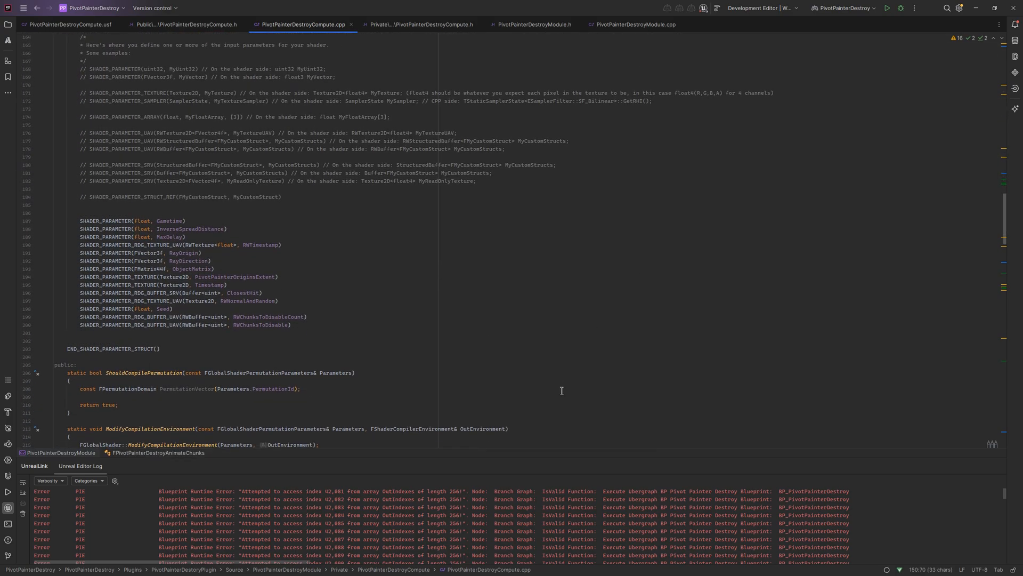
pyautogui.scroll(-3)
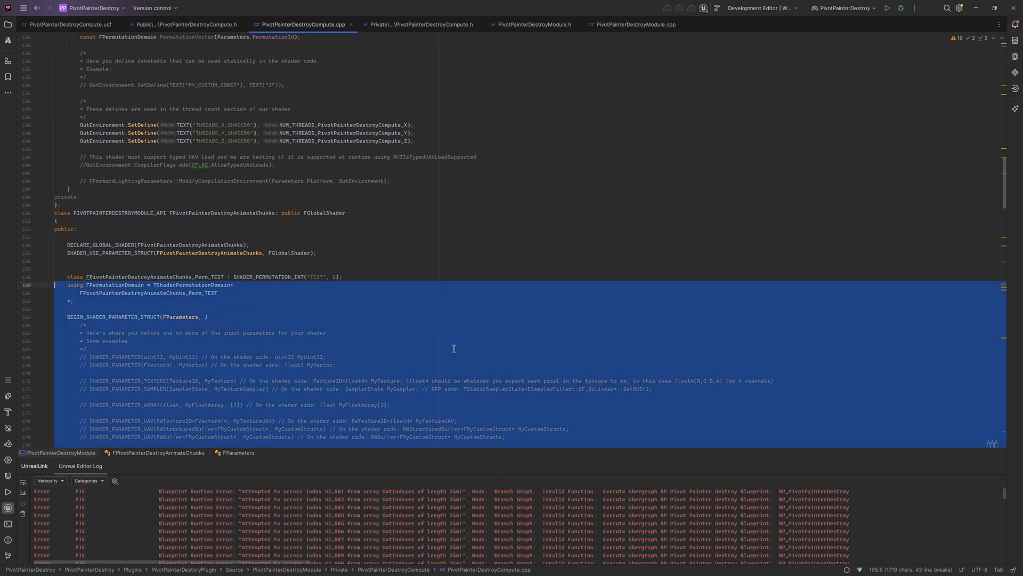
pyautogui.scroll(-3)
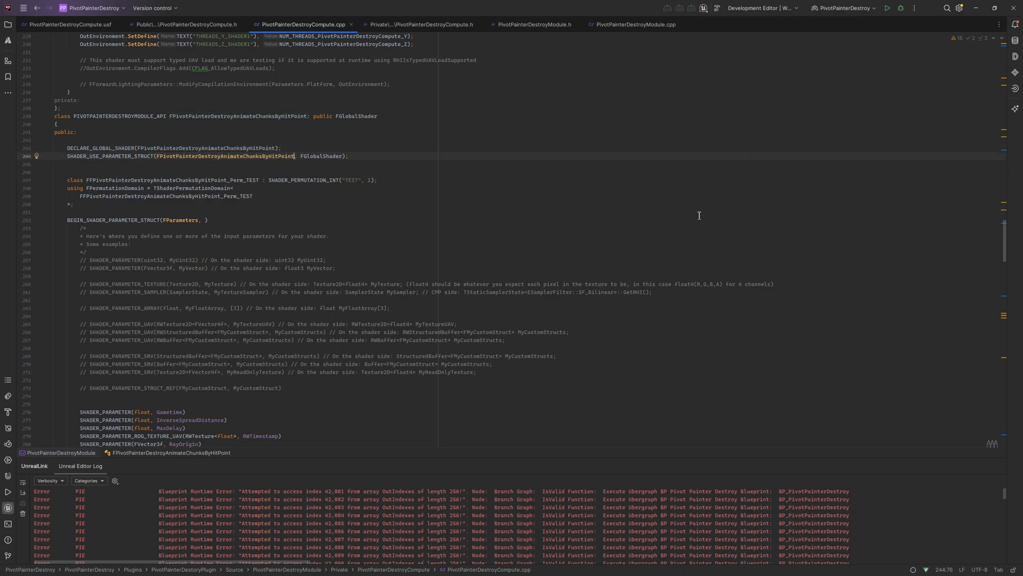
# Rename the copy to AnimateChunksByHitPoint, replace RayOrigin with InputHitPoint and register its shader map.
pyautogui.doubleClick(149, 179)
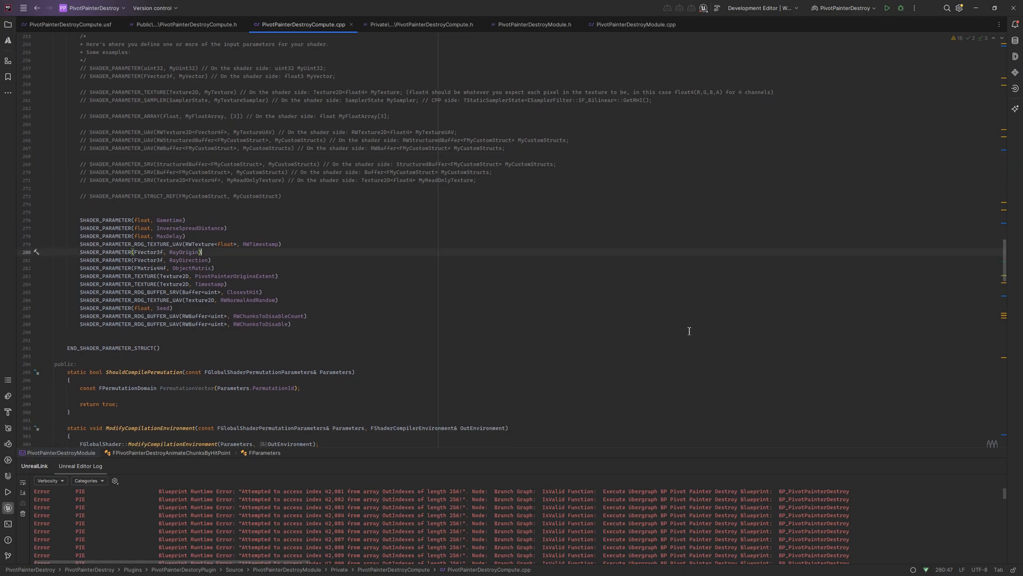
pyautogui.doubleClick(184, 252)
pyautogui.write('InputHitPoint')
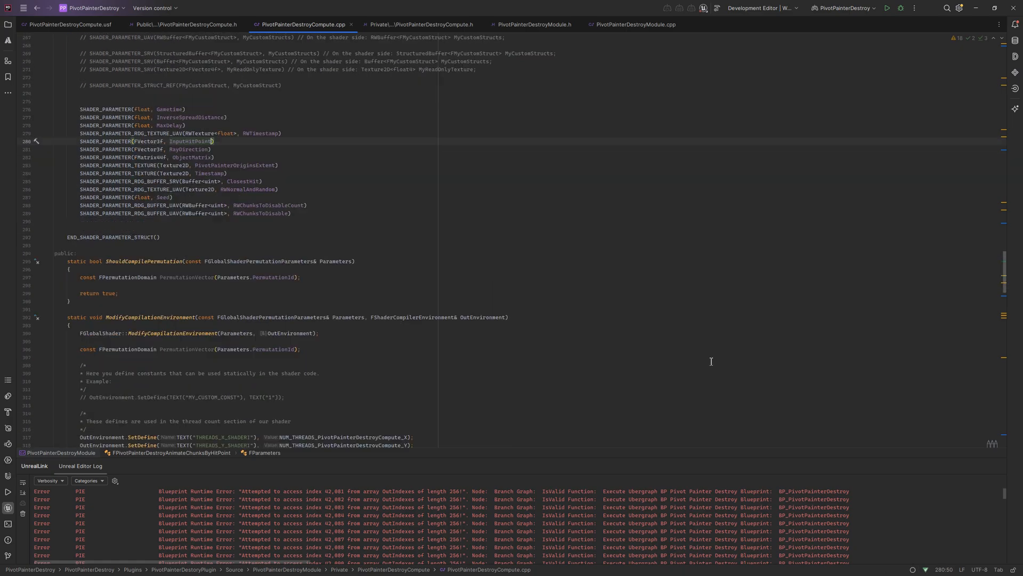
pyautogui.scroll(-3)
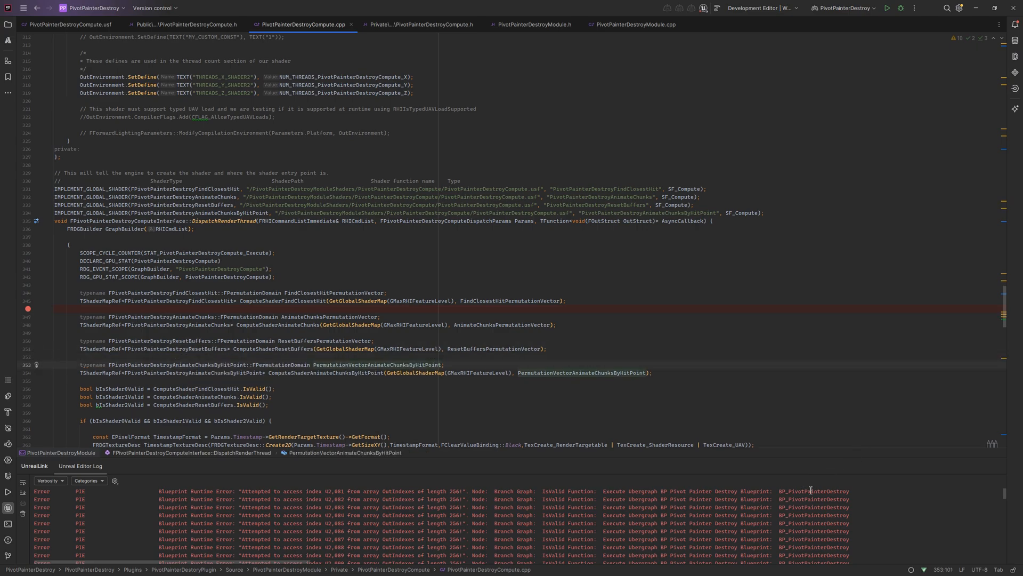
# Add bool bIsShader3Valid = ComputeShaderAnimateChunksByHitPoint.IsValid() to the render-thread dispatch.
pyautogui.write('bool bIsShader3Valid = ComputeShaderAnimateChunksByHitPoint.IsValid();')
pyautogui.write('ClosestHit')
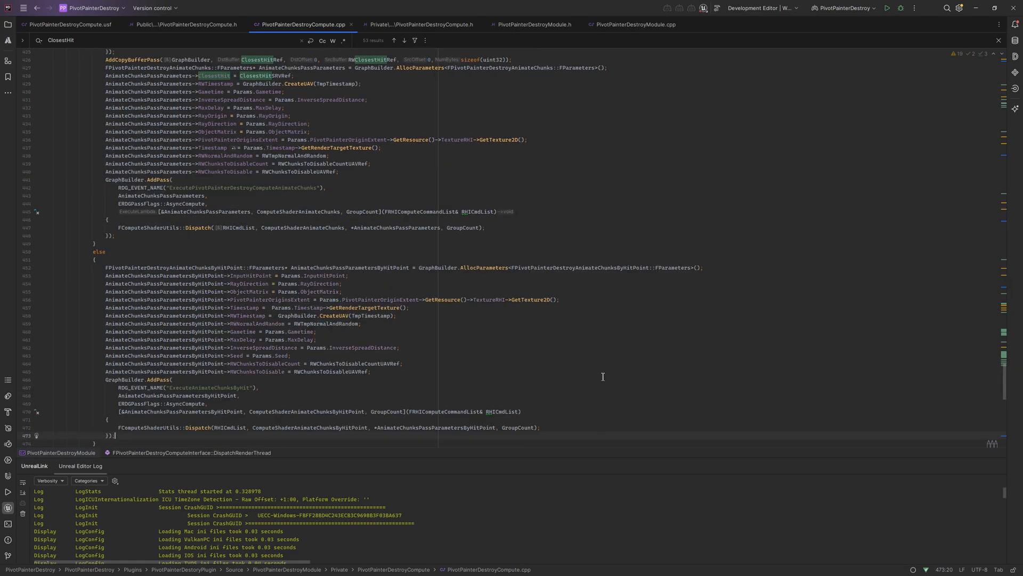
pyautogui.moveTo(946, 363)
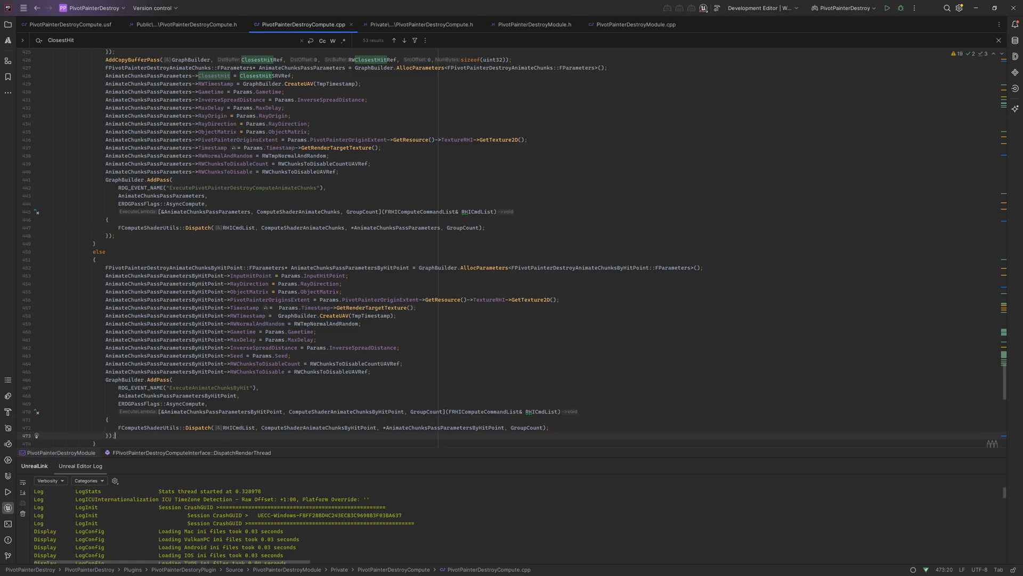
# Review the if(!HitVariant) guard around the ClosestHit readback copy and the RunnerFunc capture.
pyautogui.scroll(-3)
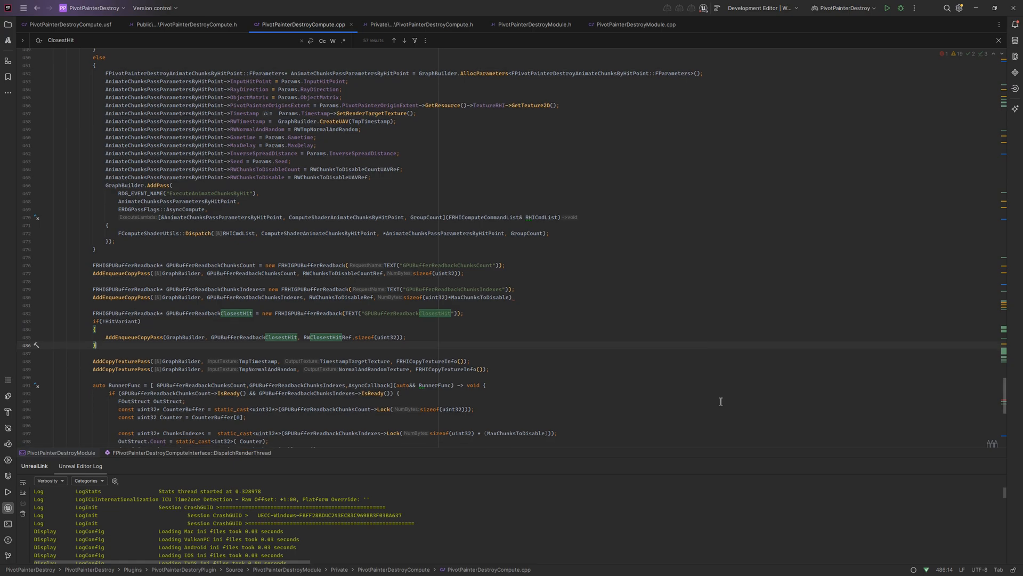
pyautogui.scroll(-3)
pyautogui.write('&& (GPUBufferReadbackClosestHit->IsReady() || HitVariant')
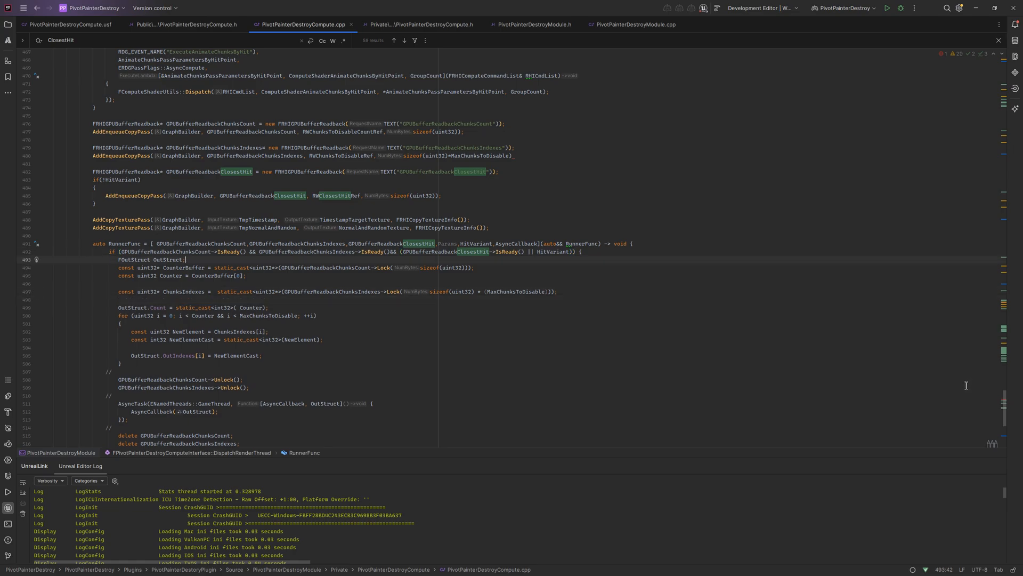
# Add const float RayLenght = Params.RayDirection.Size() and set OutStruct.HitDistance = RayLenght in the else branch.
pyautogui.write('const float RayLenght = Params.RayDirection.Size();')
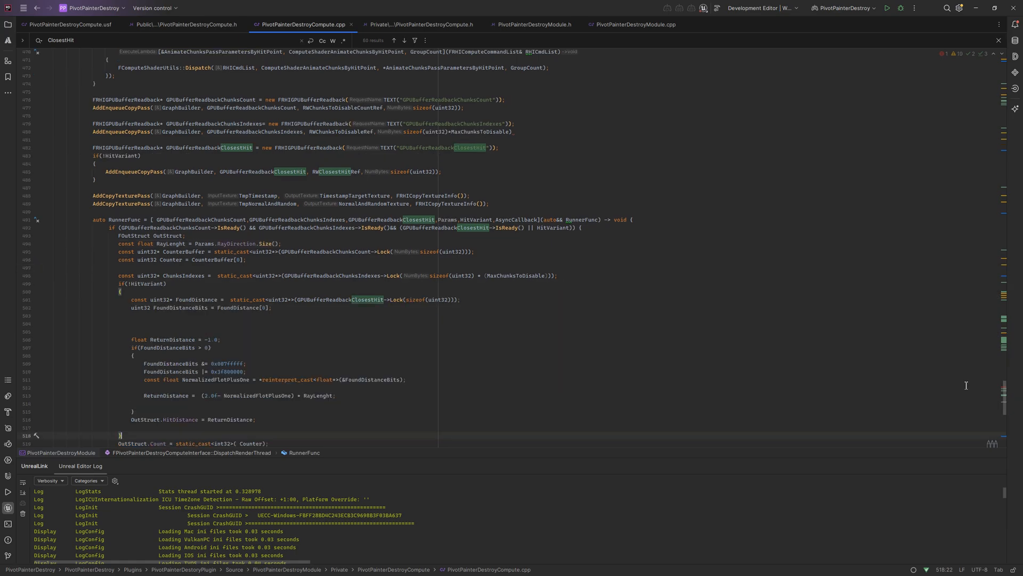
pyautogui.scroll(-3)
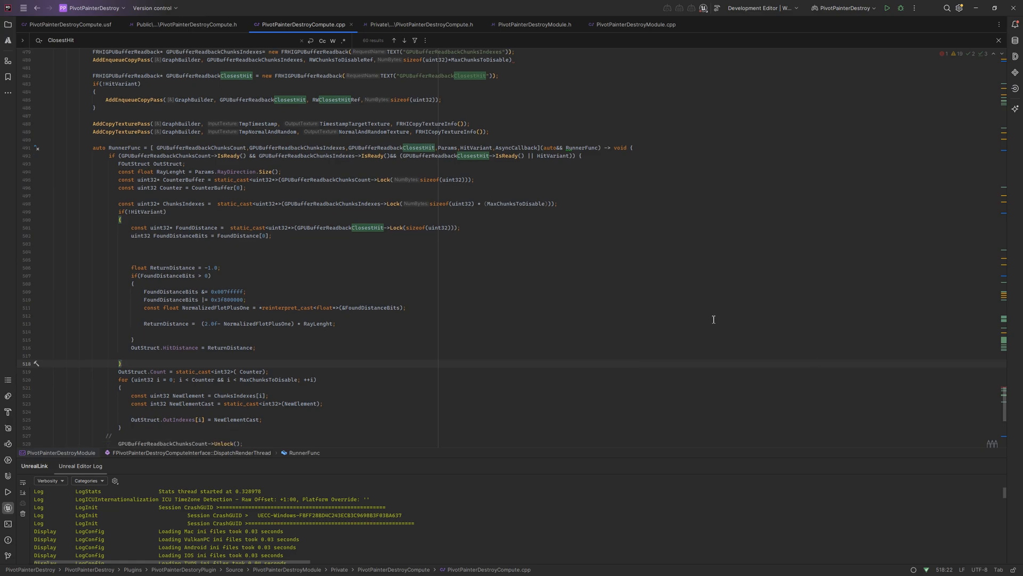
pyautogui.moveTo(645, 335)
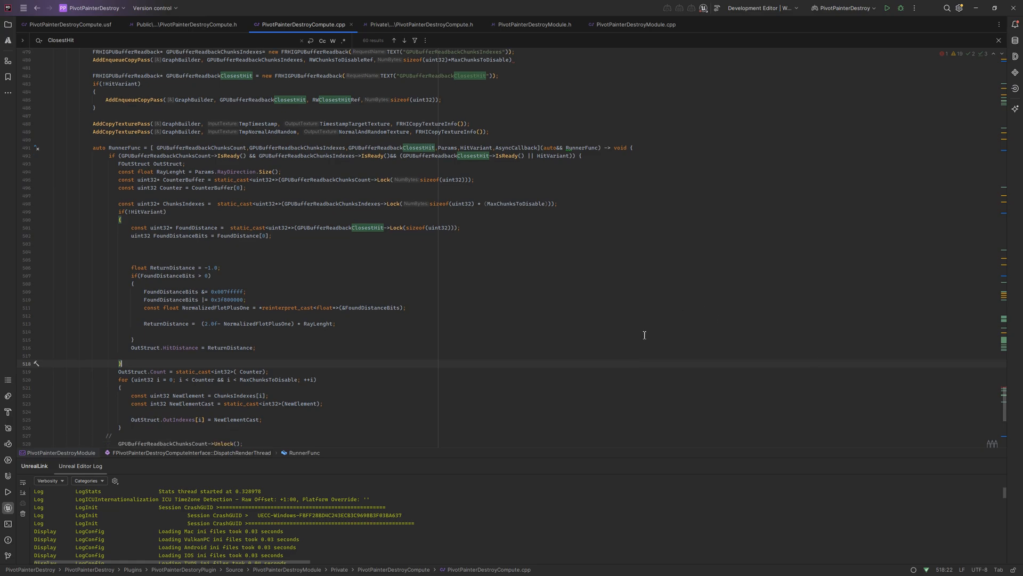
pyautogui.moveTo(641, 390)
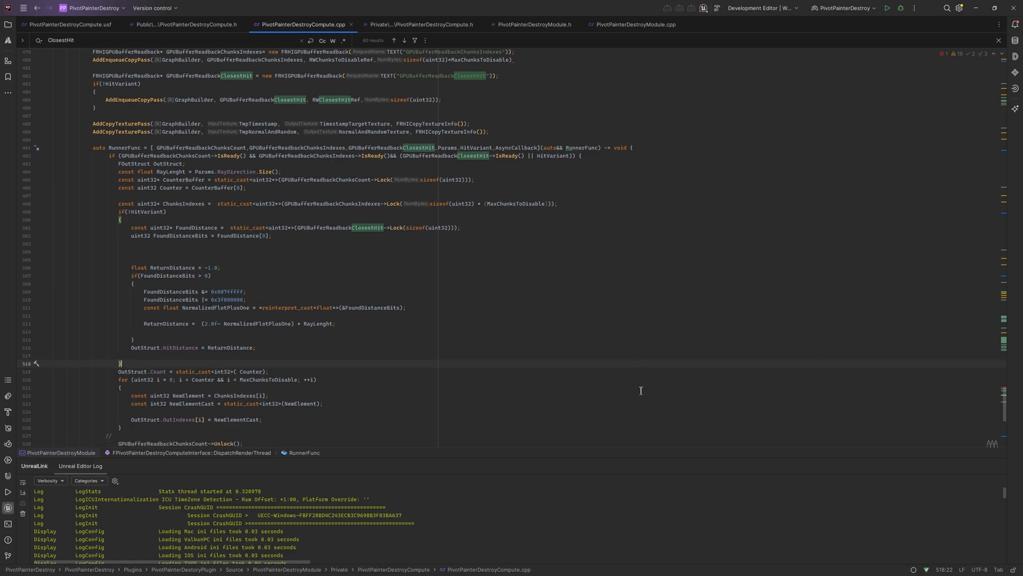
pyautogui.moveTo(621, 421)
pyautogui.write('else')
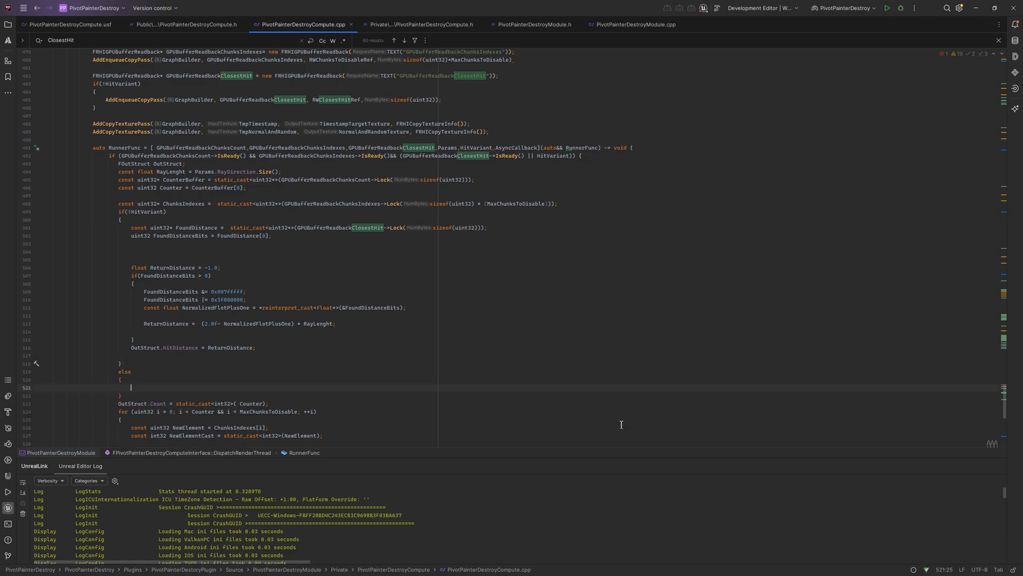
pyautogui.write('OutStruct.HitDistance = RayLenght;')
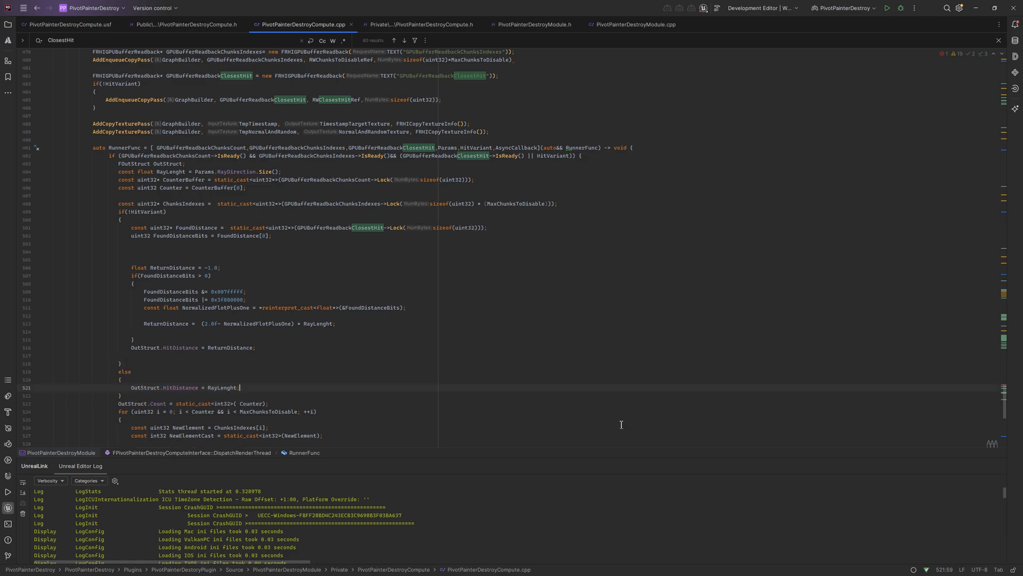
# Guard GPUBufferReadbackClosestHit->Unlock() with if(!HitVariant).
pyautogui.scroll(-3)
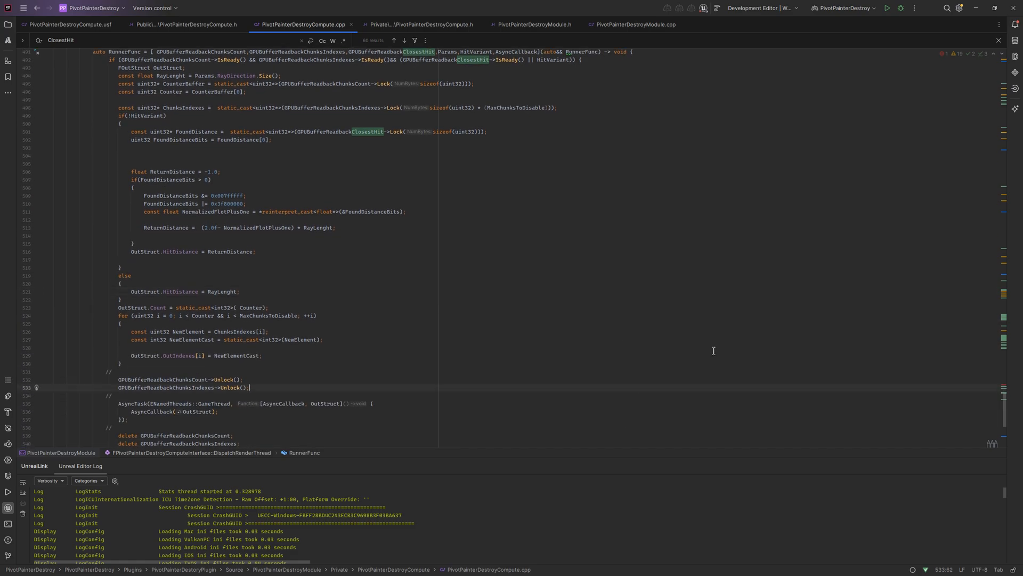
pyautogui.write('if(!HitVariant)')
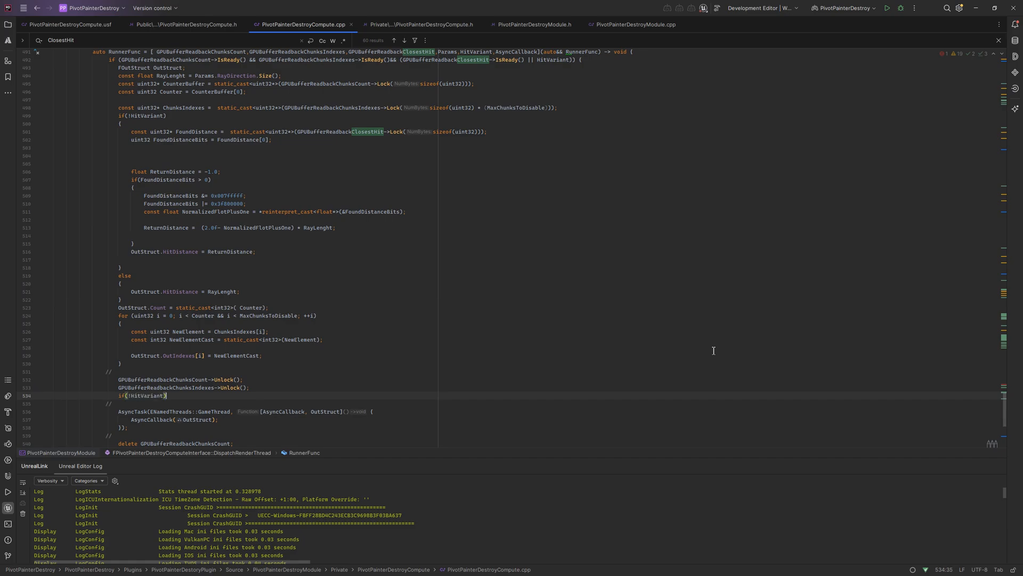
pyautogui.write('GPUBufferReadbackClosestHit->Unlock();')
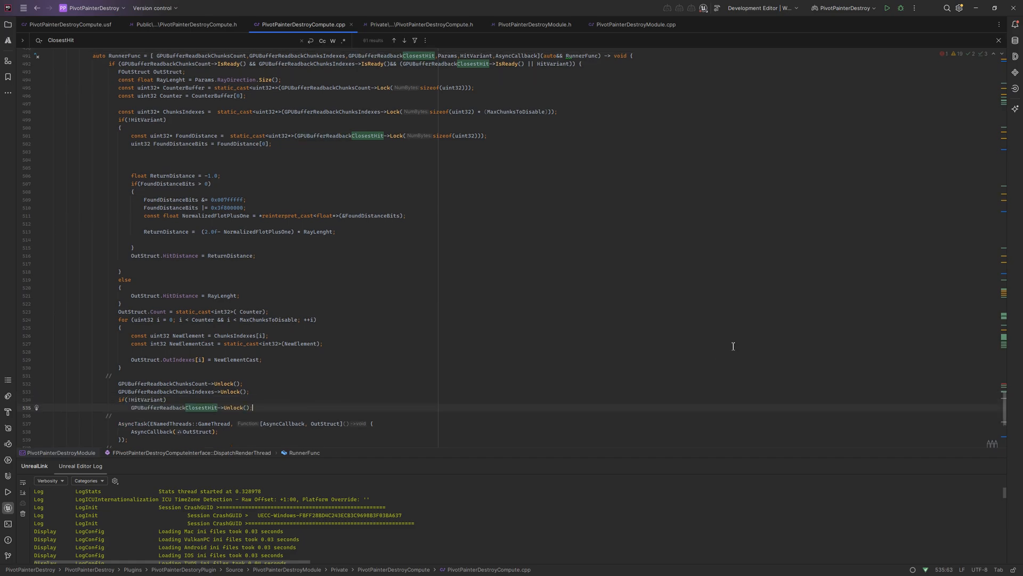
pyautogui.scroll(-3)
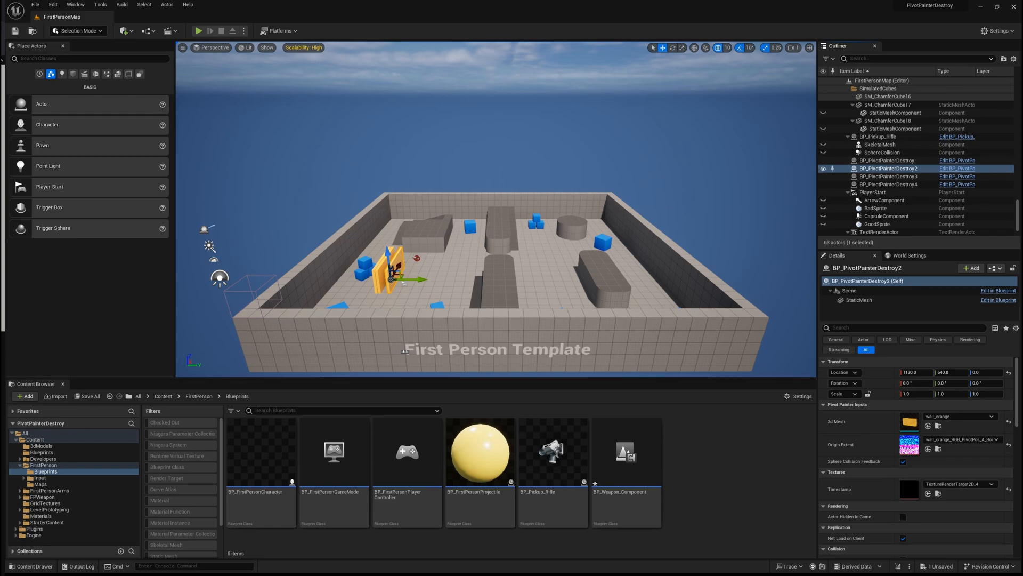
# Edit BP_PivotPainterDestroy2 in Blueprint to view its 'Ray hit or not?' branch.
pyautogui.click(953, 168)
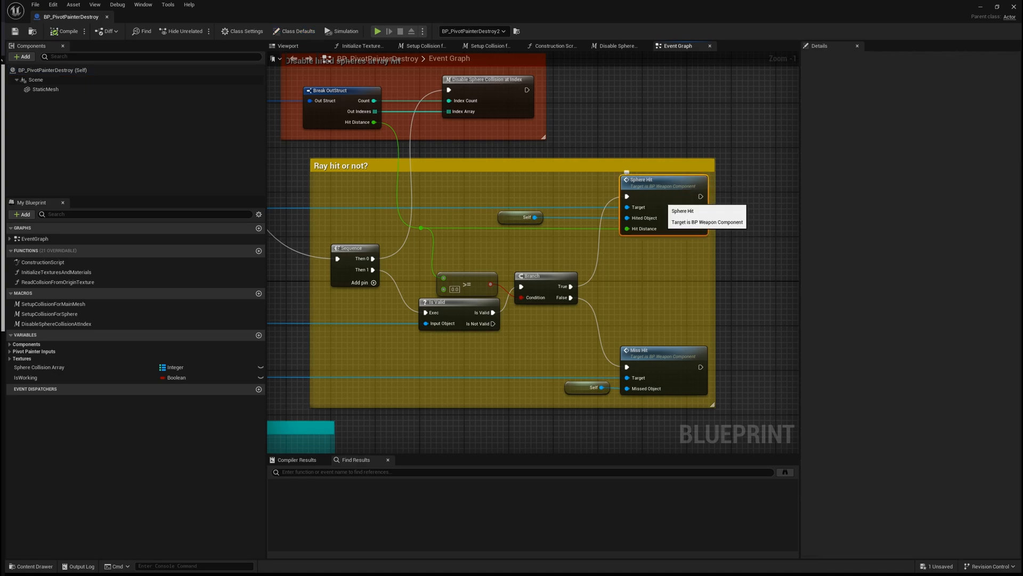
pyautogui.moveTo(638, 350)
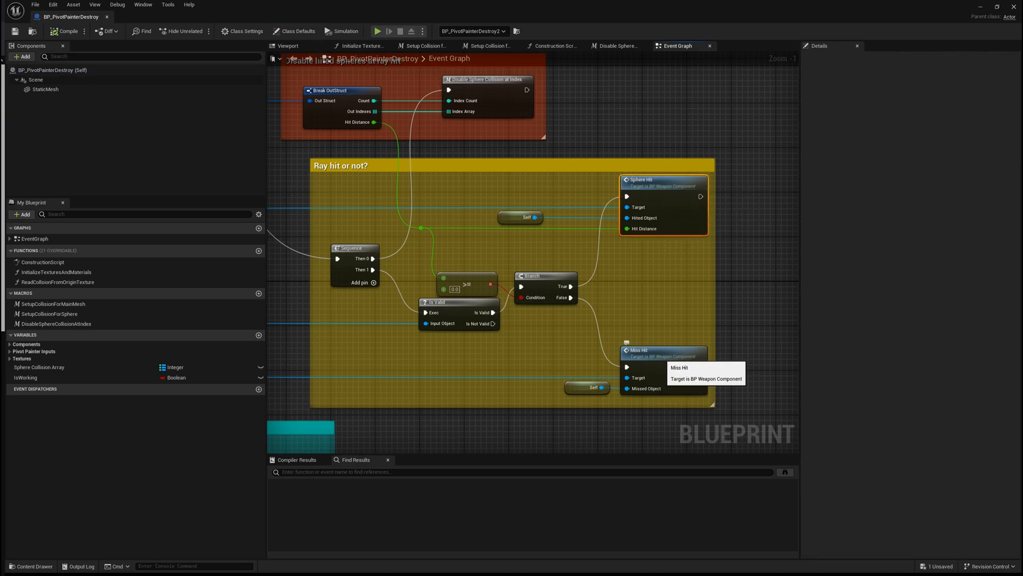
pyautogui.moveTo(657, 182)
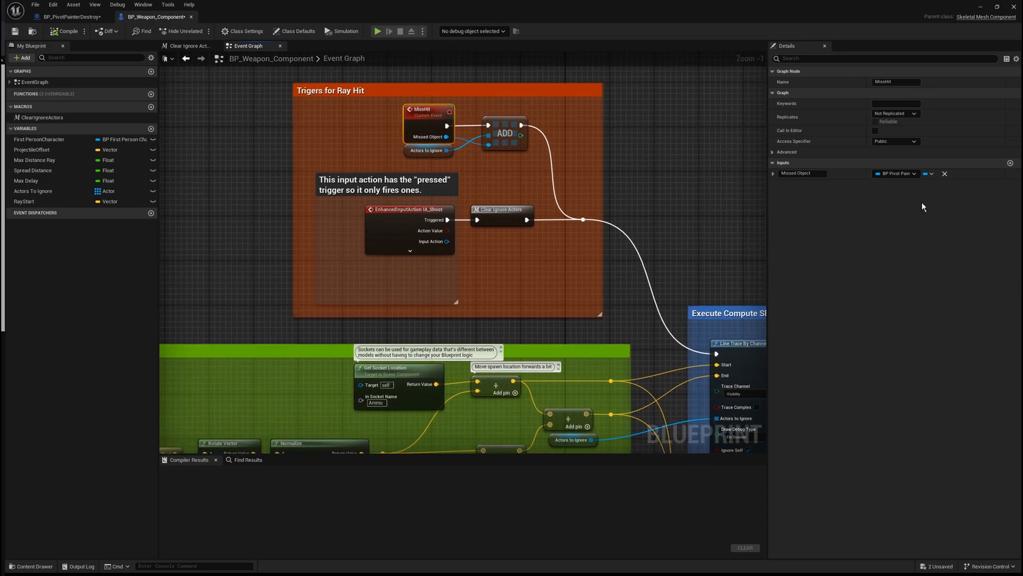
# Inspect the Actors To Ignore variable and the Clear Ignore Actors macro graph in BP_Weapon_Component.
pyautogui.click(429, 150)
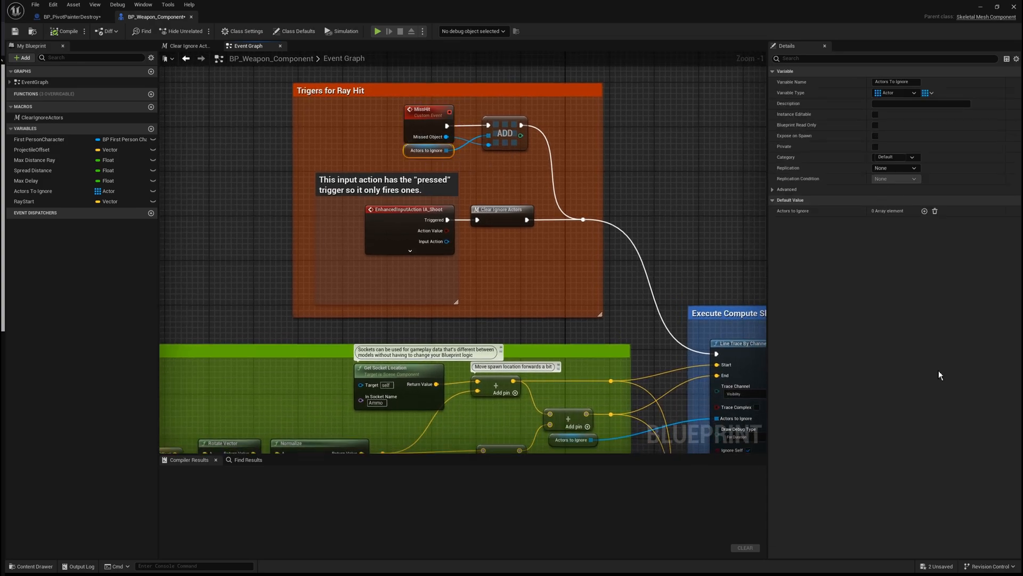
pyautogui.click(190, 45)
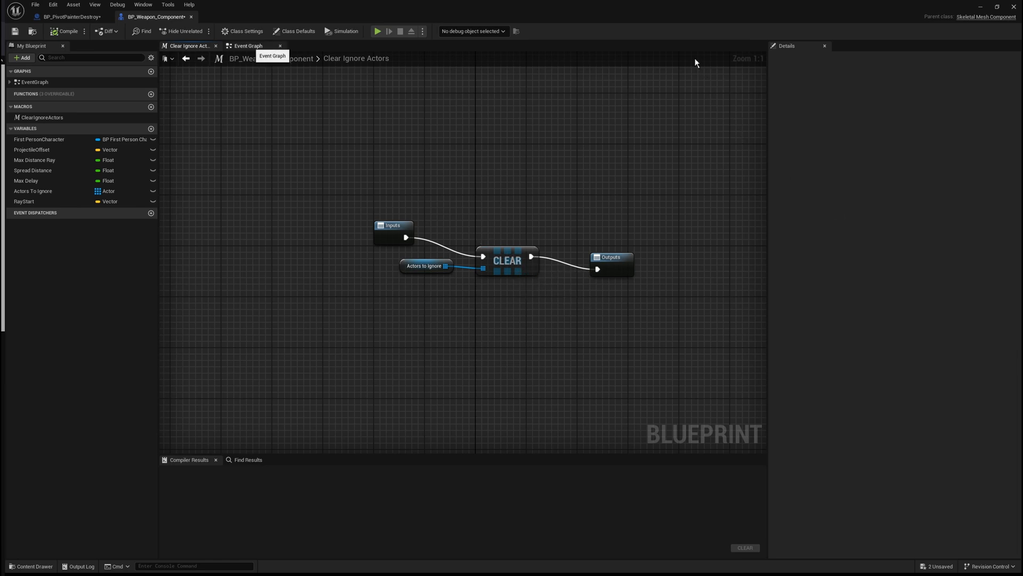
pyautogui.click(249, 46)
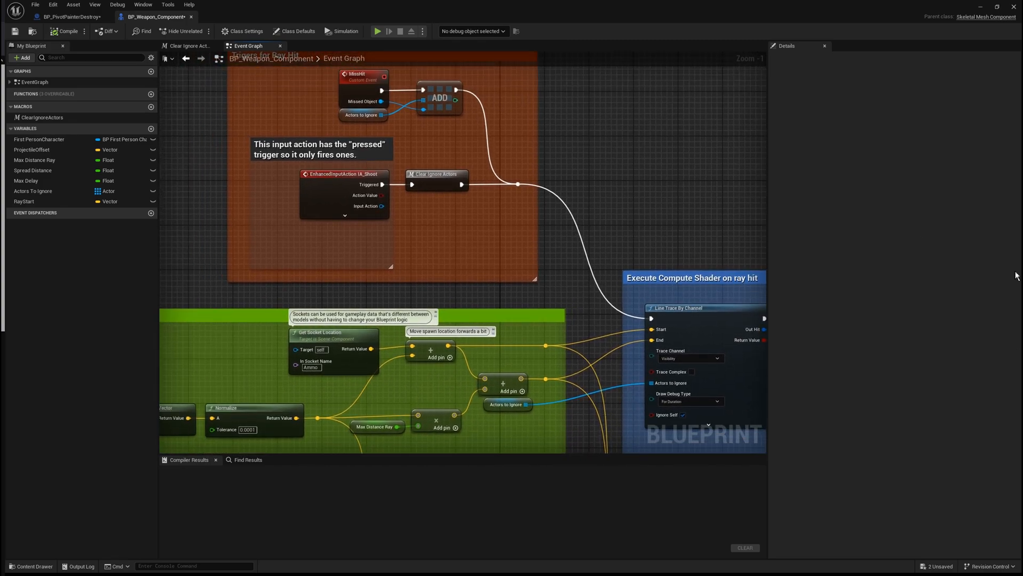
pyautogui.moveTo(976, 333)
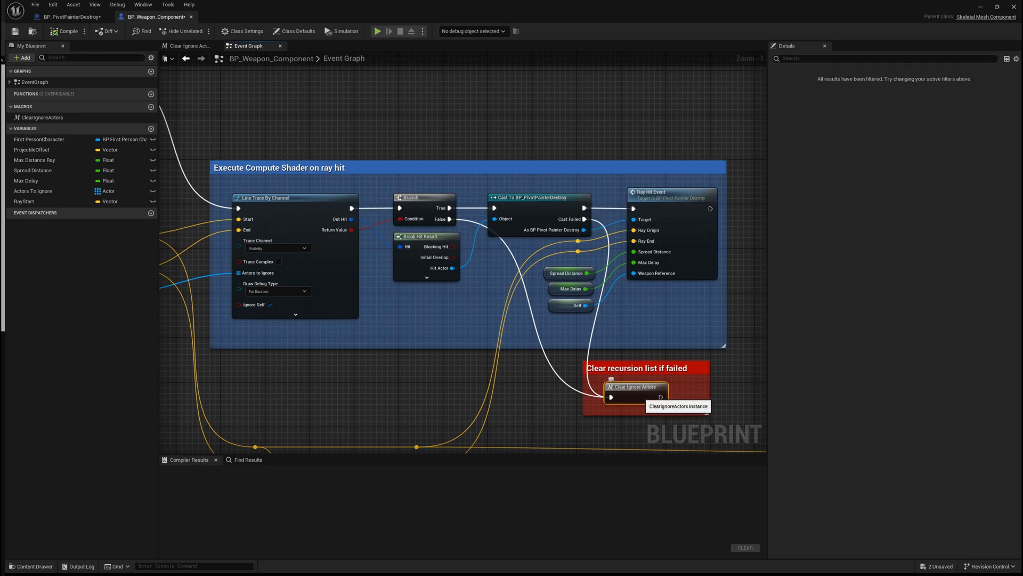
# Revisit the Clear Ignore Actors macro from its node, then return to BP_PivotPainterDestroy.
pyautogui.doubleClick(633, 387)
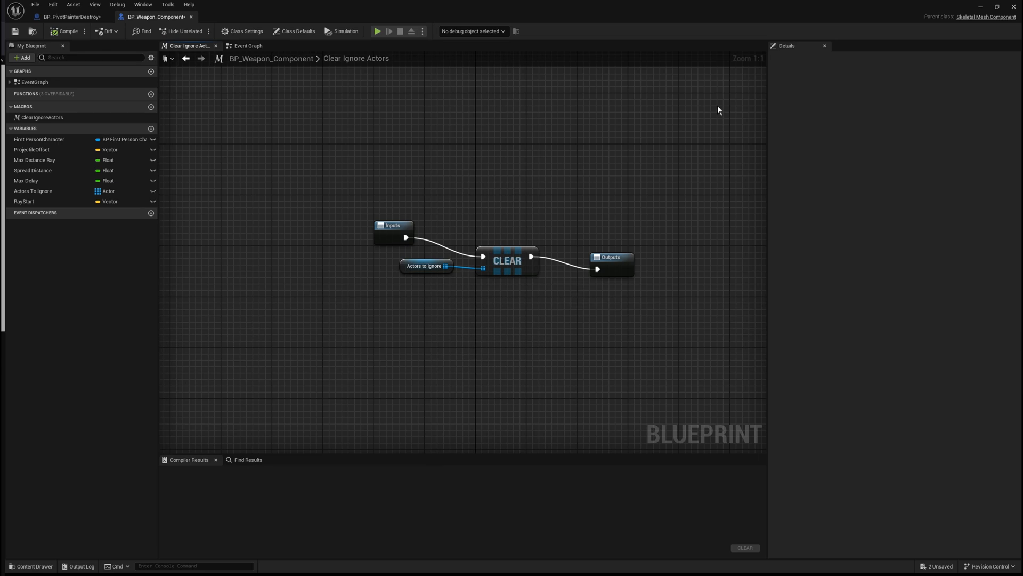
pyautogui.click(246, 46)
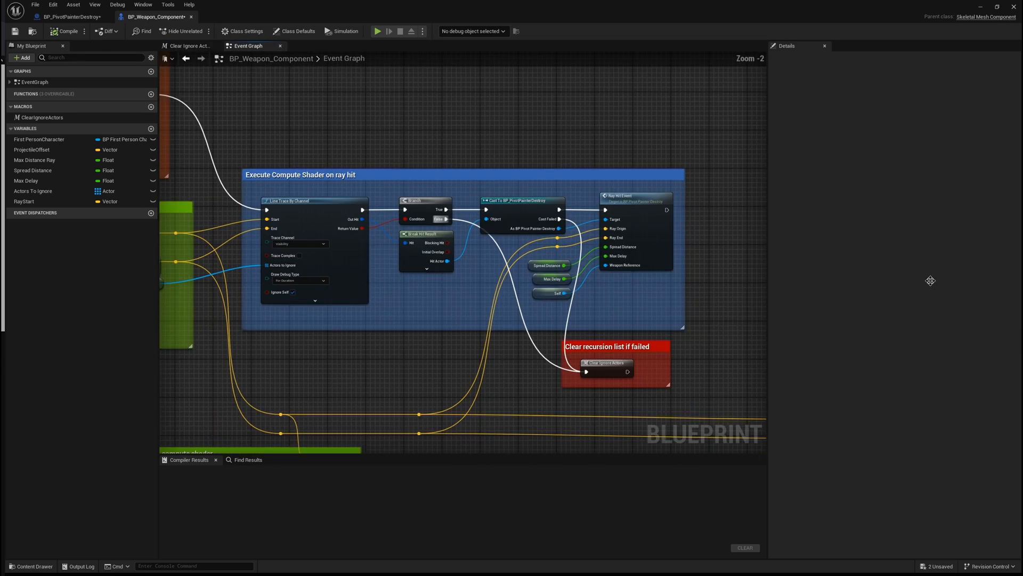
pyautogui.click(69, 14)
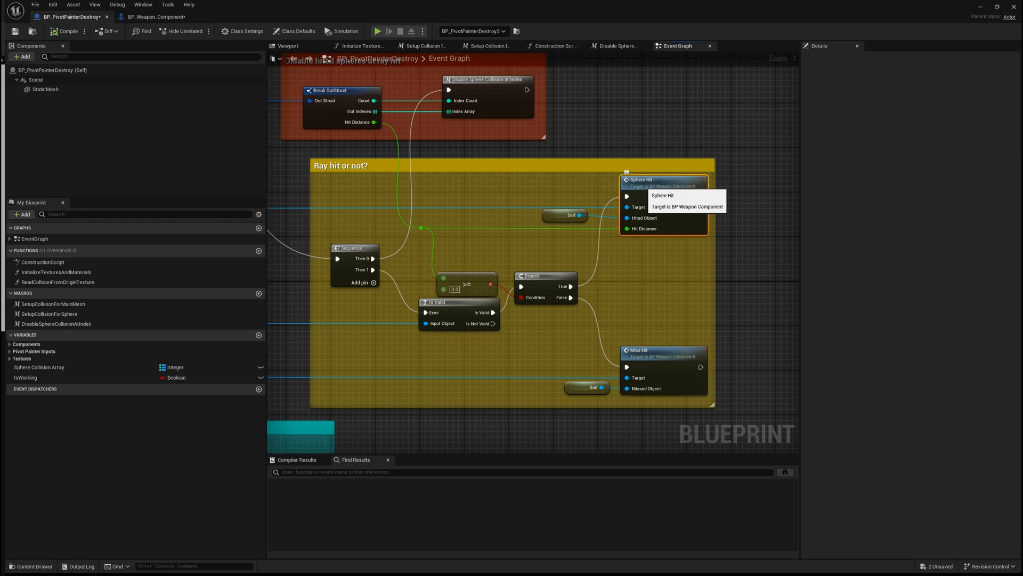
# Review the Sphere Hit events in BP_Weapon_Component and BP_PivotPainterDestroy.
pyautogui.click(145, 16)
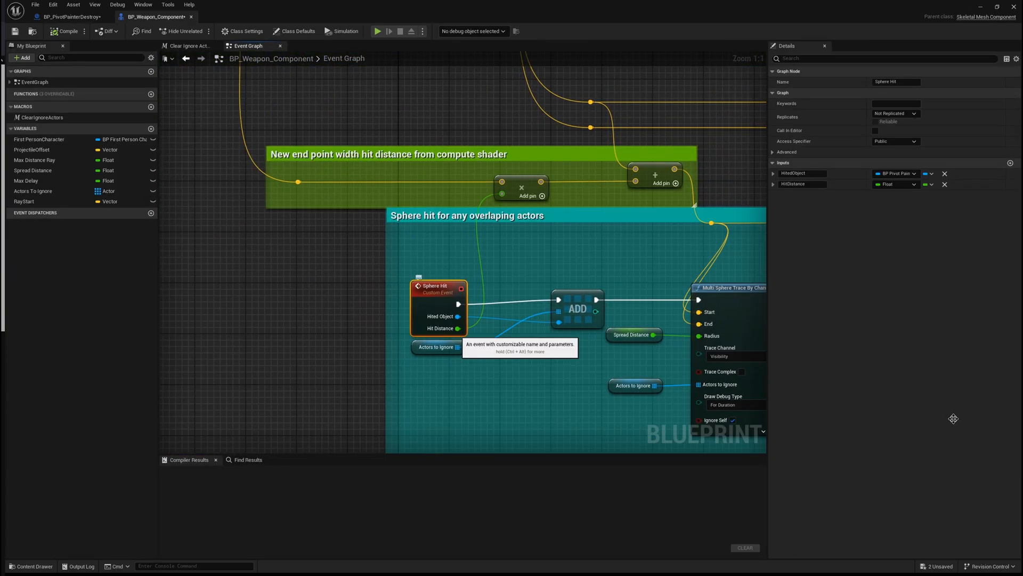
pyautogui.moveTo(953, 276)
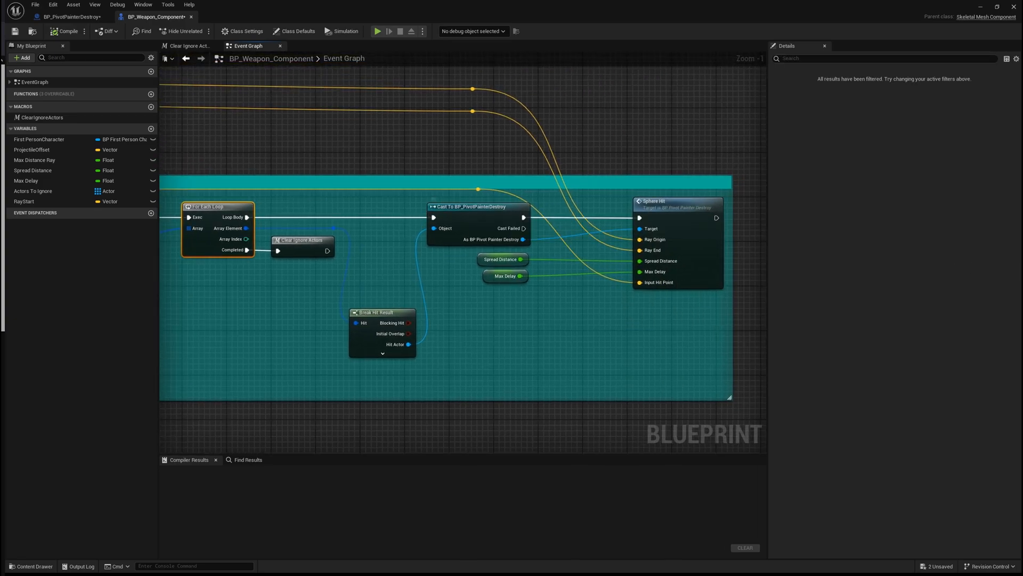
pyautogui.moveTo(654, 201)
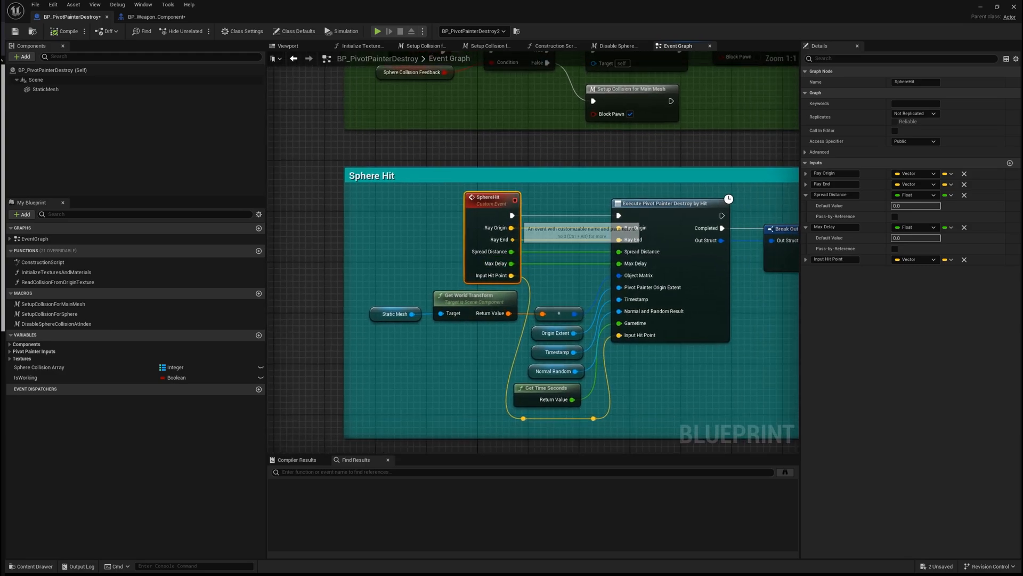
pyautogui.scroll(-3)
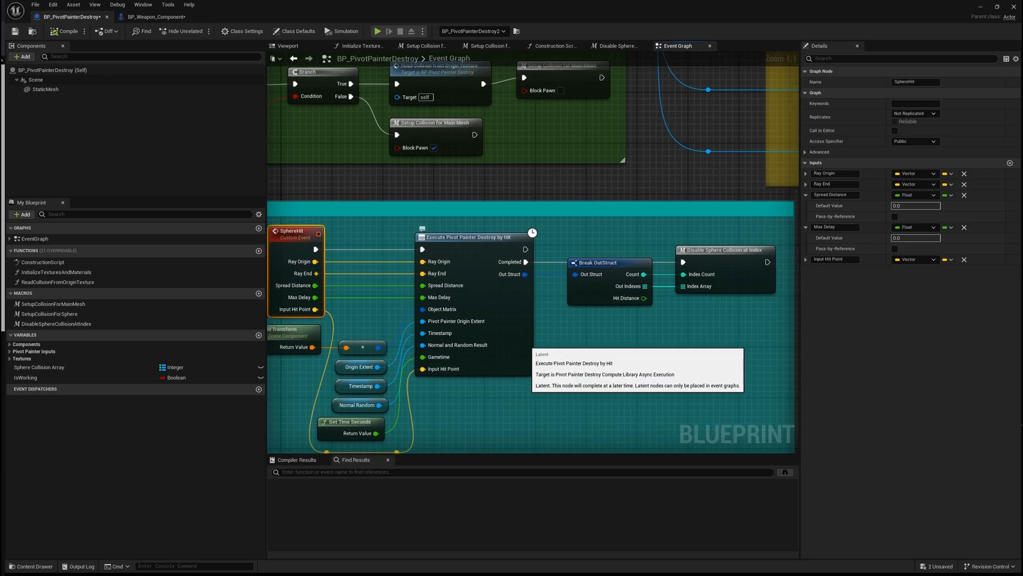
pyautogui.click(154, 17)
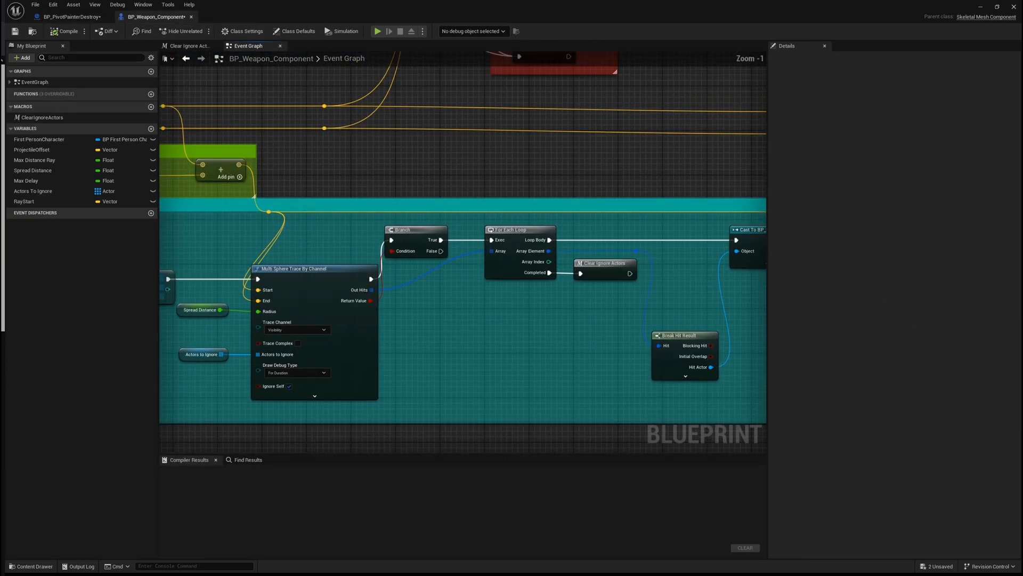
pyautogui.moveTo(603, 262)
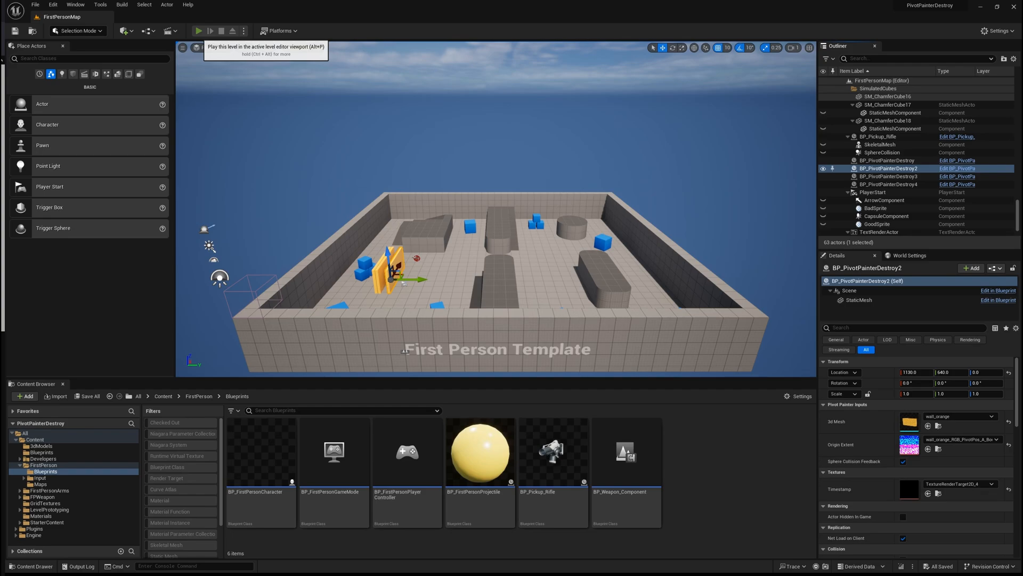
# View NS_Laser_System in the Niagara editor with its Color and LaserEnd user parameters.
pyautogui.click(198, 30)
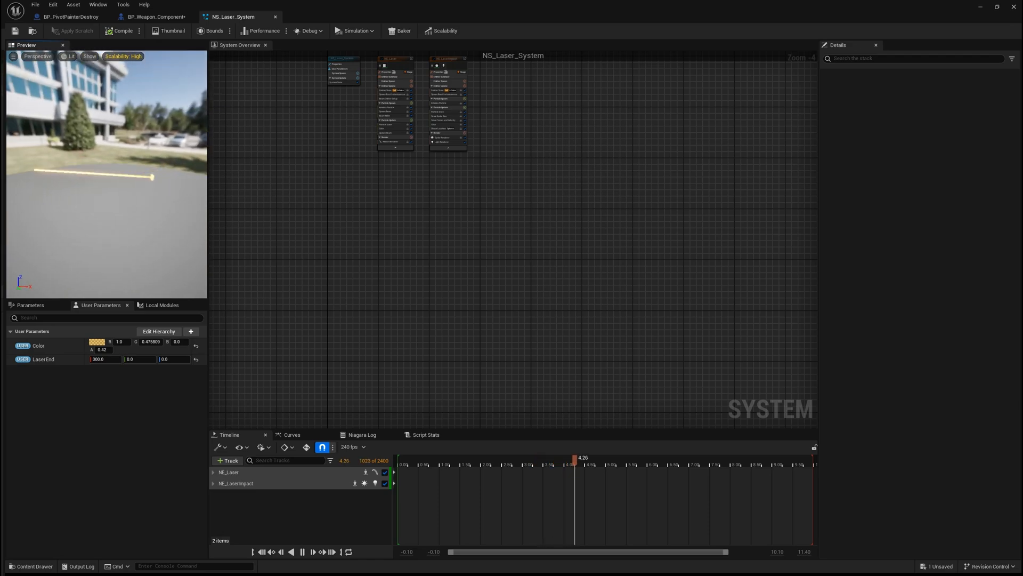
# Compare the Sphere Hit logic between BP_Weapon_Component and BP_PivotPainterDestroy.
pyautogui.click(151, 18)
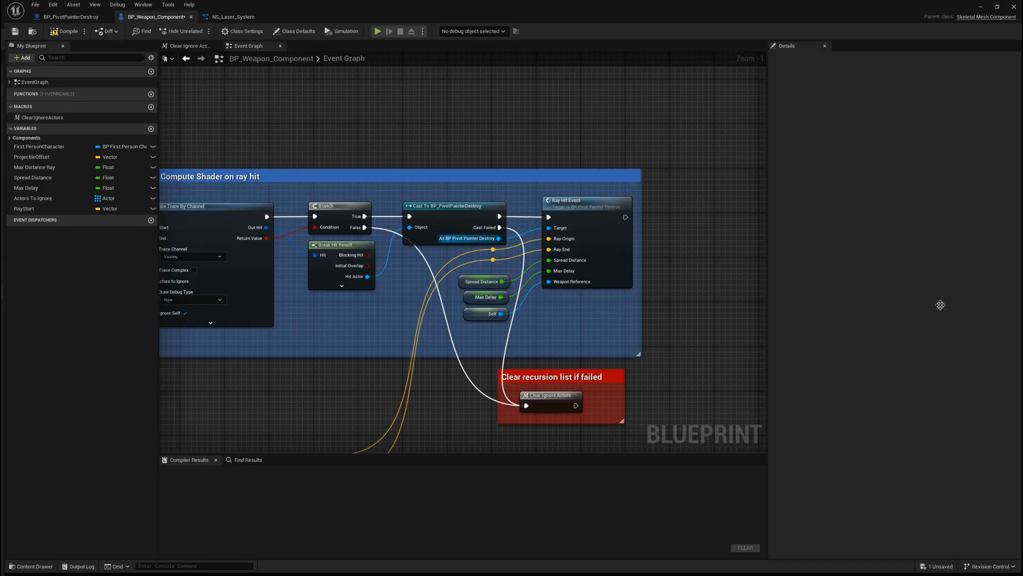
pyautogui.click(69, 15)
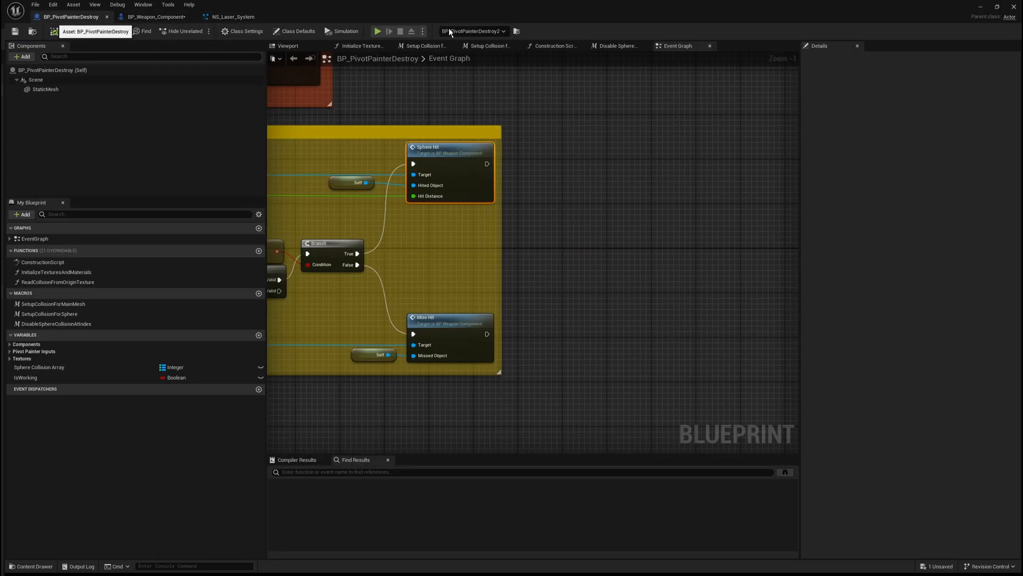
pyautogui.click(159, 17)
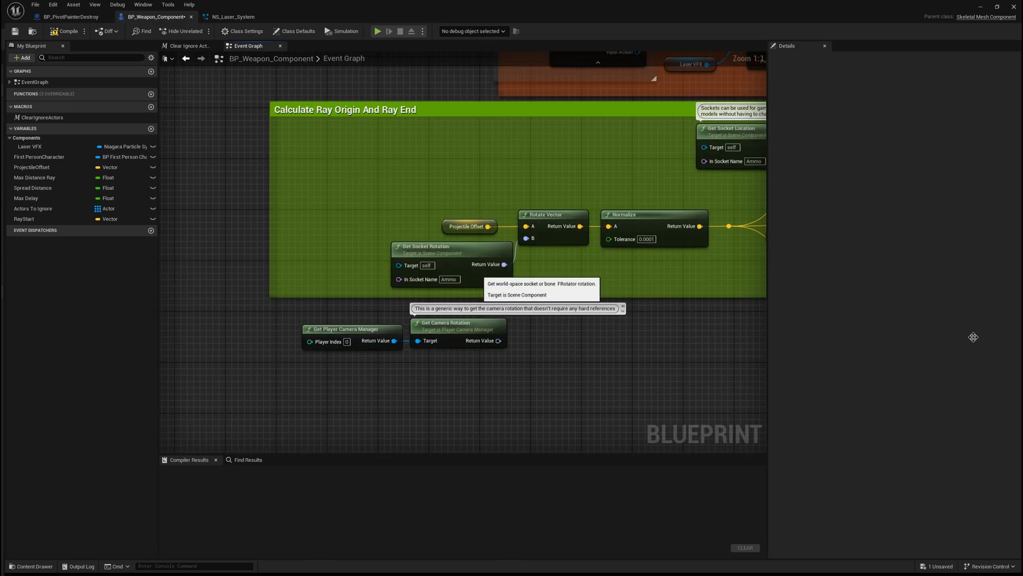
pyautogui.moveTo(881, 394)
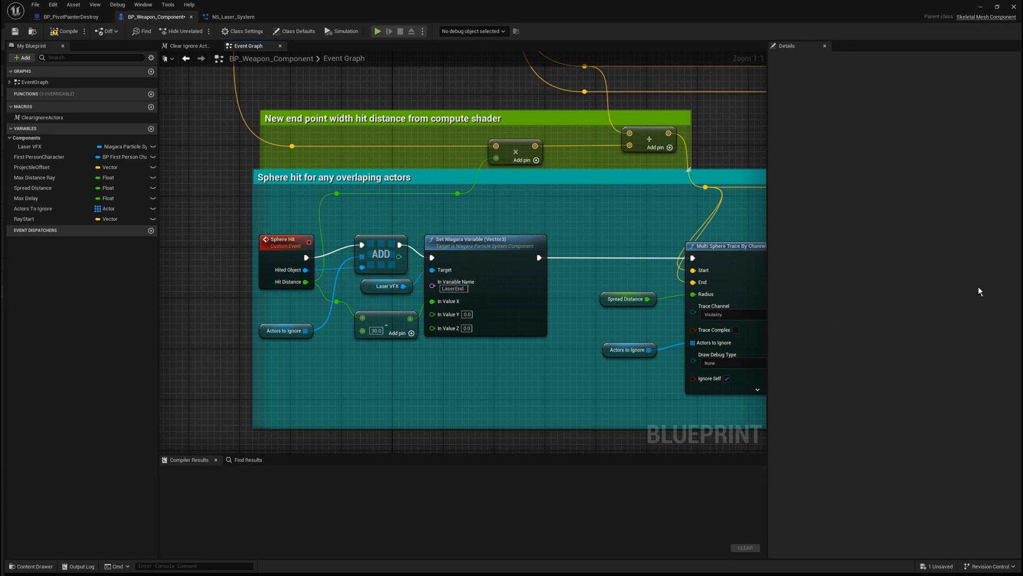
pyautogui.moveTo(797, 343)
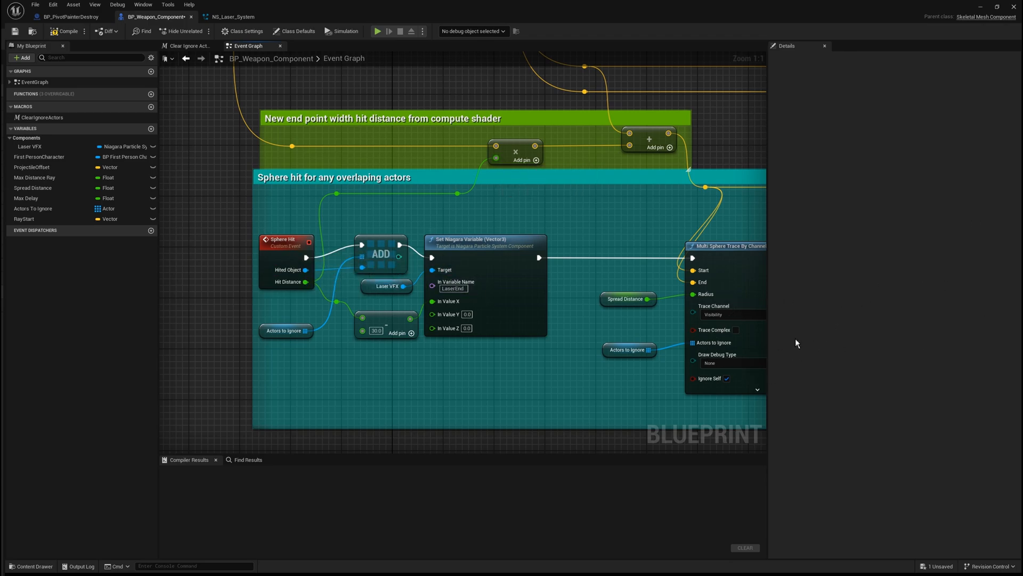
pyautogui.moveTo(820, 401)
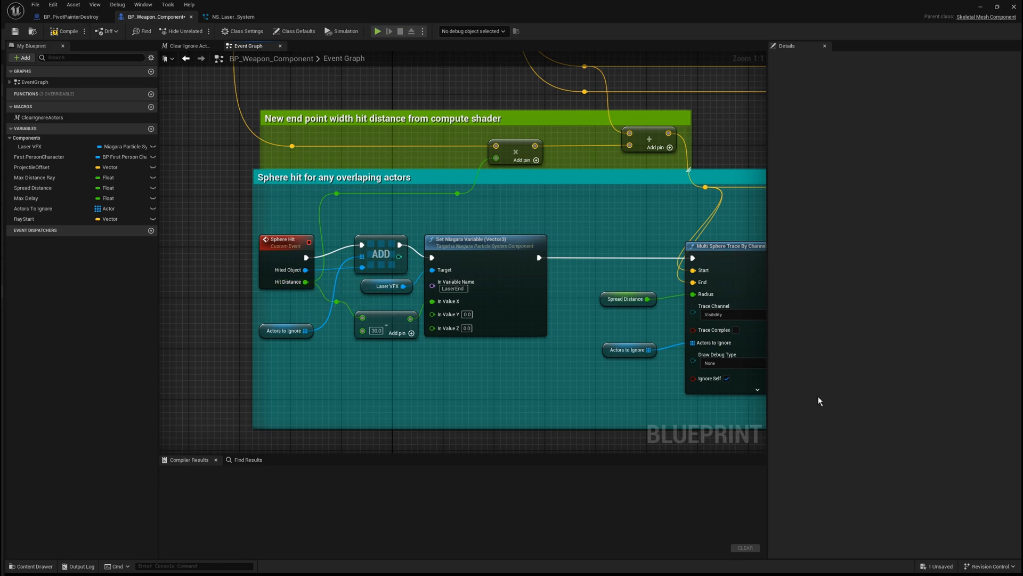
# Review the Laser VFX LaserEnd setup from Hit Distance and return to the level for testing.
pyautogui.scroll(-3)
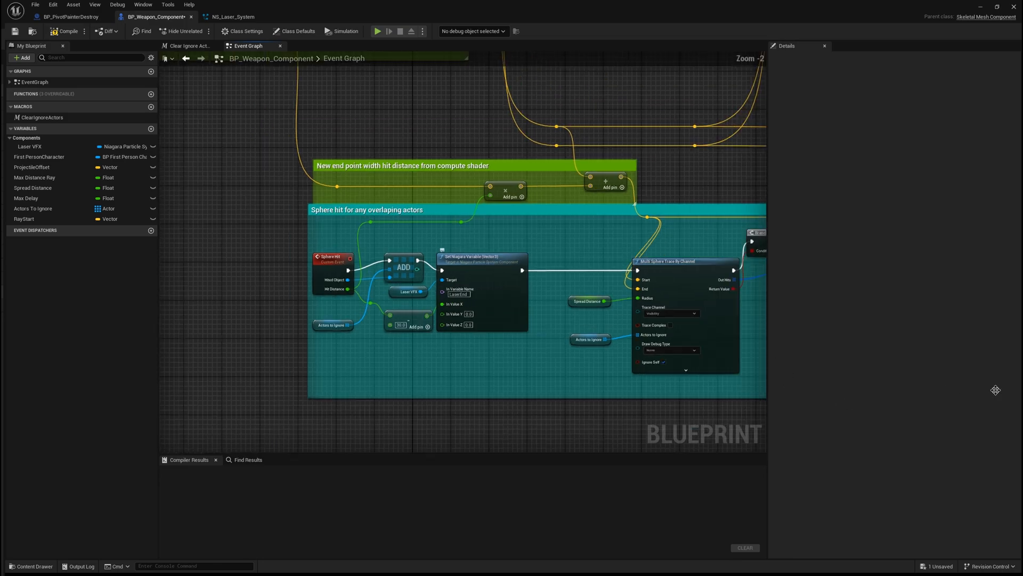
pyautogui.scroll(-3)
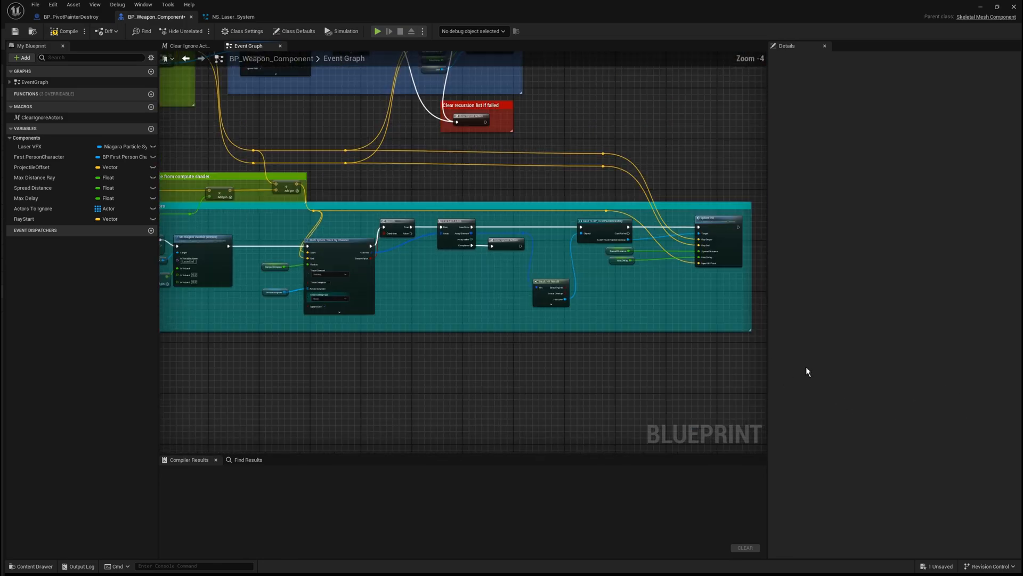
pyautogui.click(64, 31)
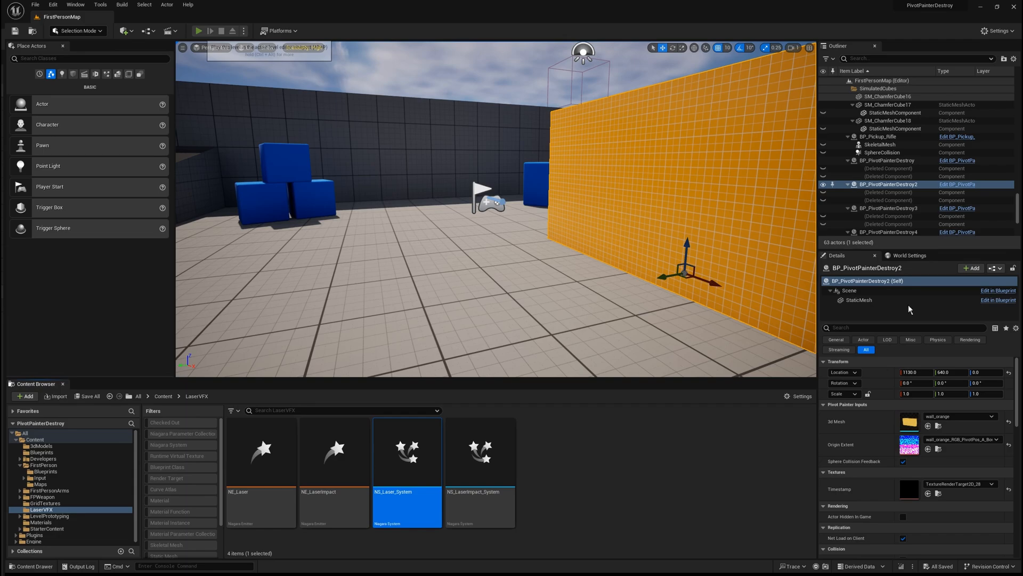
# Play the level to shatter the orange wall, stop, and start a fresh play session.
pyautogui.click(196, 30)
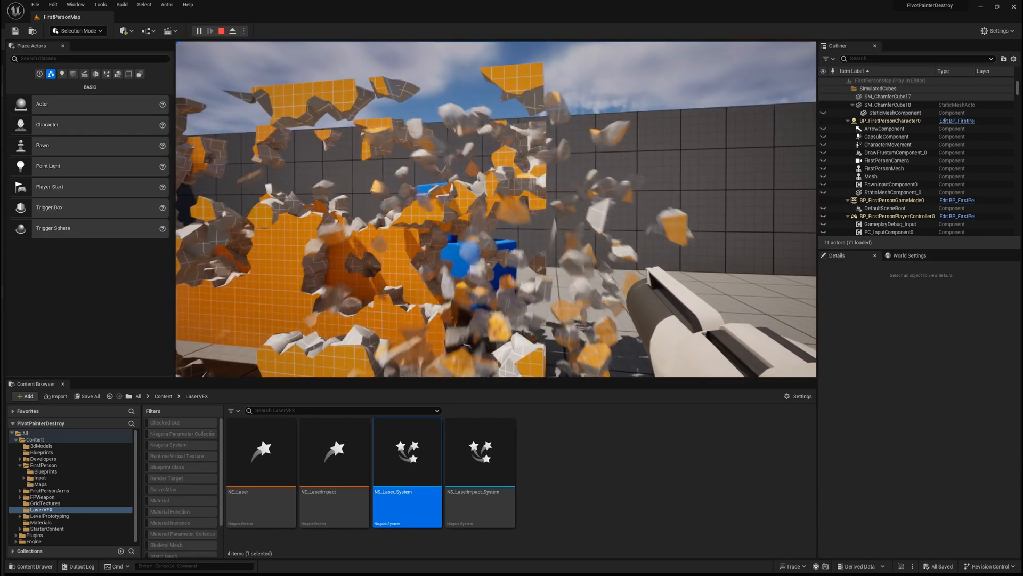
pyautogui.click(221, 29)
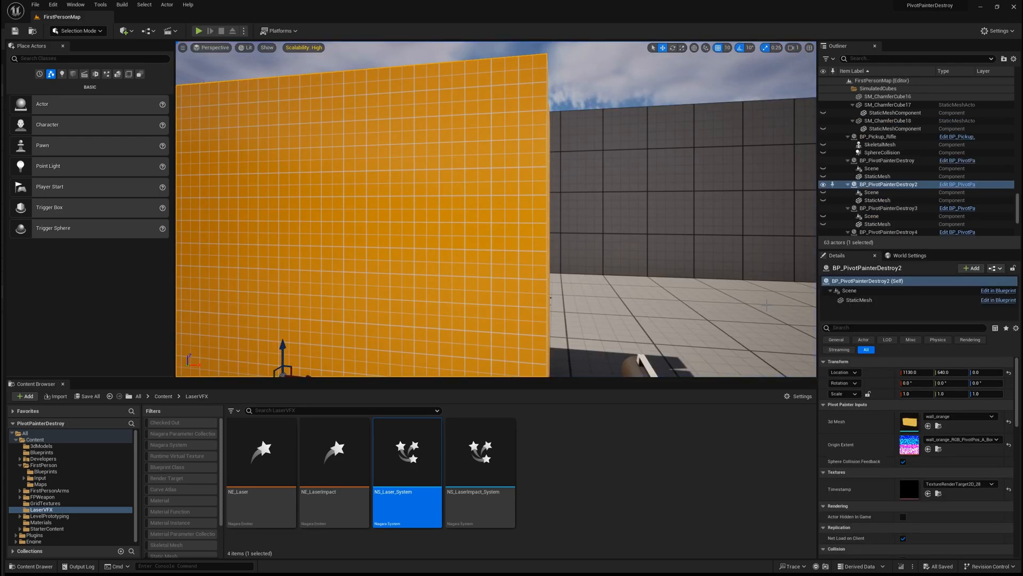
pyautogui.click(196, 30)
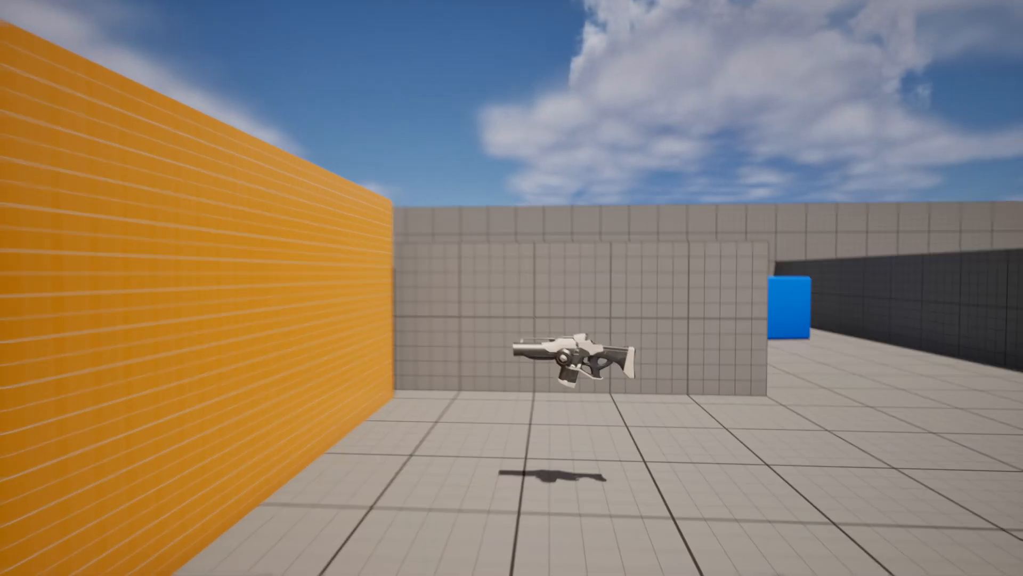